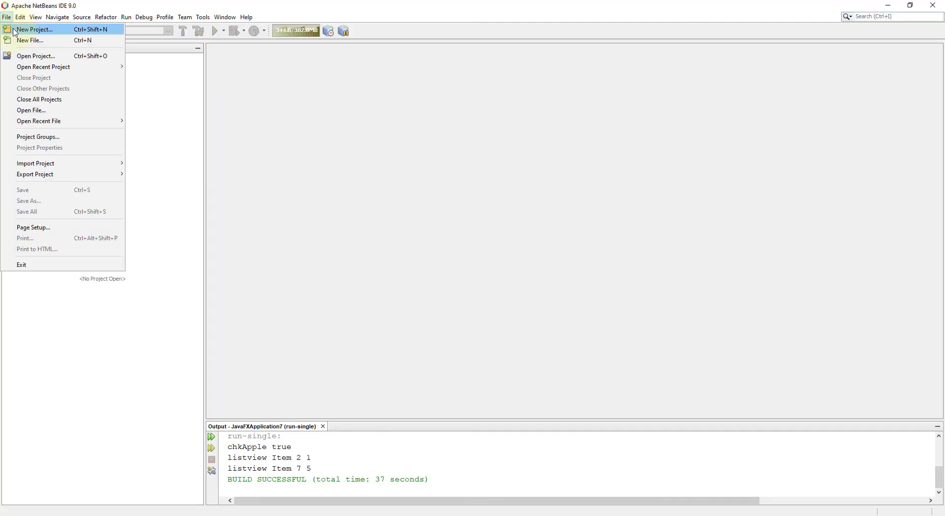
# - Create the JavaFX FXML Application project JavaFXApplication42 with default settings
pyautogui.click(34, 29)
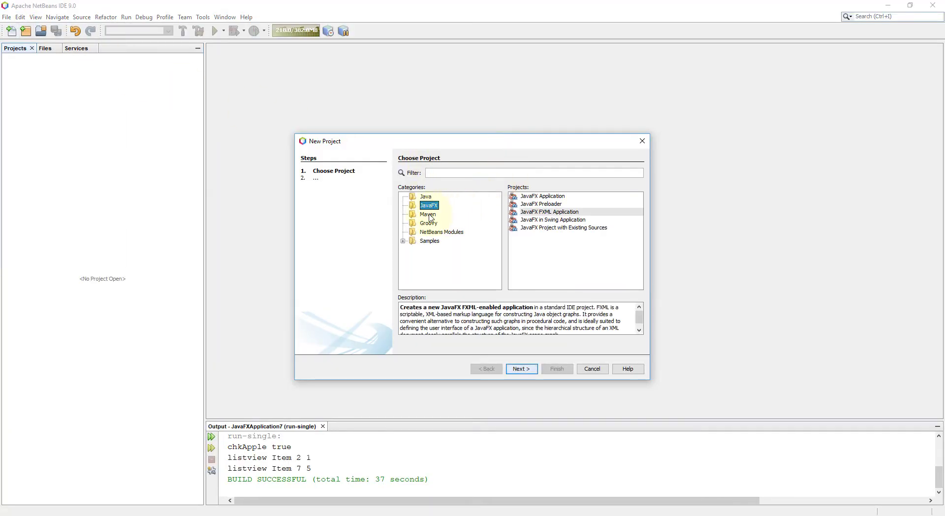
pyautogui.click(548, 211)
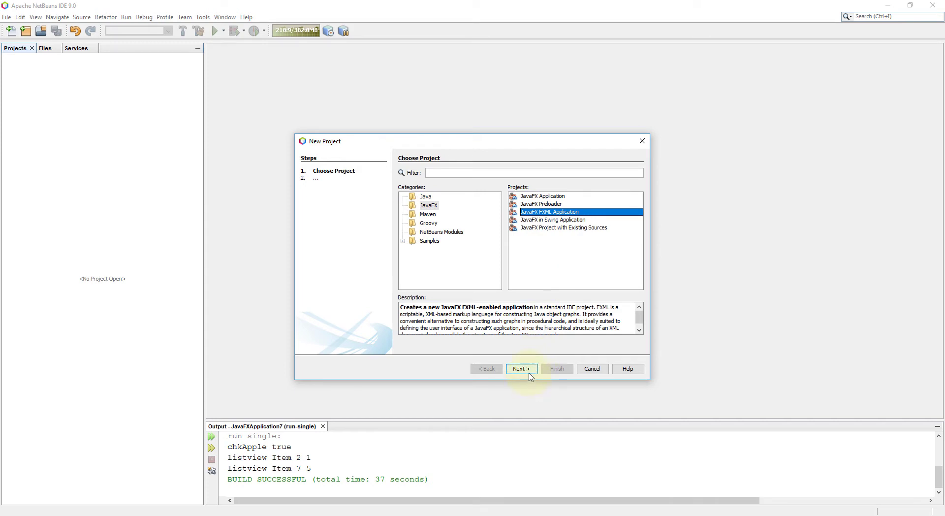
pyautogui.click(520, 368)
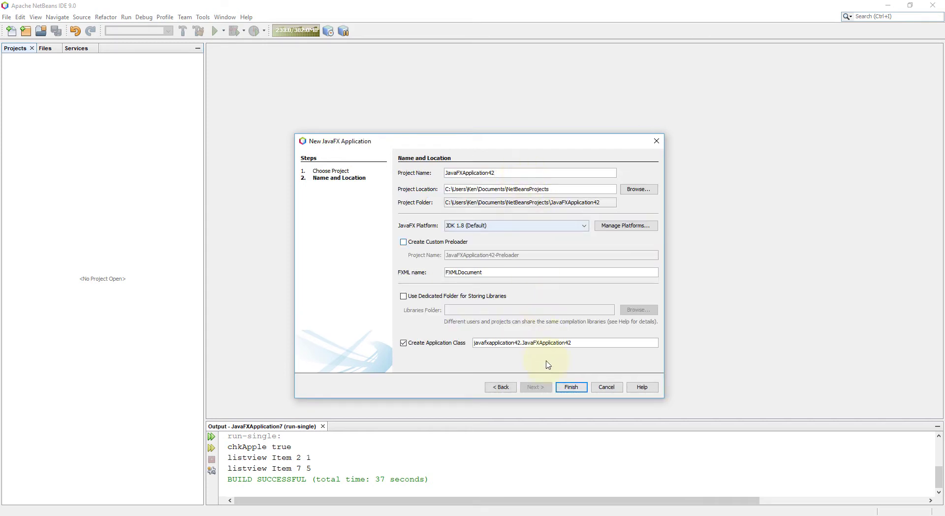
pyautogui.click(570, 387)
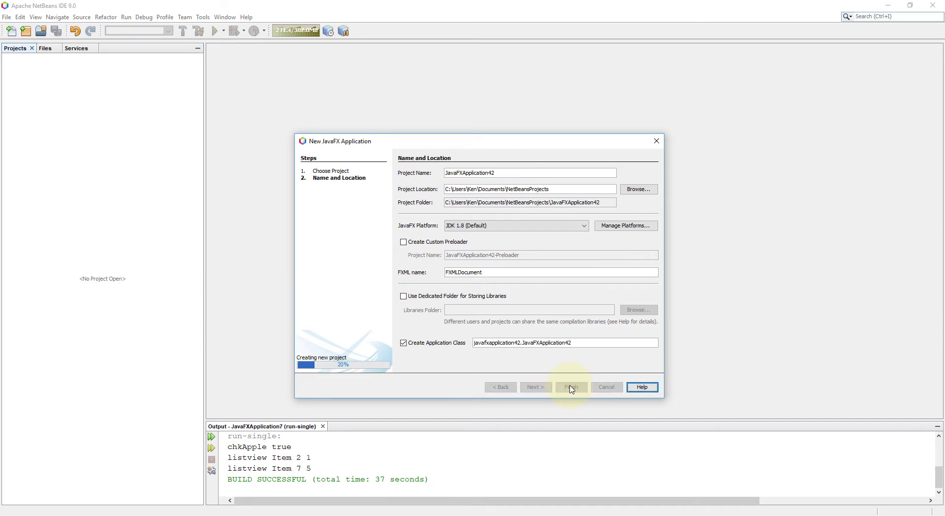
pyautogui.click(570, 387)
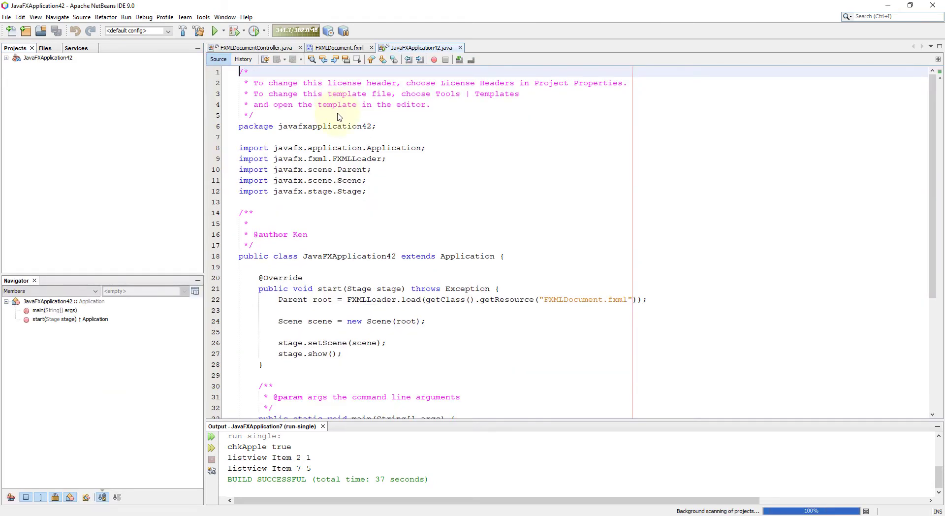
# - Prefix the FXMLDocument.fxml getResource path with /javafxapplication42/ in JavaFXApplication42.java
pyautogui.click(339, 47)
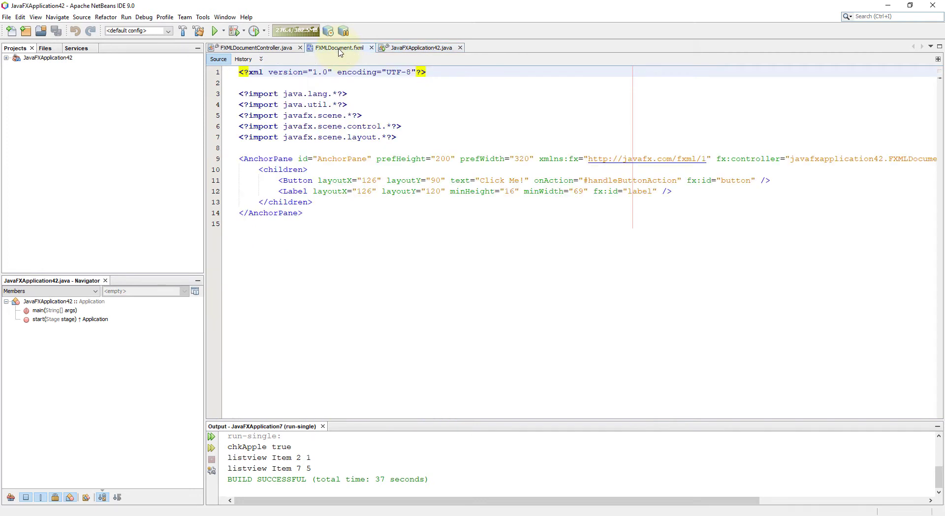
pyautogui.click(339, 48)
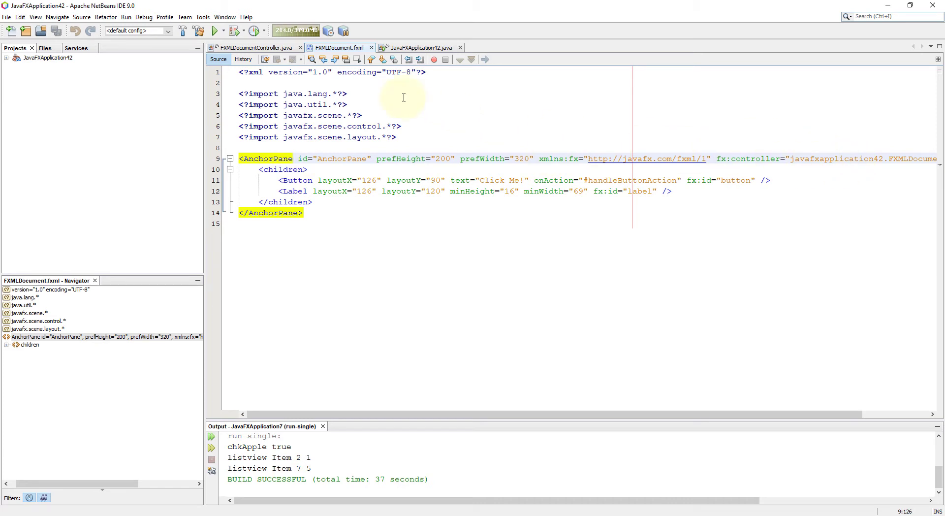
pyautogui.click(420, 47)
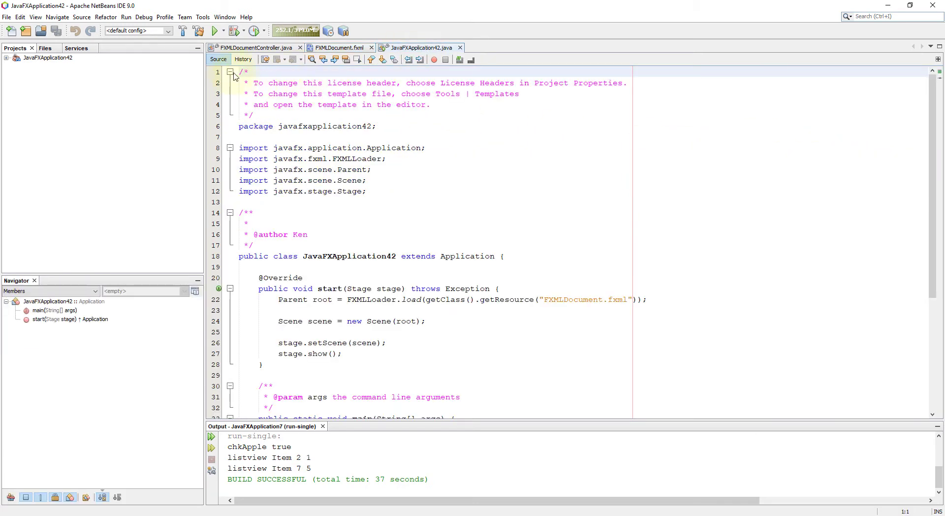
pyautogui.click(231, 72)
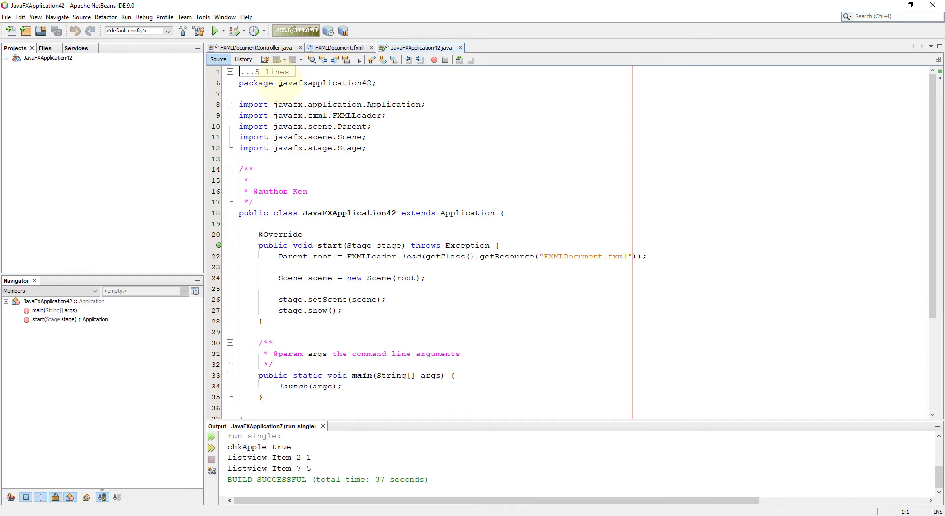
pyautogui.rightClick(295, 82)
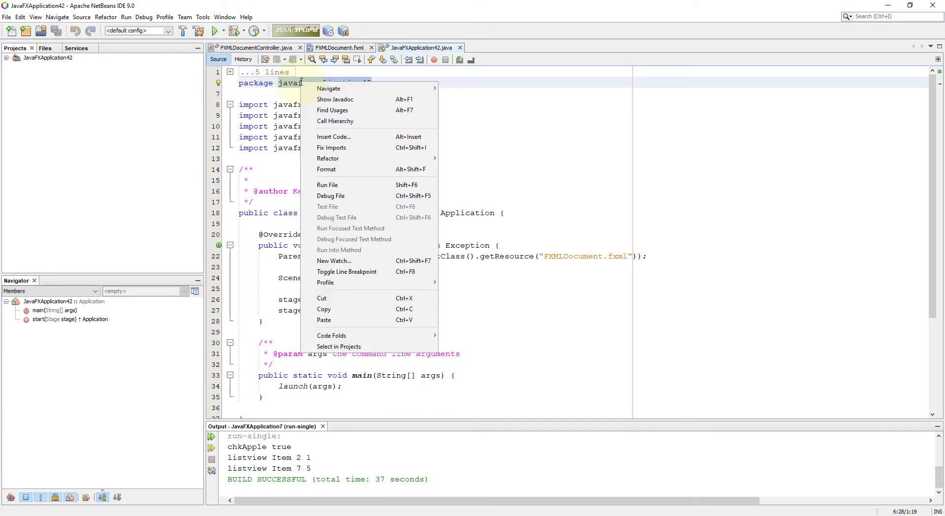
pyautogui.moveTo(324, 309)
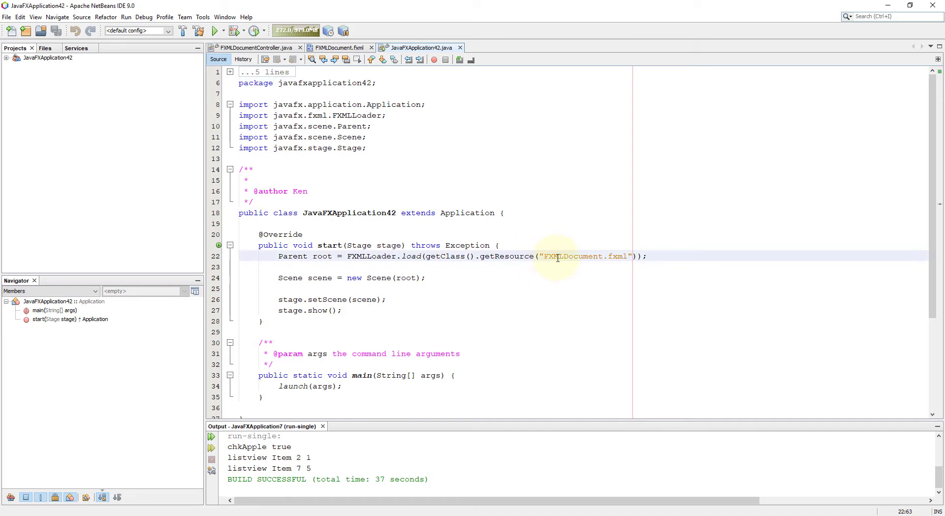
pyautogui.write('/javafxapplication42/')
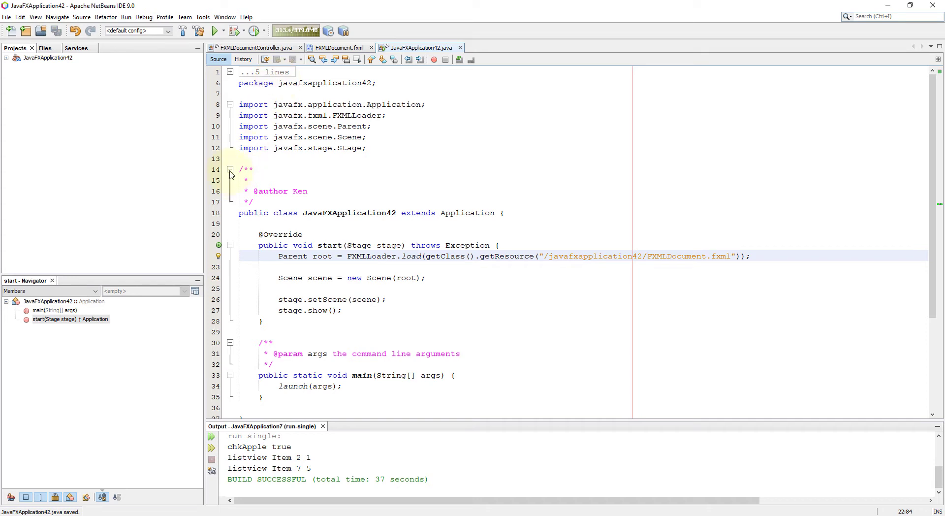
# - Collapse the author comment and expand Source Packages > javafxapplication42
pyautogui.click(230, 170)
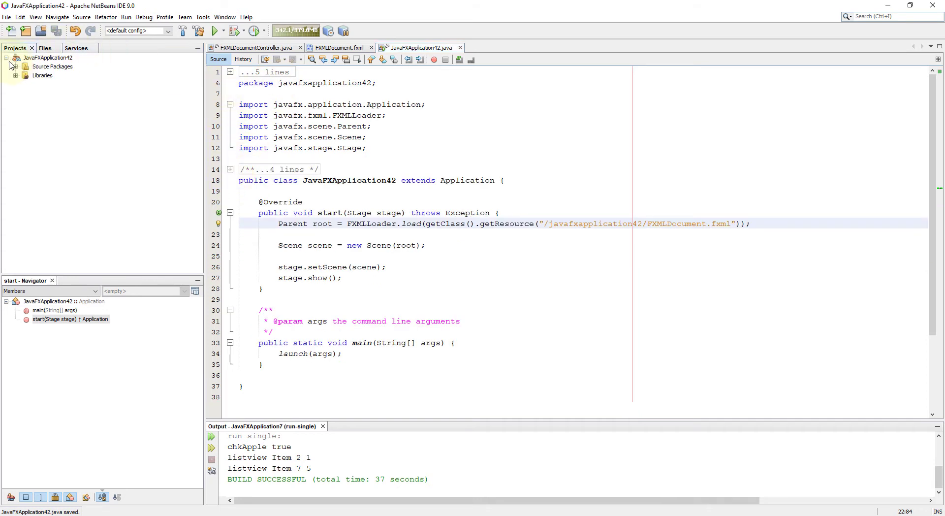
pyautogui.click(15, 67)
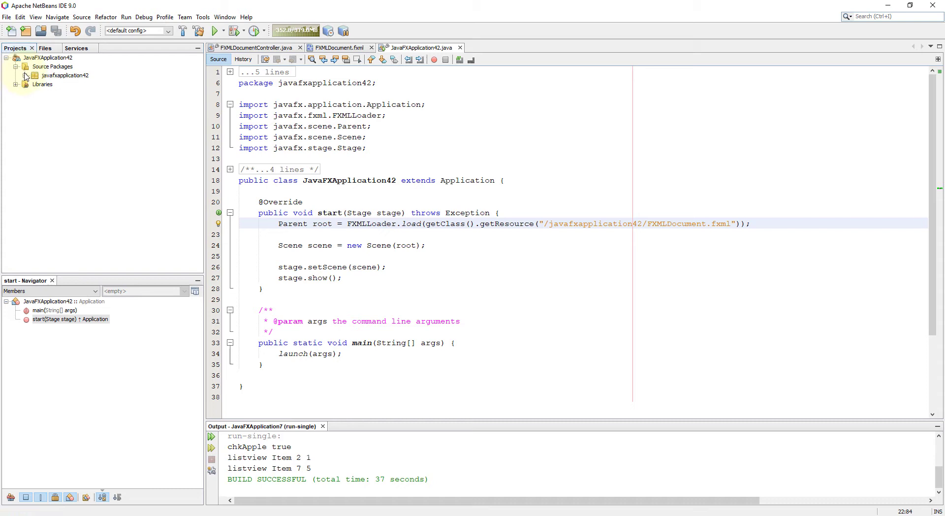
pyautogui.click(65, 75)
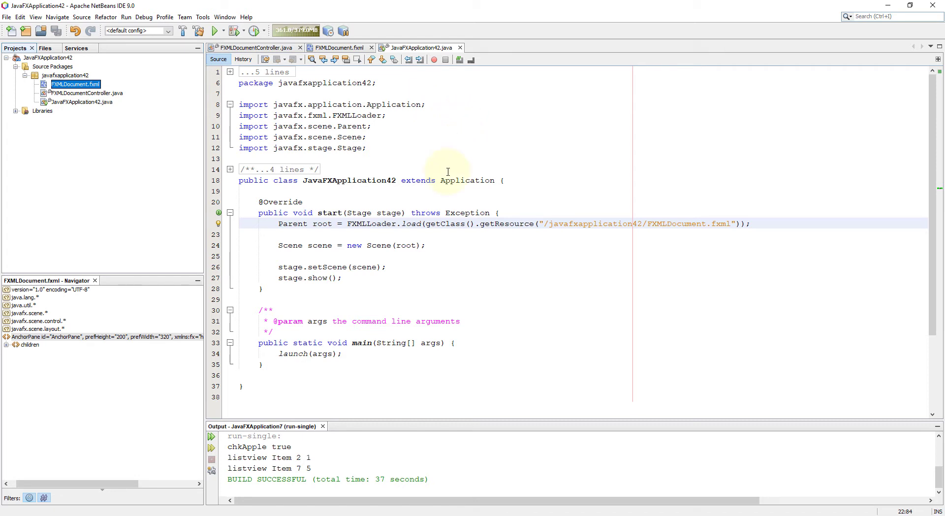
pyautogui.moveTo(330, 430)
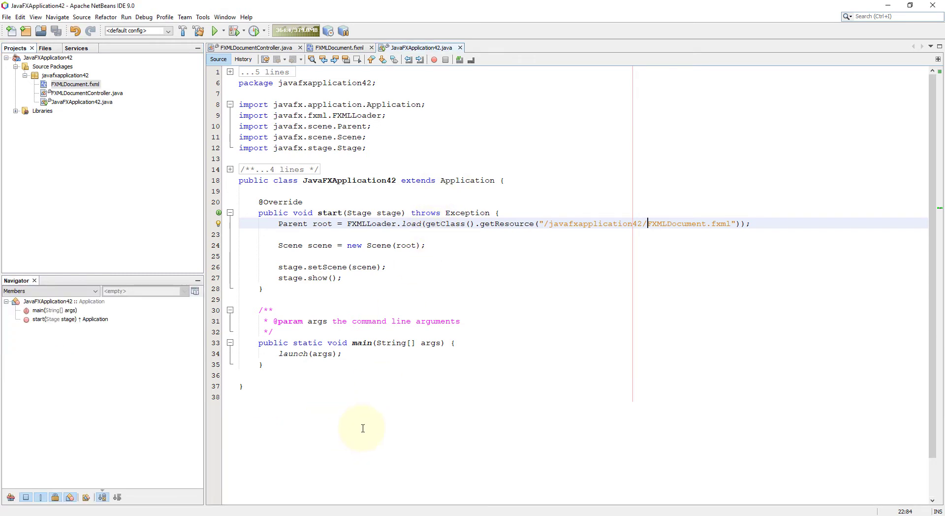
pyautogui.moveTo(446, 185)
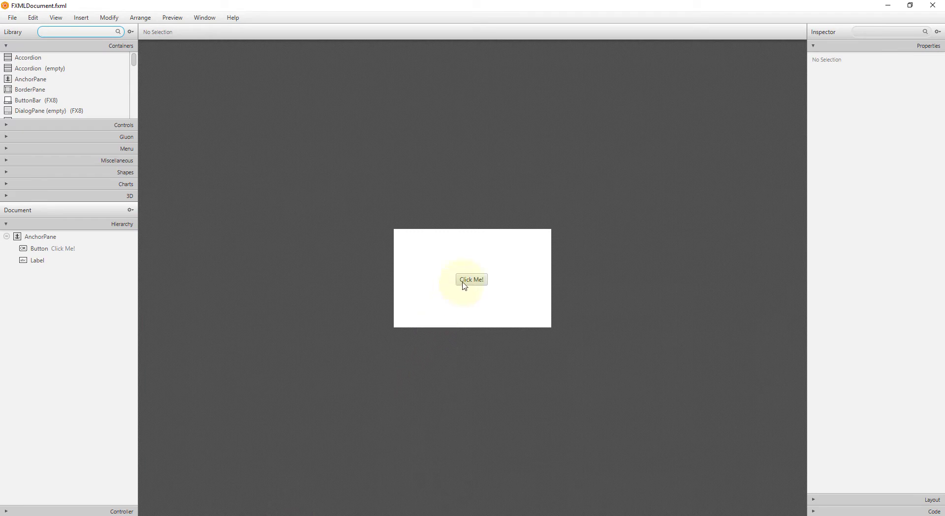
pyautogui.moveTo(465, 288)
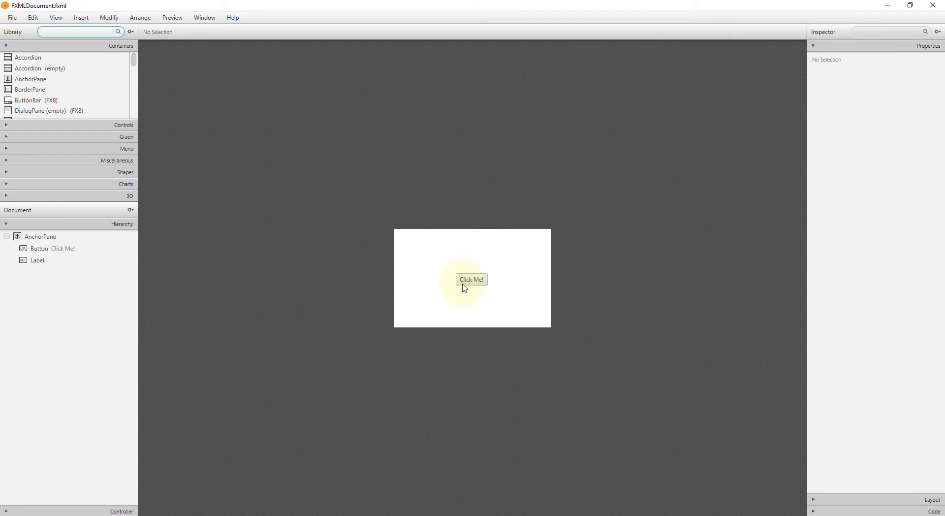
# - Move Click Me! to the bottom-left, delete the Label, and add TextArea and ChoiceBox controls
pyautogui.click(472, 279)
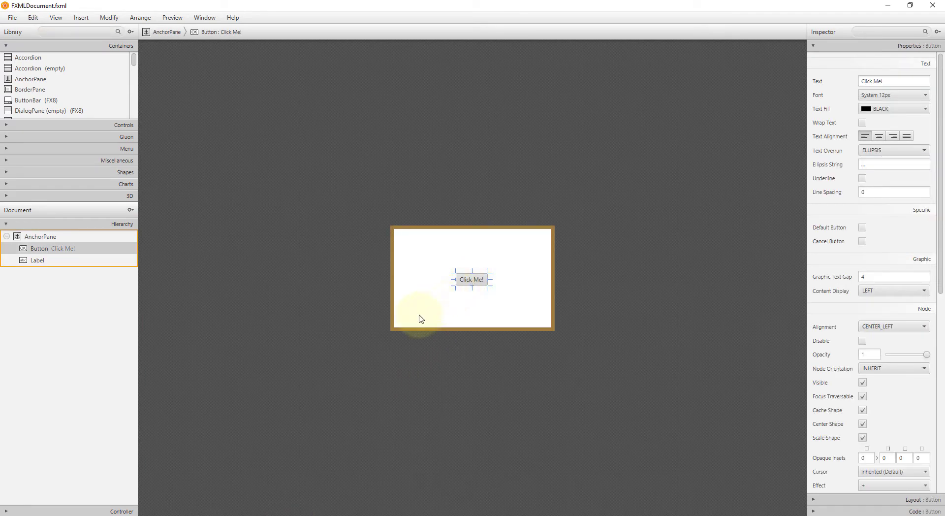
pyautogui.moveTo(473, 279); pyautogui.dragTo(411, 314)
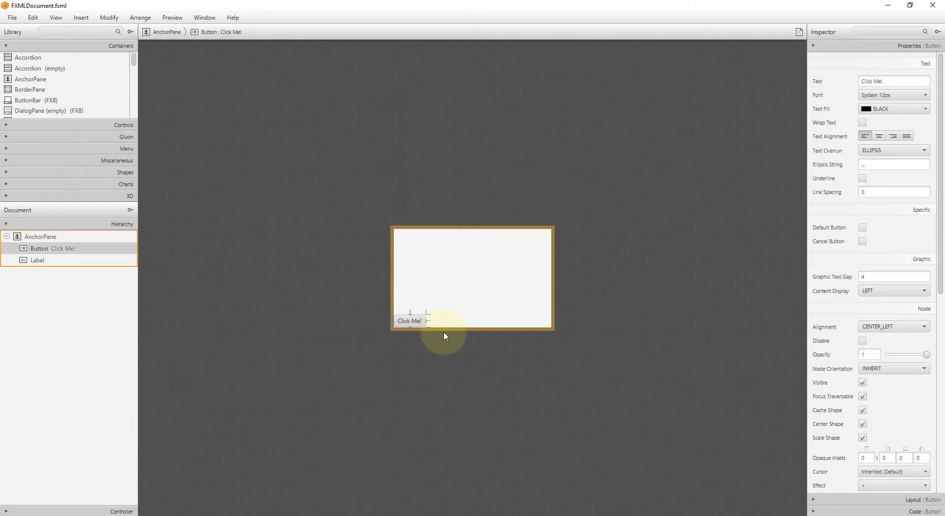
pyautogui.click(37, 259)
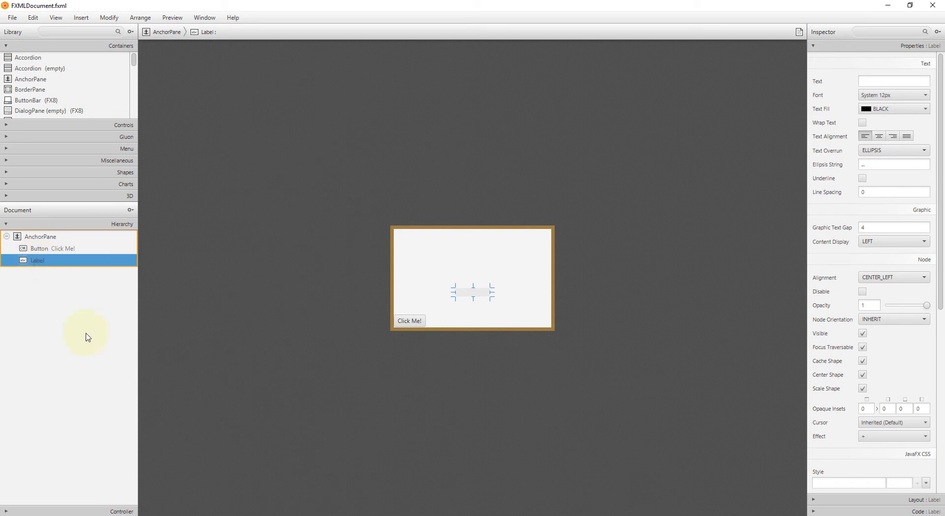
pyautogui.press('Delete')
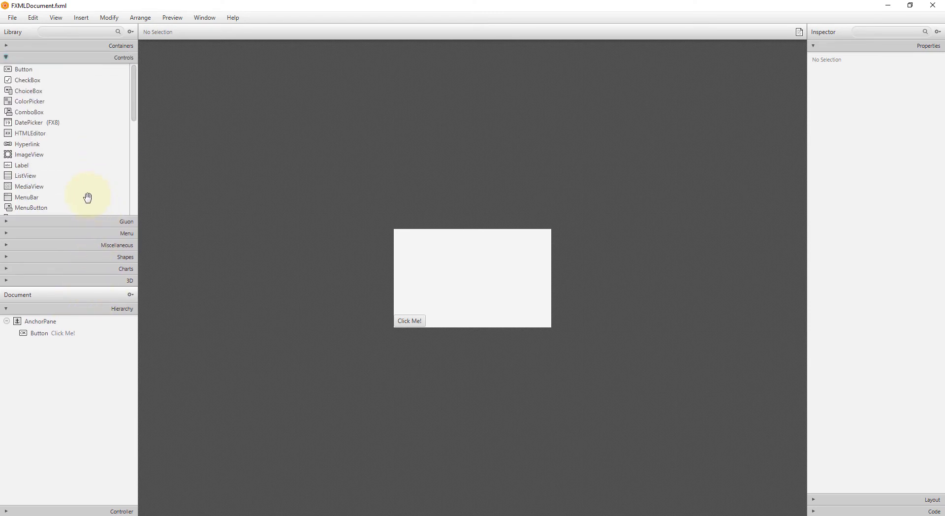
pyautogui.scroll(-3)
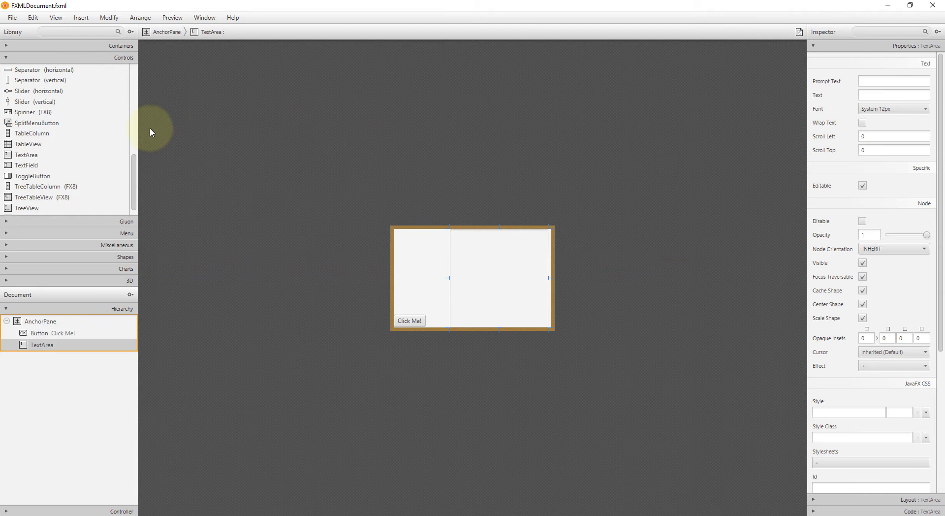
pyautogui.click(26, 156)
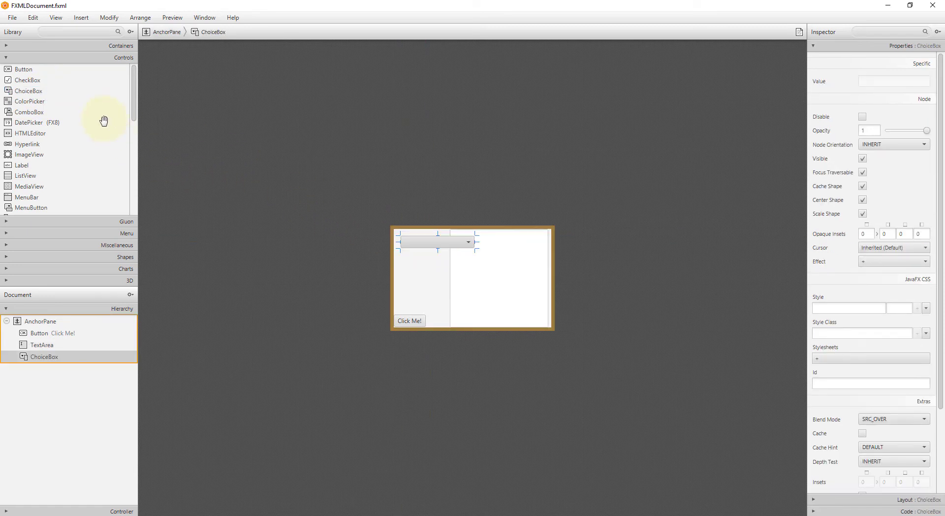
pyautogui.moveTo(470, 289)
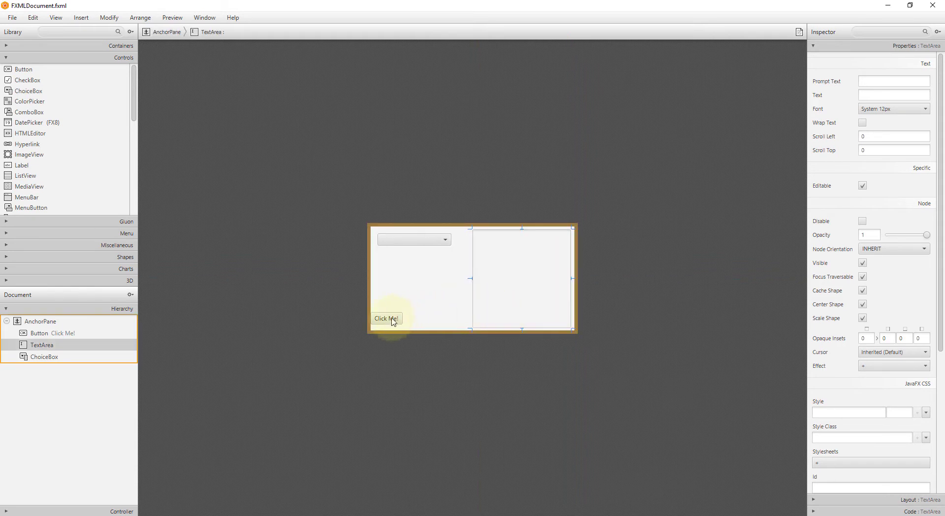
# - Change the button caption to OK and give the button and text area fx:ids
pyautogui.click(386, 318)
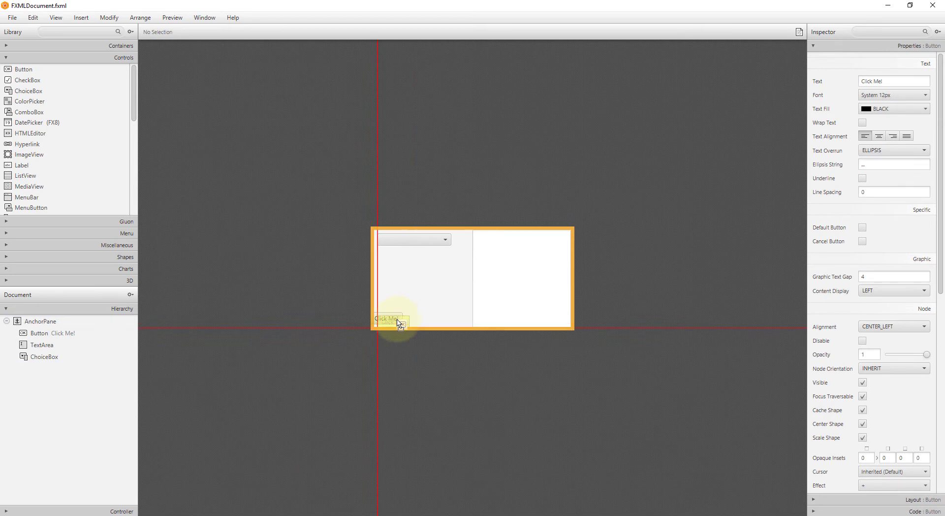
pyautogui.click(392, 318)
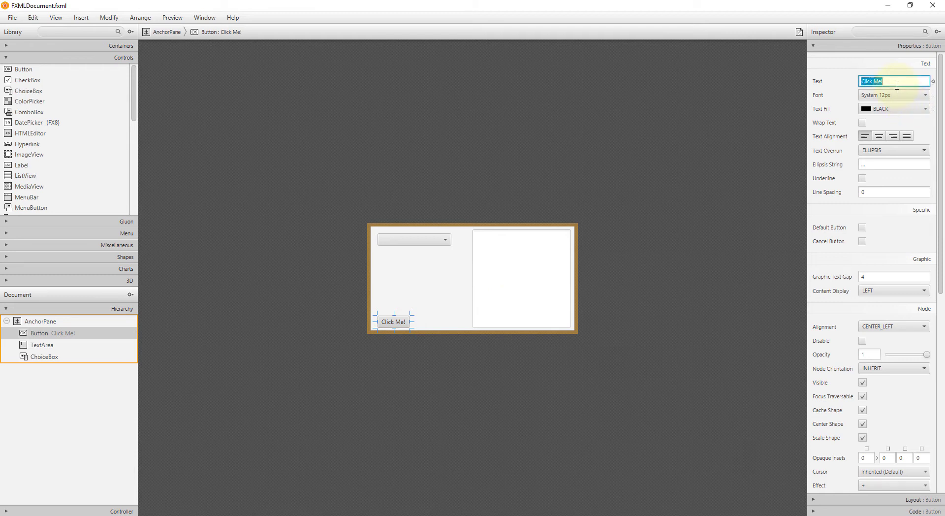
pyautogui.write('OK')
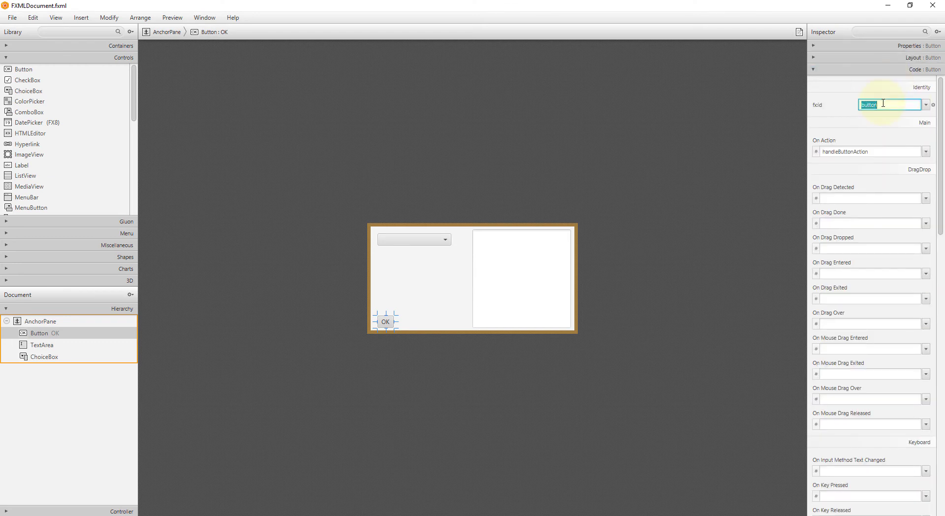
pyautogui.write('btn')
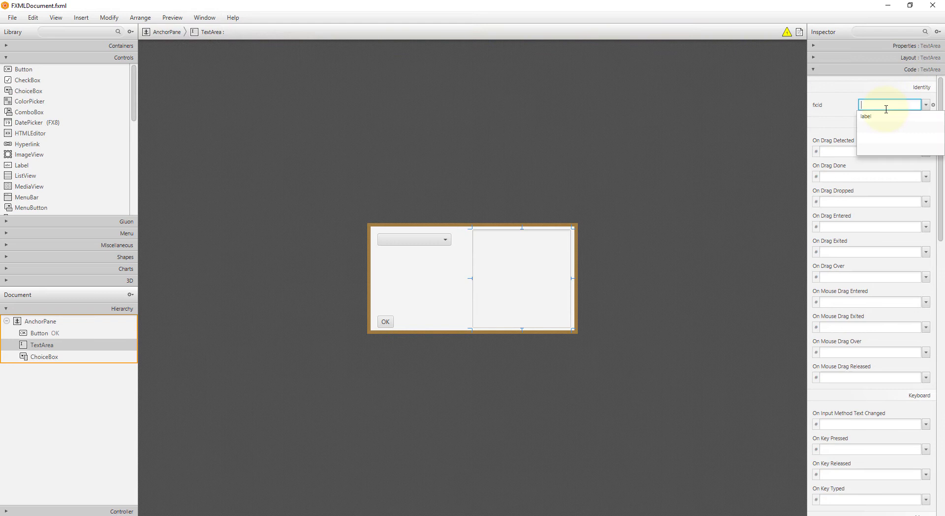
pyautogui.write('tas')
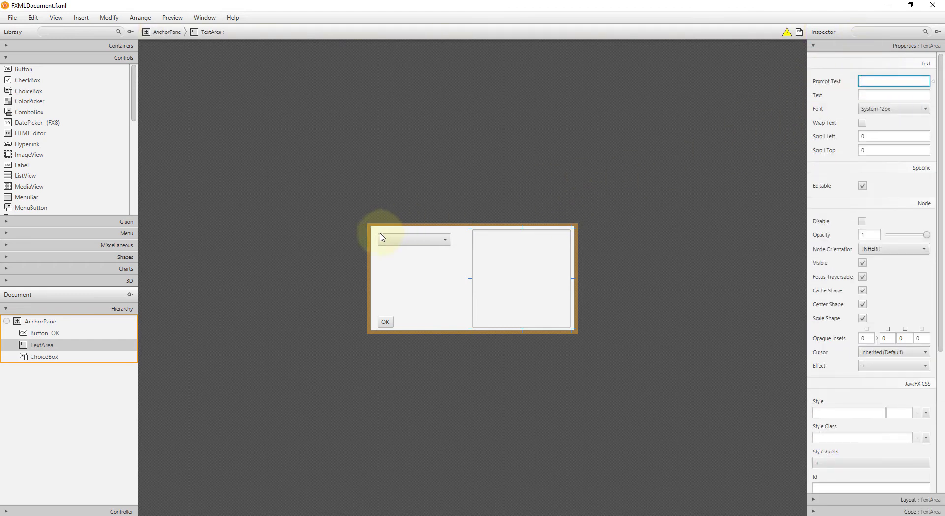
# - Set the ChoiceBox fx:id to cbItems
pyautogui.click(408, 238)
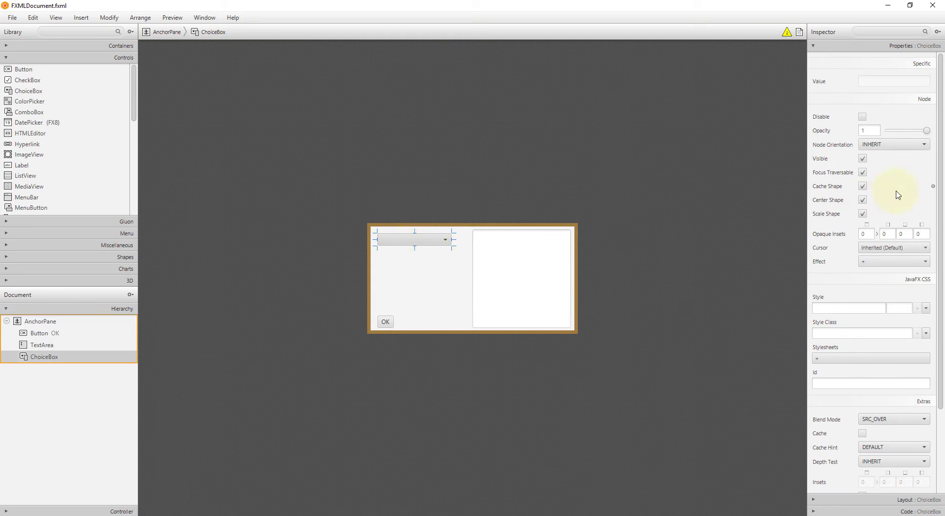
pyautogui.moveTo(898, 165)
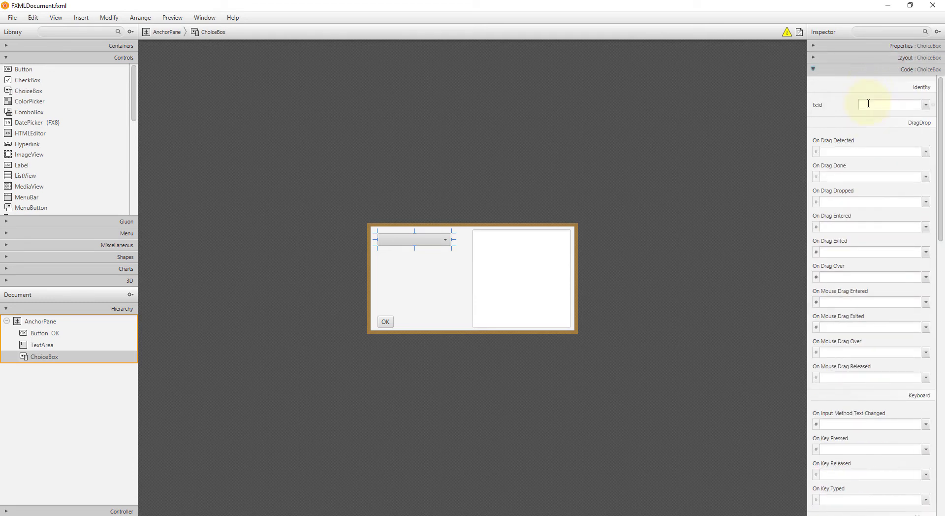
pyautogui.write('cbItems')
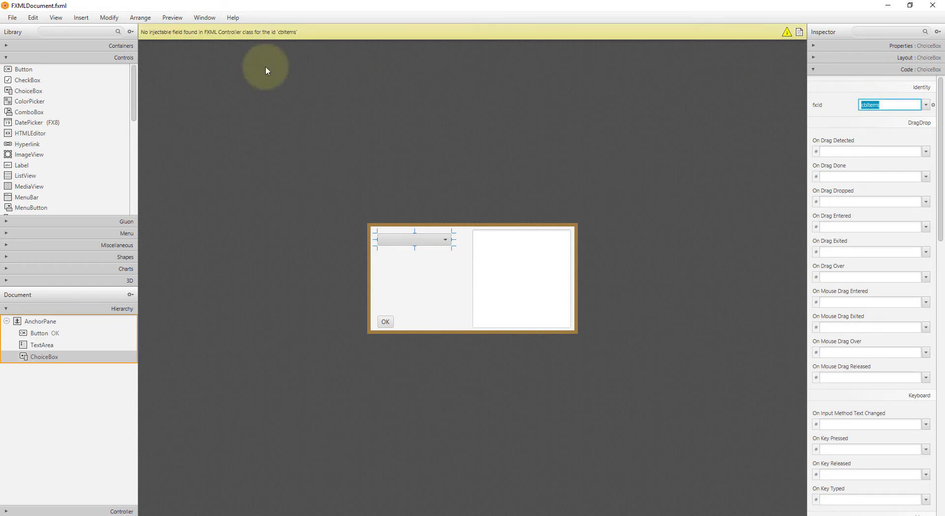
pyautogui.click(12, 17)
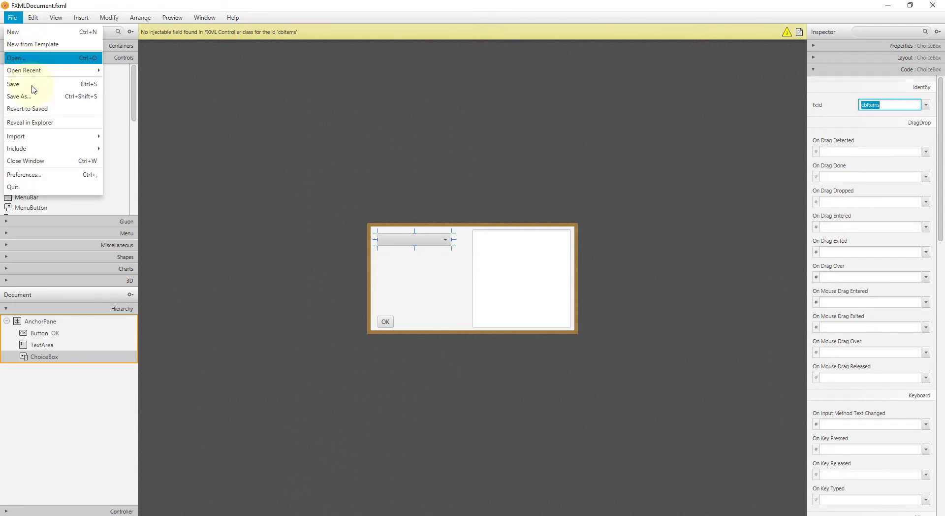
# - Save the FXML, run Make Controller, and locate the cbItems field in FXMLDocumentController.java
pyautogui.click(13, 83)
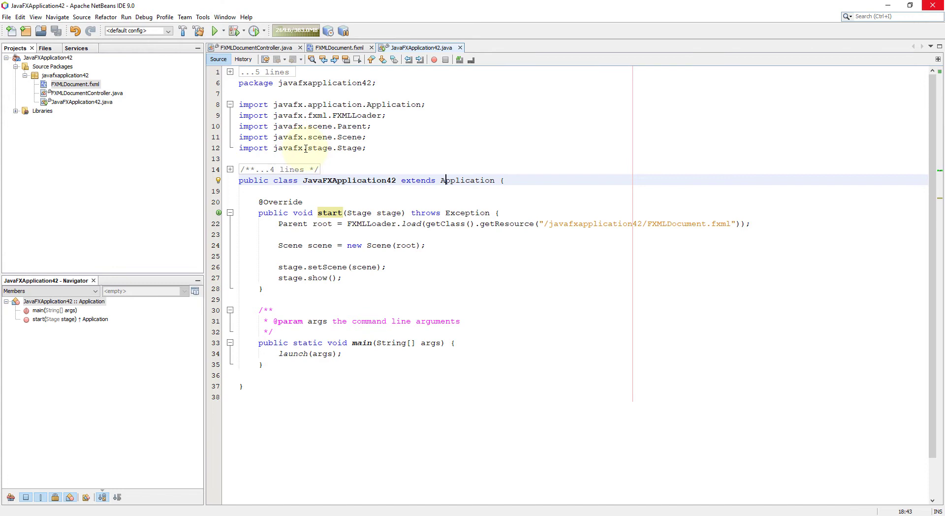
pyautogui.rightClick(73, 84)
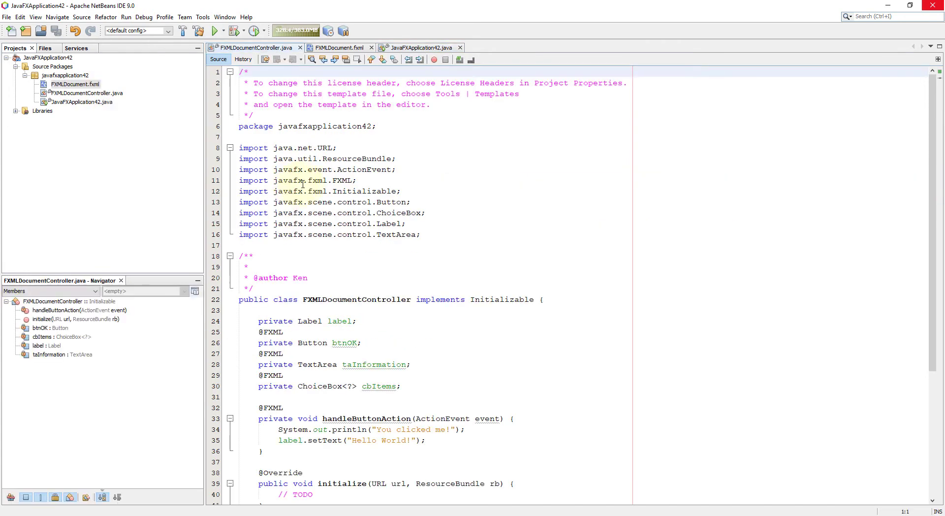
pyautogui.click(230, 72)
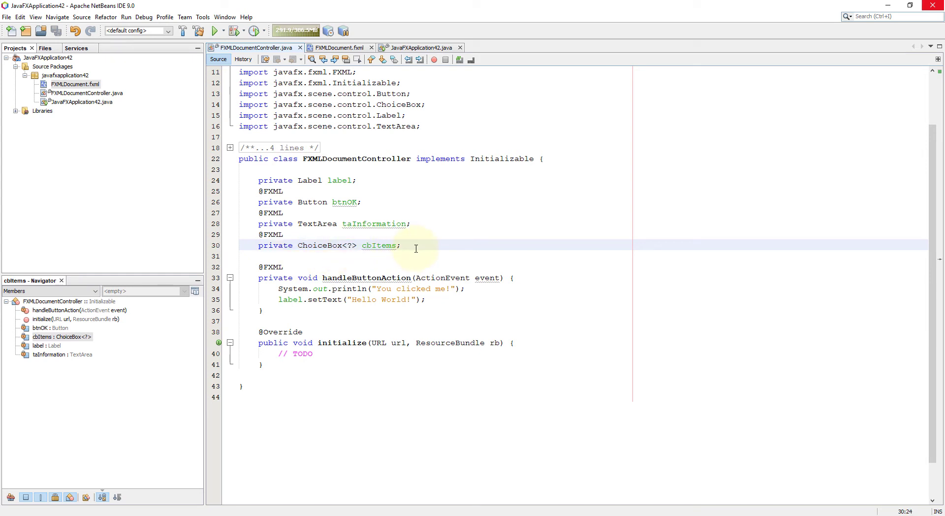
pyautogui.click(403, 246)
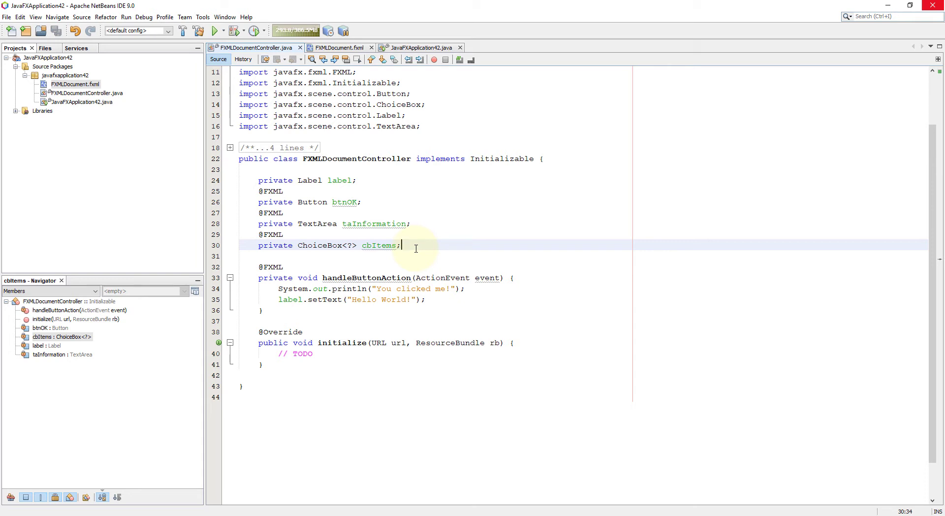
pyautogui.moveTo(414, 245)
pyautogui.write('// Append the speci')
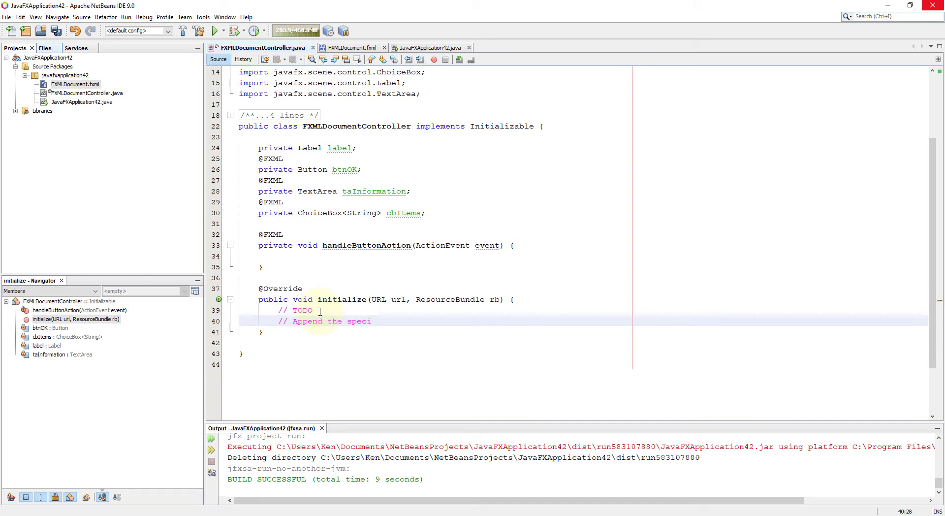
# - In initialize, add a comment and cbItems.getItems().add calls for Item 4, Item 5, Item 6
pyautogui.write('fic item')
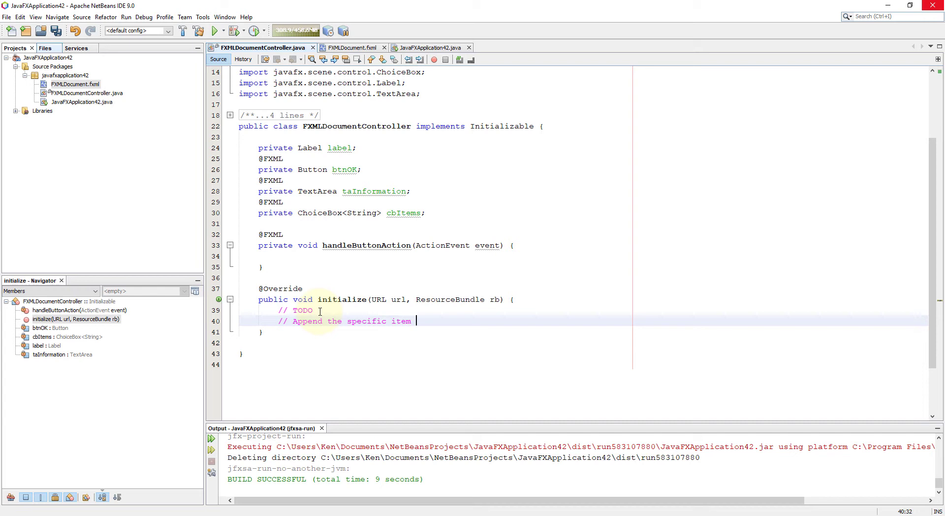
pyautogui.write('to the end of  this')
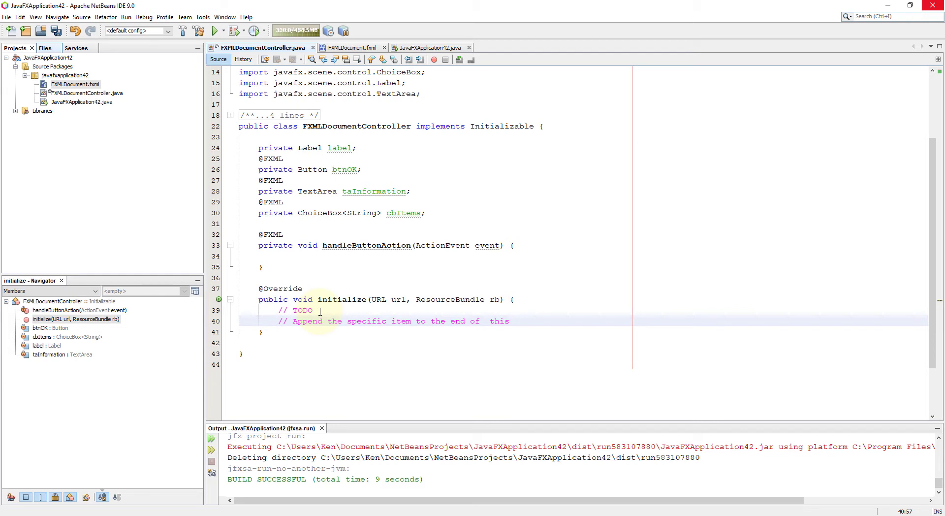
pyautogui.write('list')
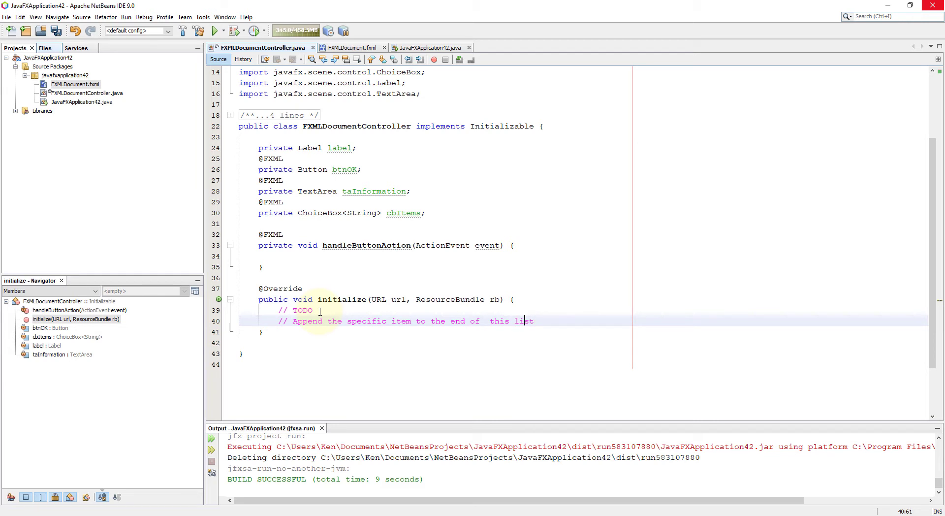
pyautogui.write('cbItems')
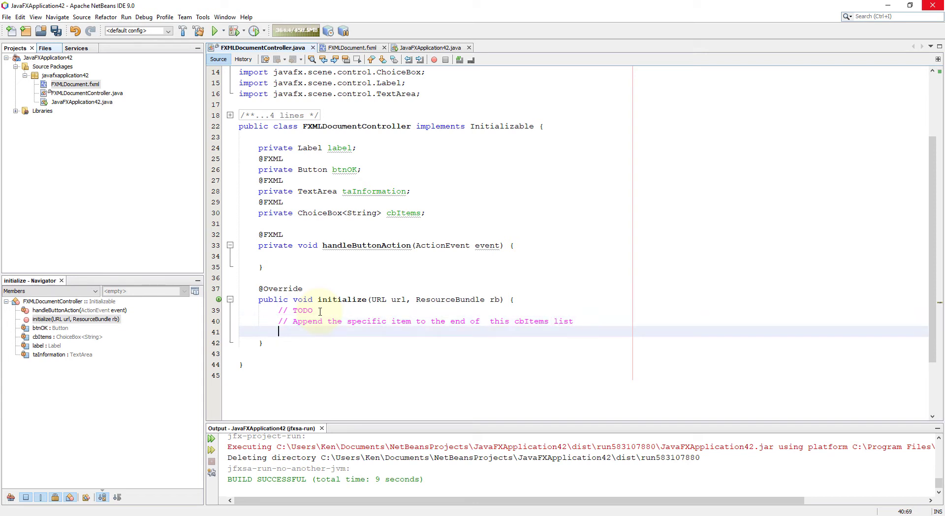
pyautogui.write('c')
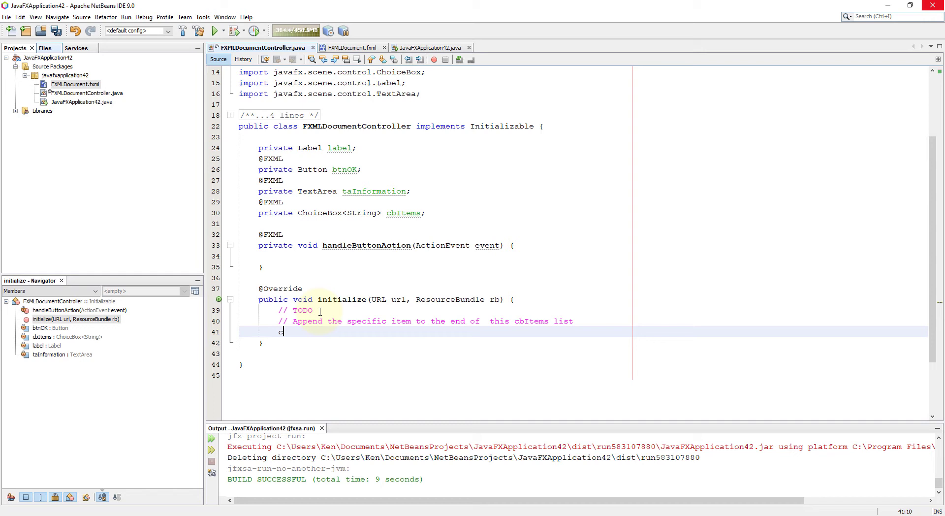
pyautogui.write('bItems')
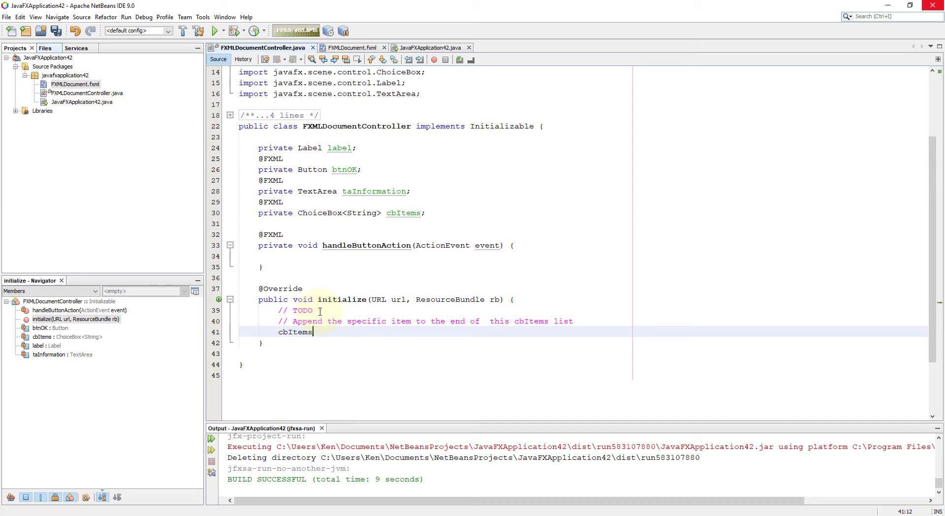
pyautogui.write('.getItems')
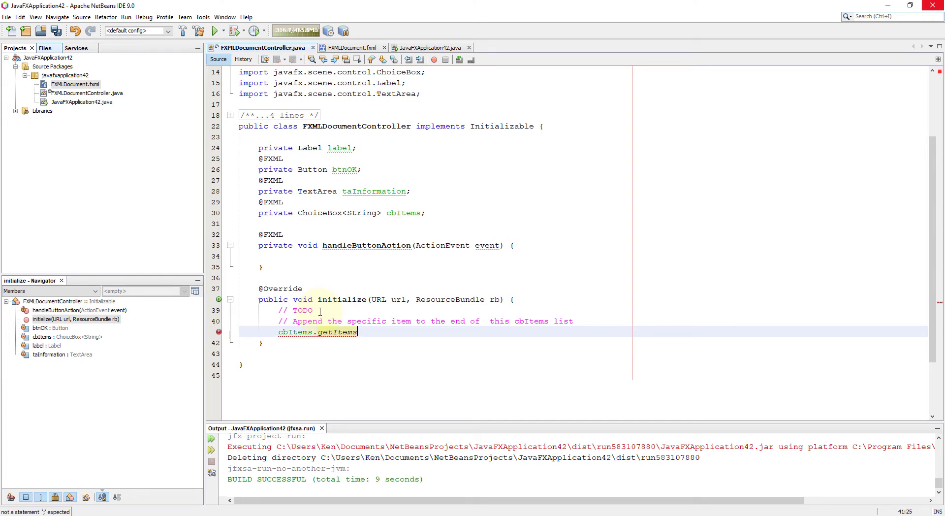
pyautogui.write('().add("Item 4");')
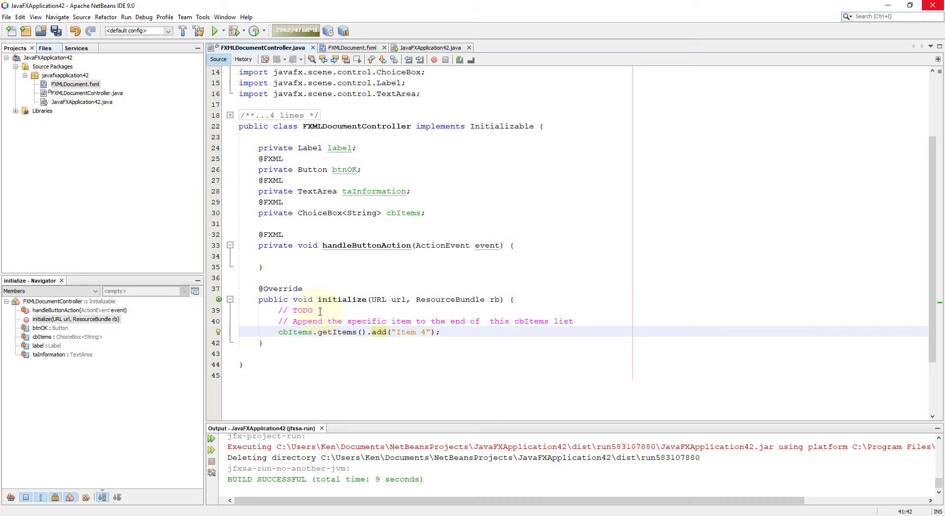
pyautogui.click(294, 331)
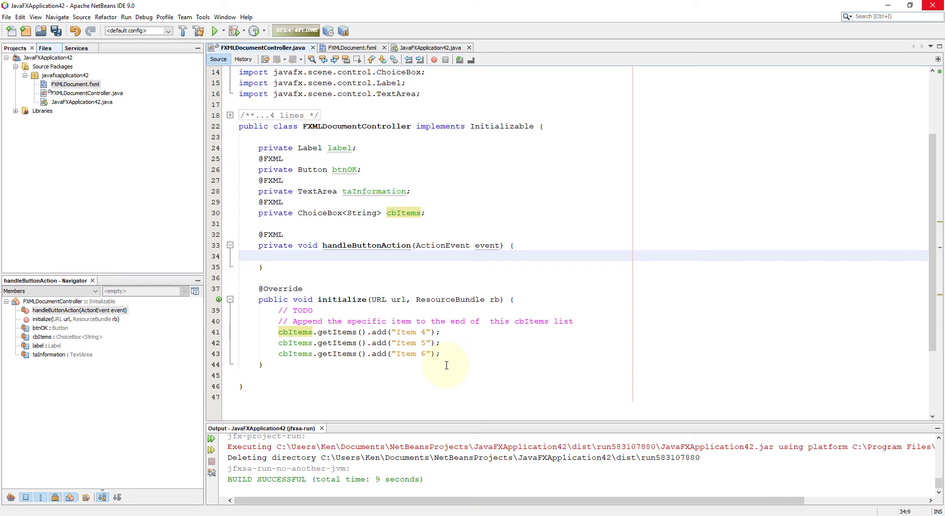
# - Add taInformation.appendText(String.valueOf(cbItems.getItems())); to handleButtonAction
pyautogui.write('cbItems.')
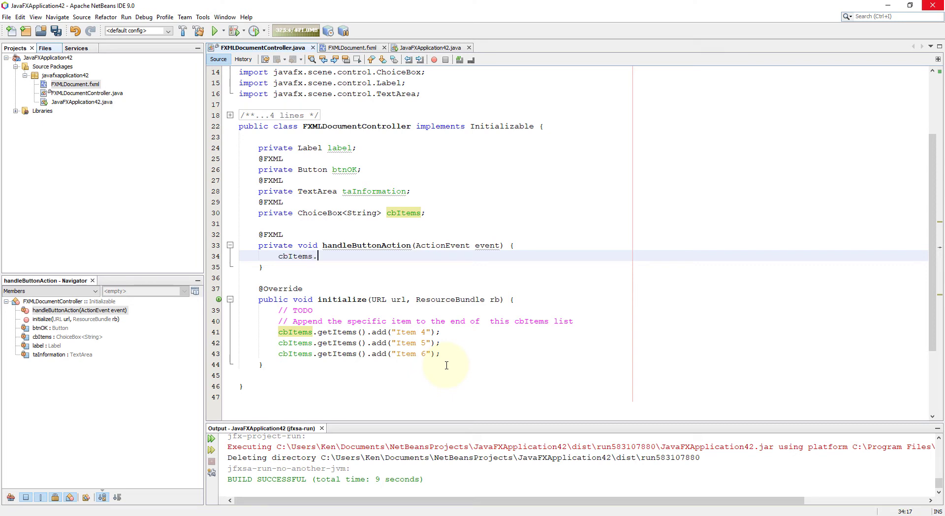
pyautogui.write('get')
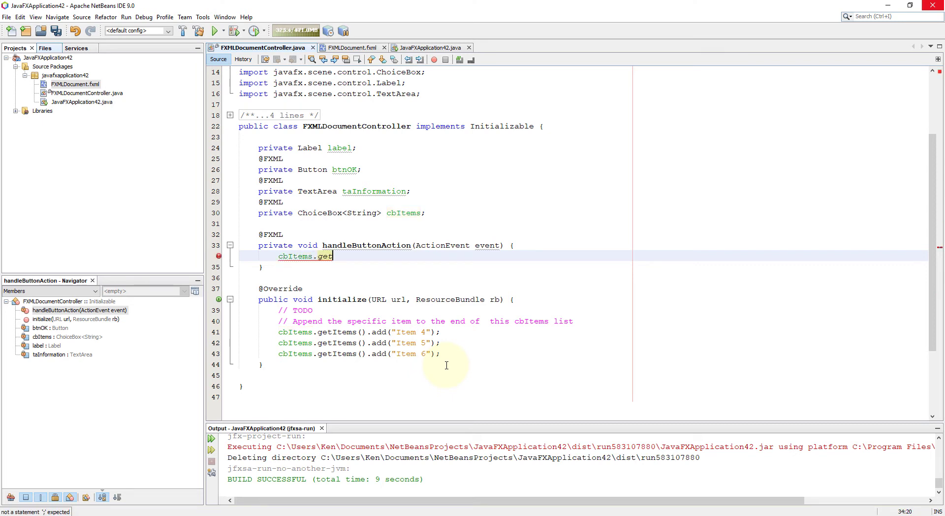
pyautogui.write('Items();')
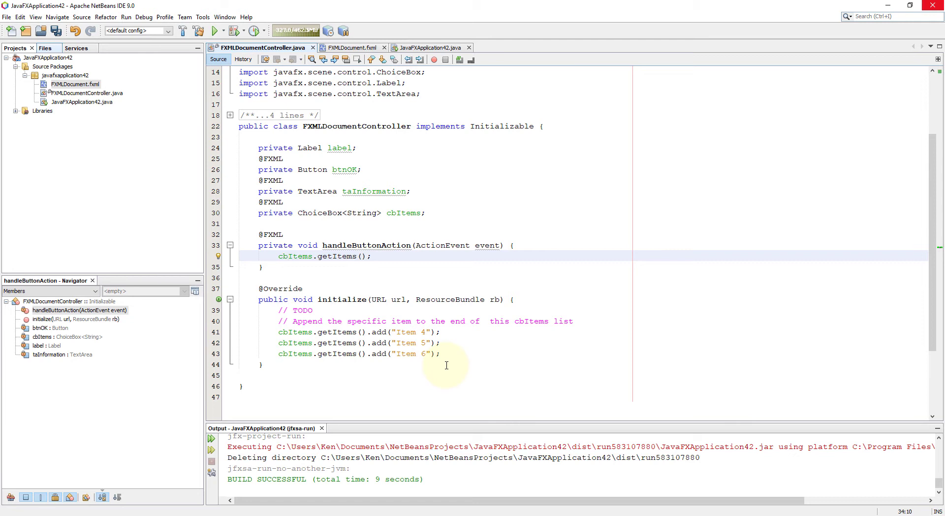
pyautogui.write('t')
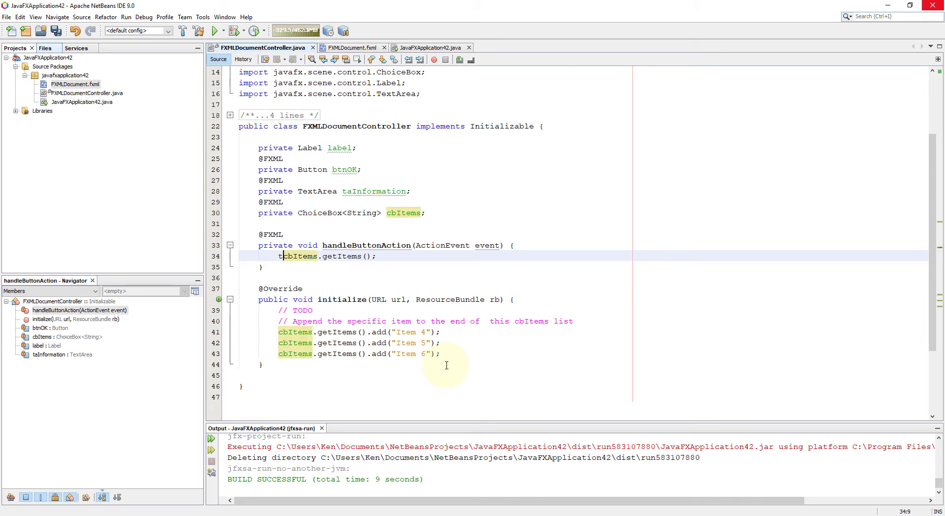
pyautogui.write('aInformation.appe')
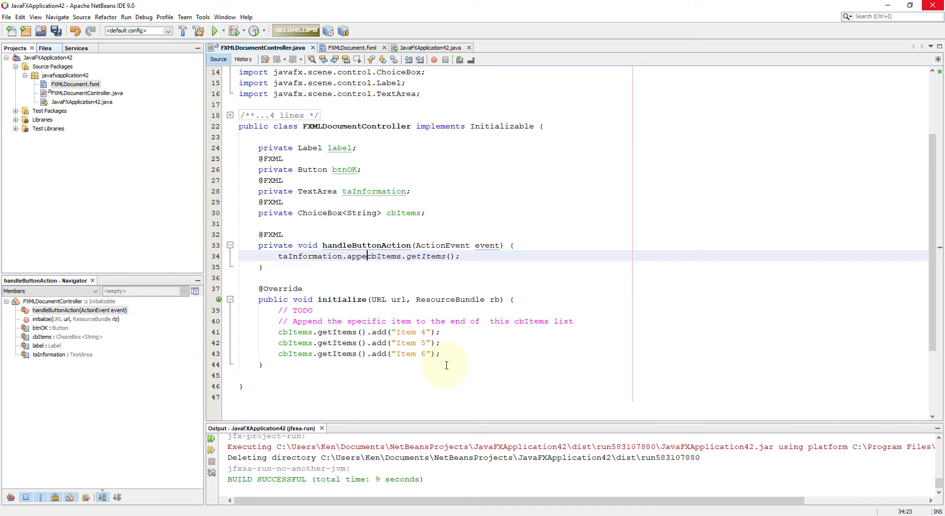
pyautogui.write('Text')
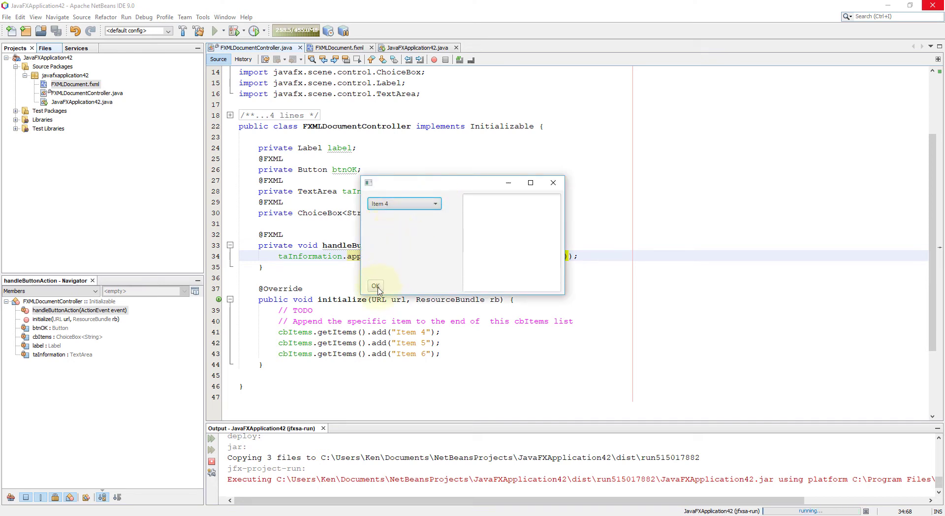
# - In the running app, click OK to list the items, open the ChoiceBox, then close
pyautogui.click(375, 285)
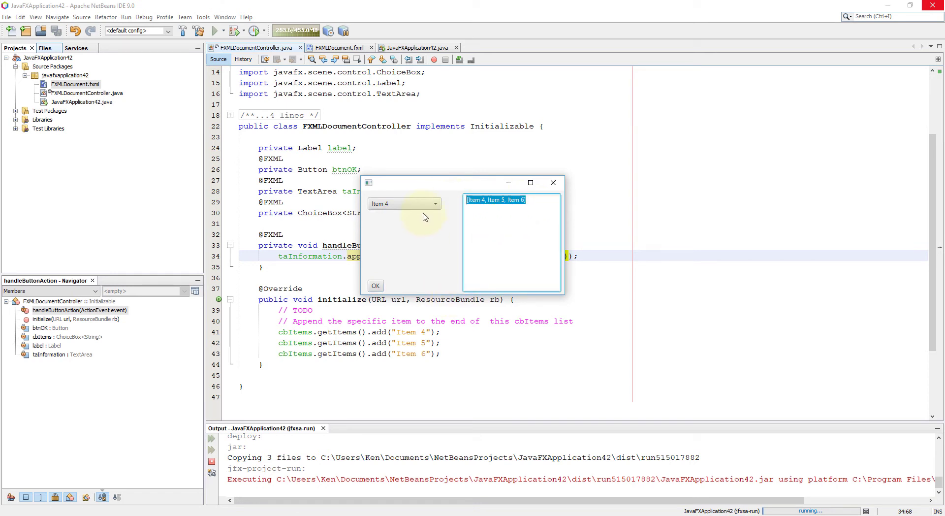
pyautogui.click(403, 203)
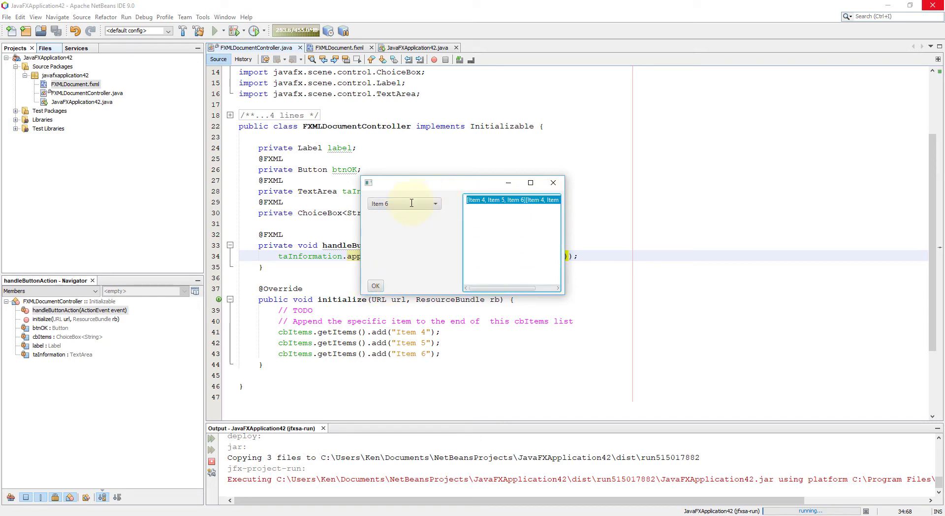
pyautogui.moveTo(549, 183)
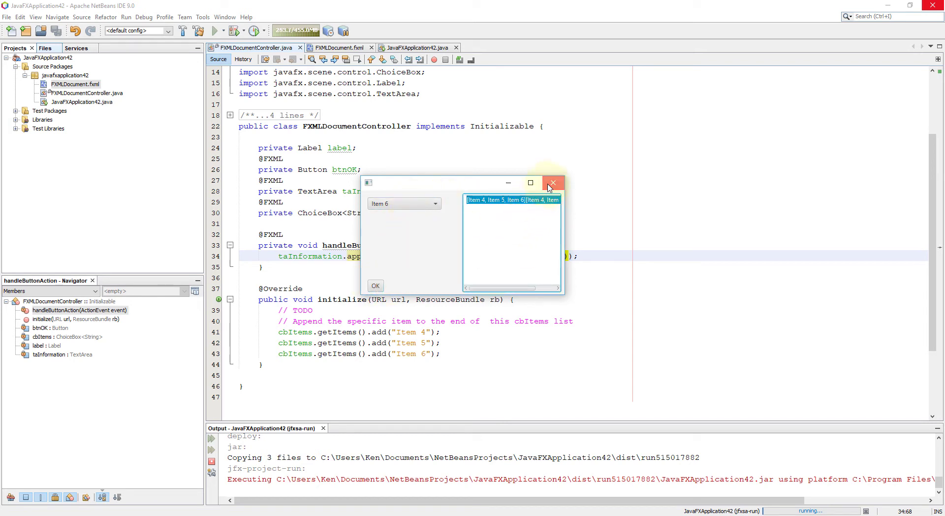
pyautogui.click(553, 182)
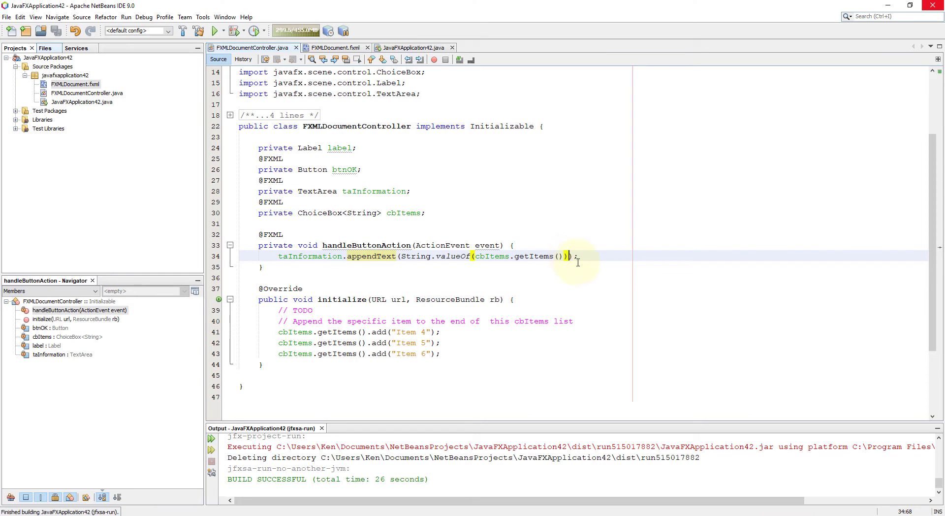
# - Add taInformation.appendText(cbItems.getSelectionModel().getSelectedItem() + "\n") to the handler
pyautogui.write('+ ""')
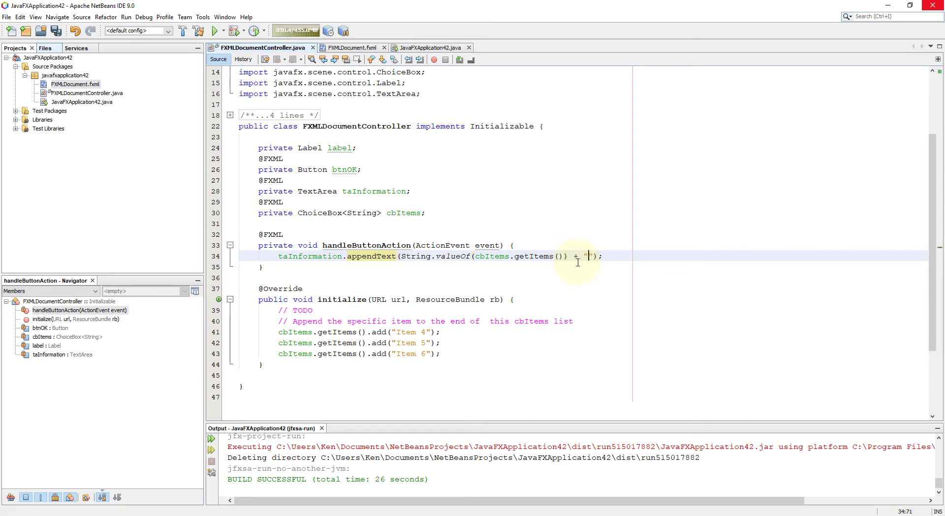
pyautogui.write('n')
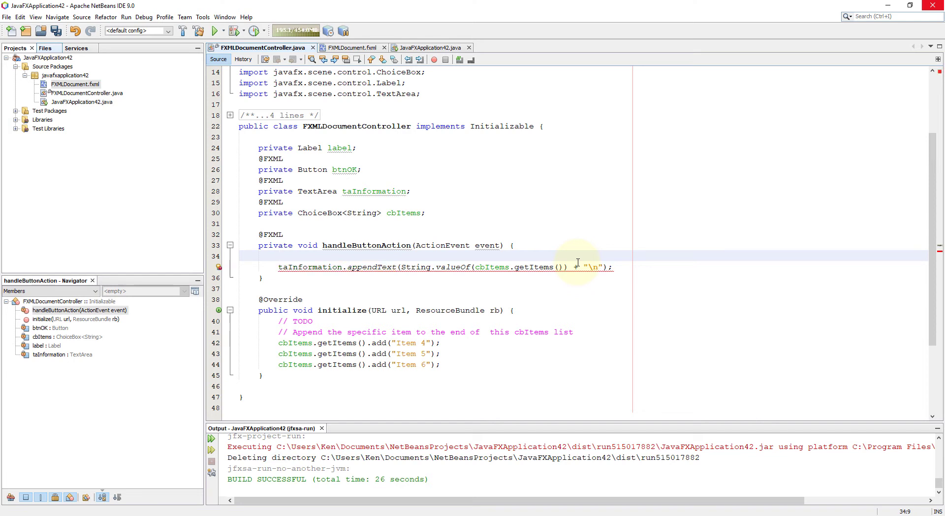
pyautogui.write('c')
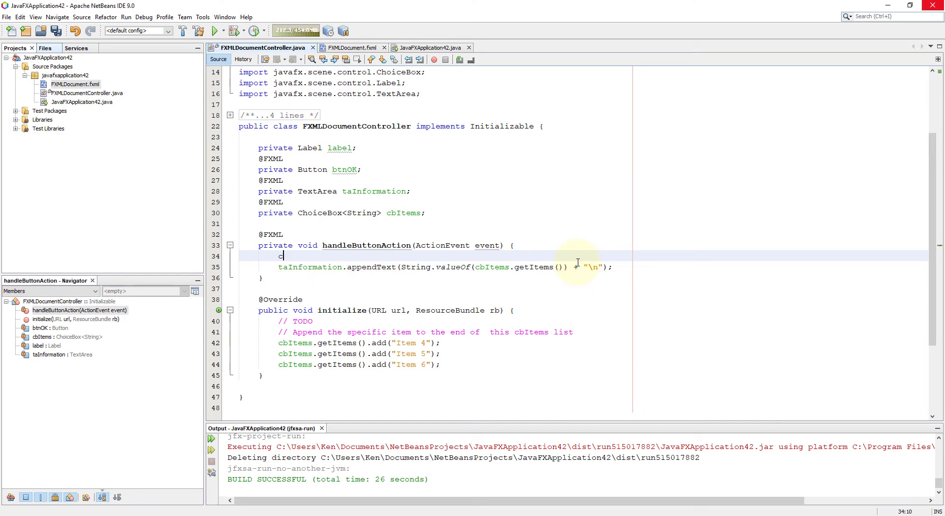
pyautogui.write('bItems.')
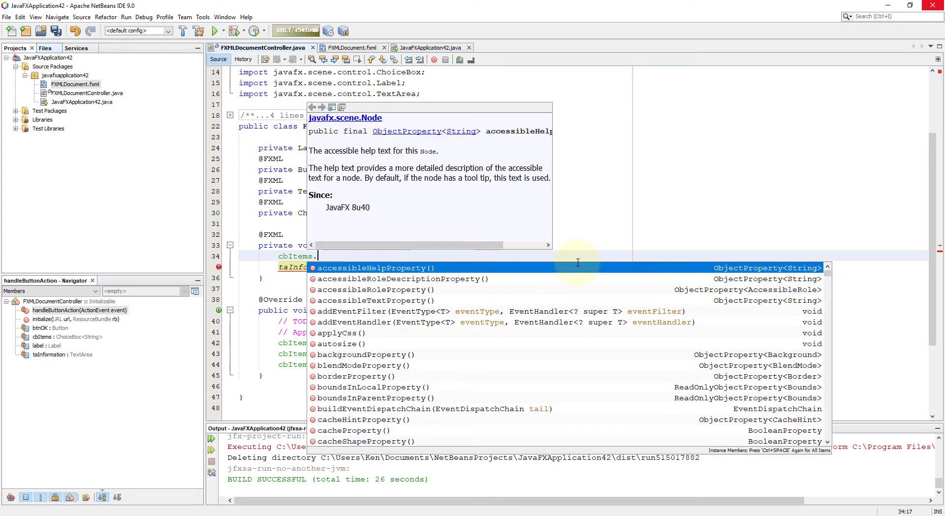
pyautogui.write('get')
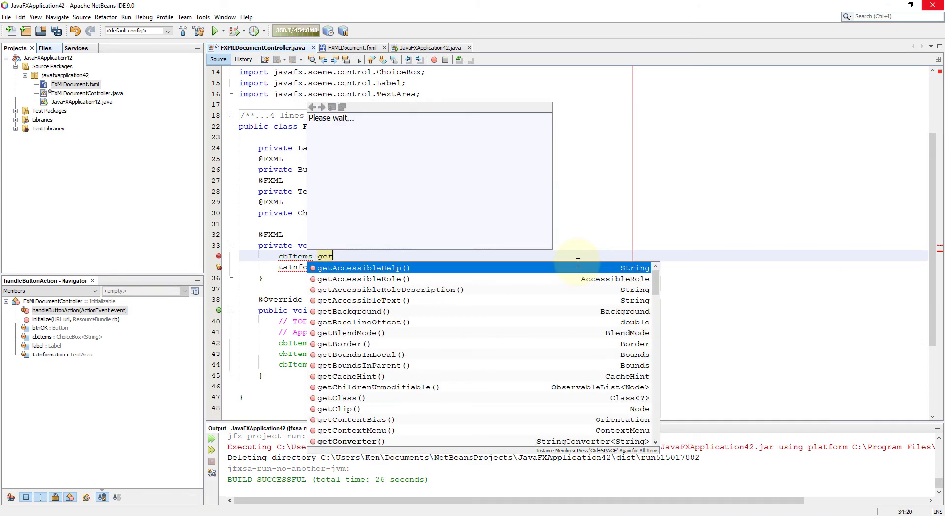
pyautogui.write('SelectionModel().')
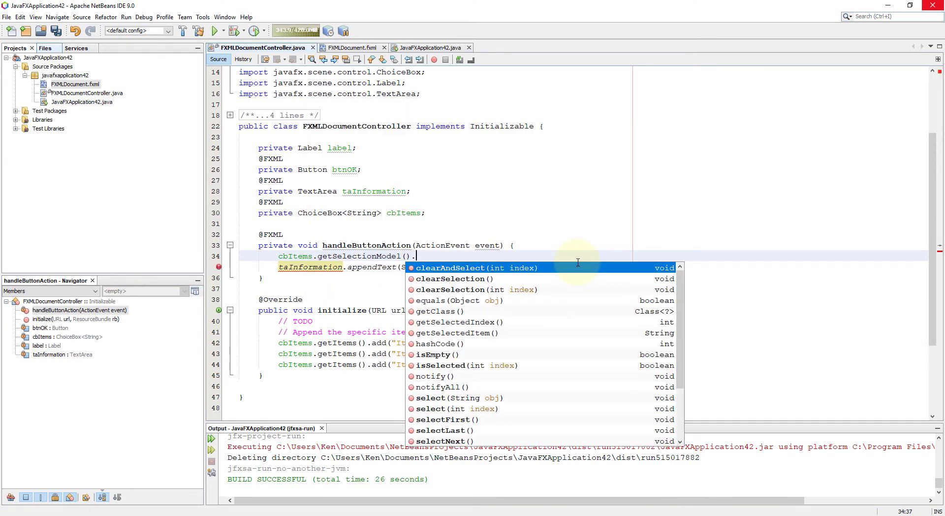
pyautogui.write('getSelectedItem();')
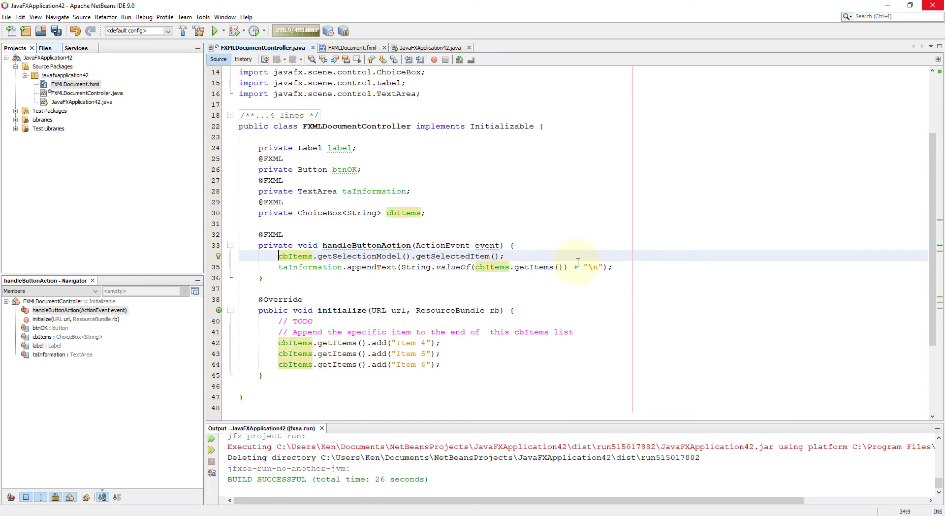
pyautogui.write('taIfnro')
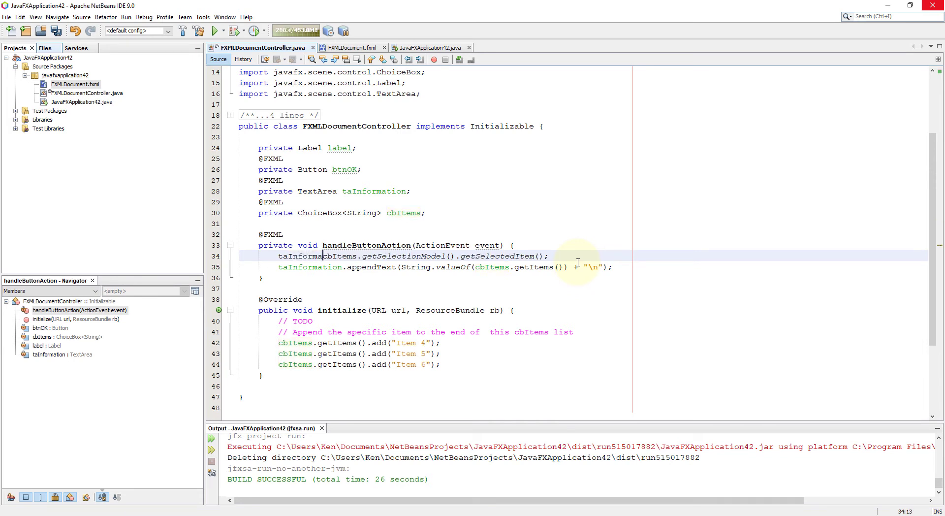
pyautogui.write('.appendText')
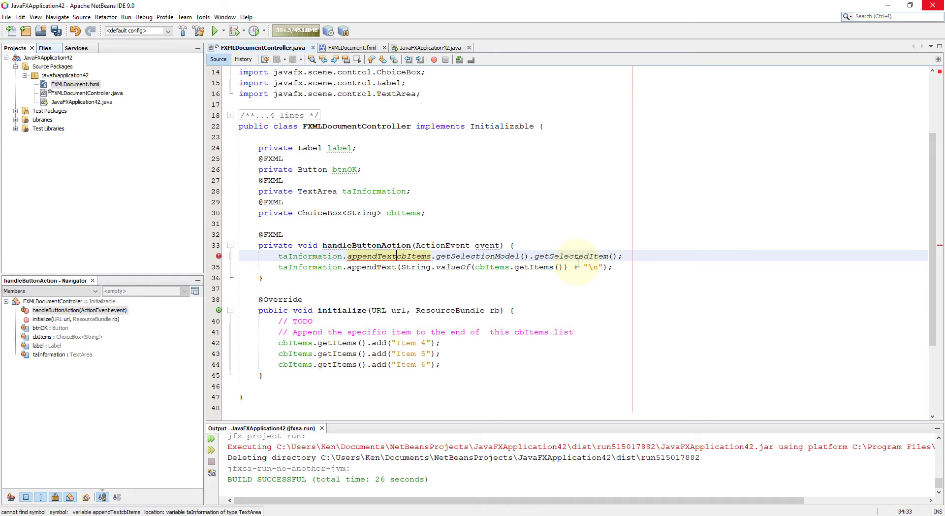
pyautogui.write('(')
pyautogui.write('//')
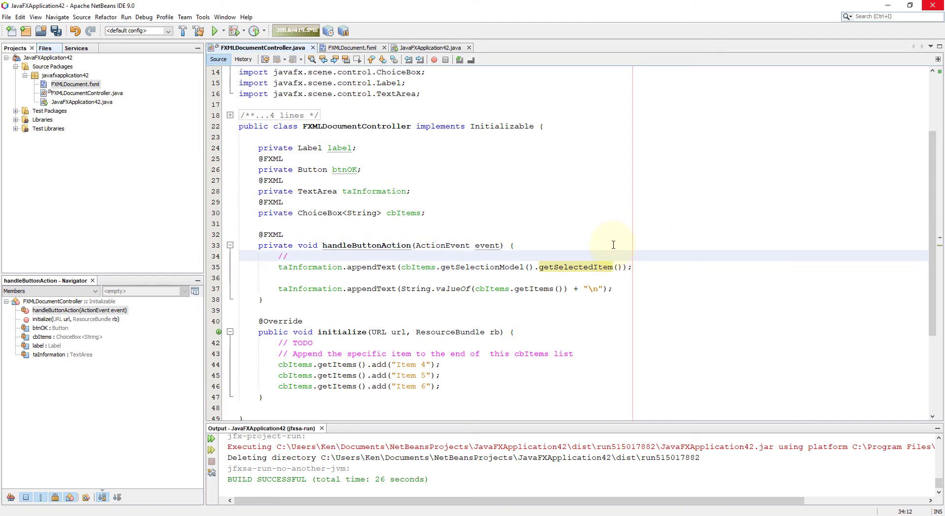
# - Add the comment 'Return the currently selected object' above that line
pyautogui.write('Return th')
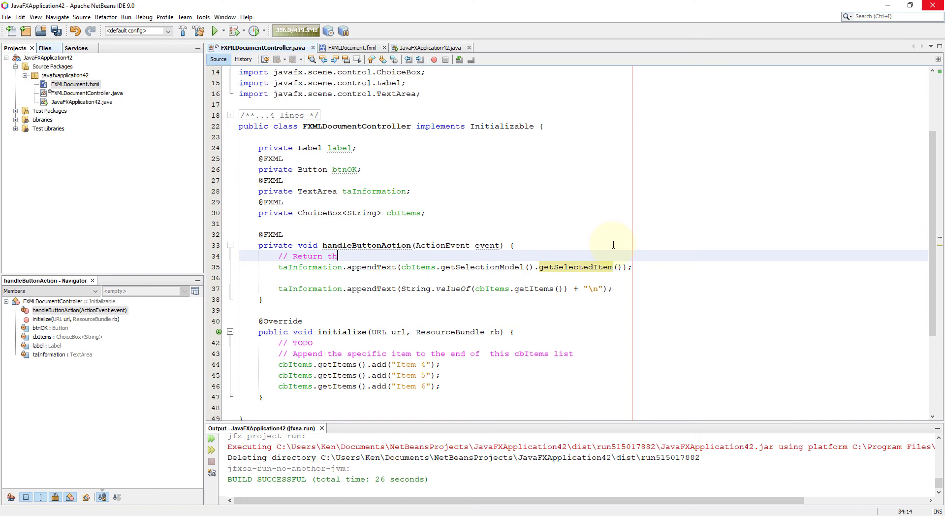
pyautogui.write('e curr')
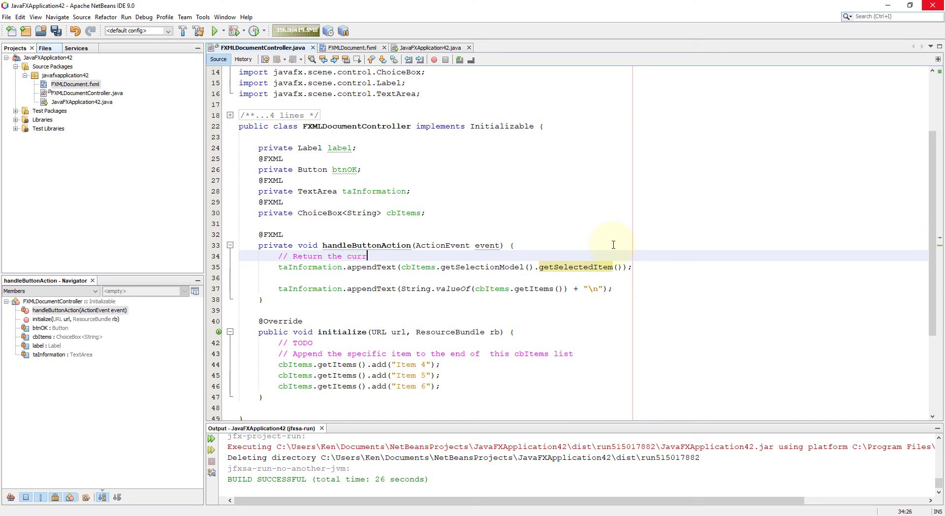
pyautogui.write('ently sele')
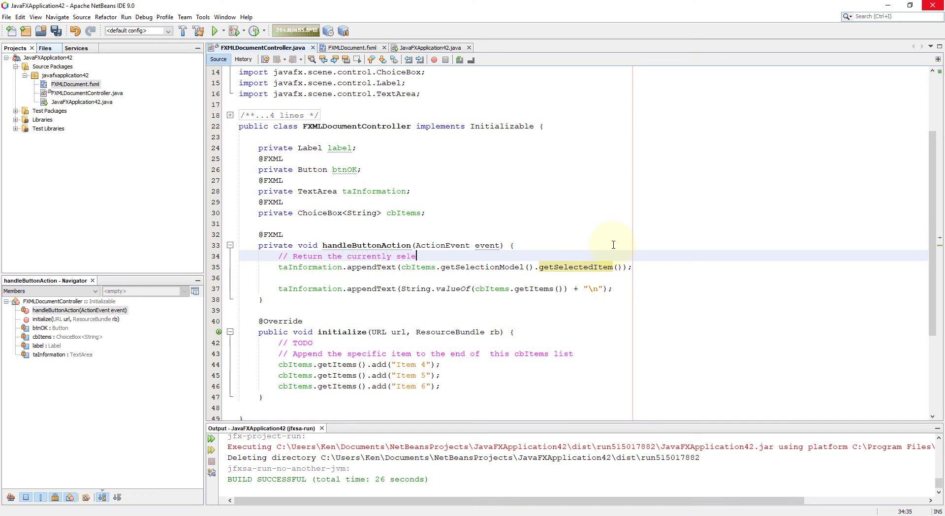
pyautogui.write('cted')
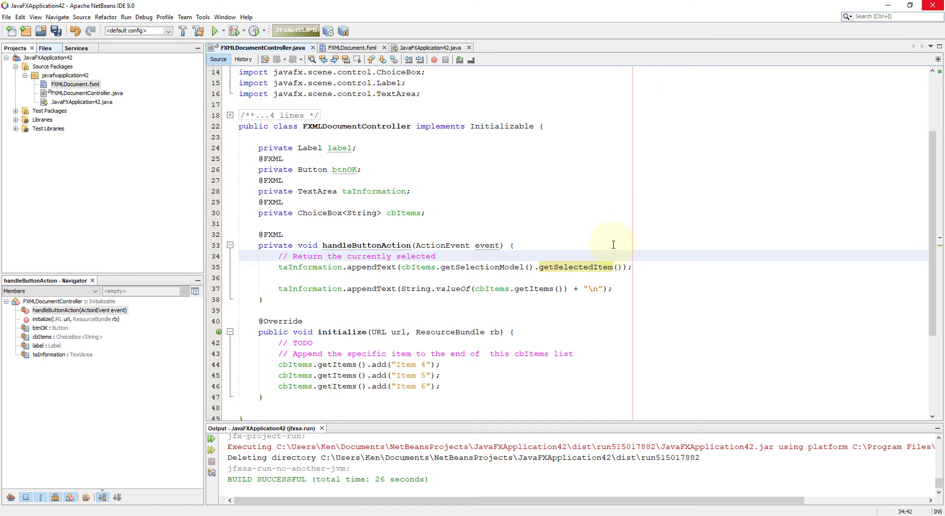
pyautogui.write('object')
pyautogui.click(455, 267)
pyautogui.write(' + "')
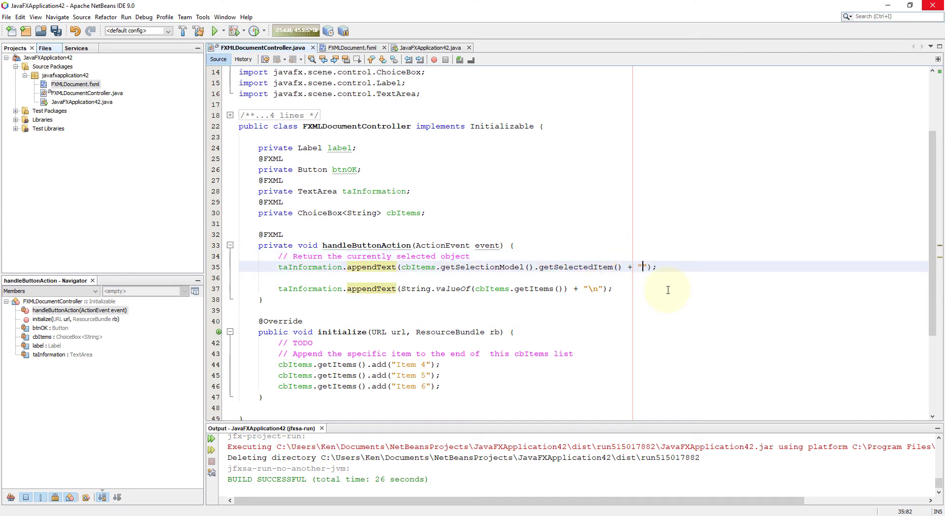
pyautogui.write('\\n')
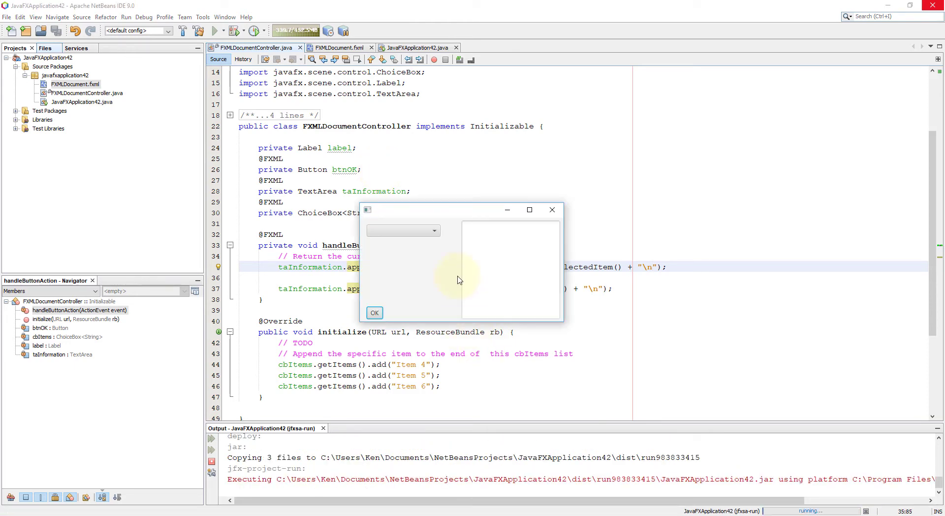
# - Select Item 4 and click OK, pick Item 6, then close the test app
pyautogui.click(402, 230)
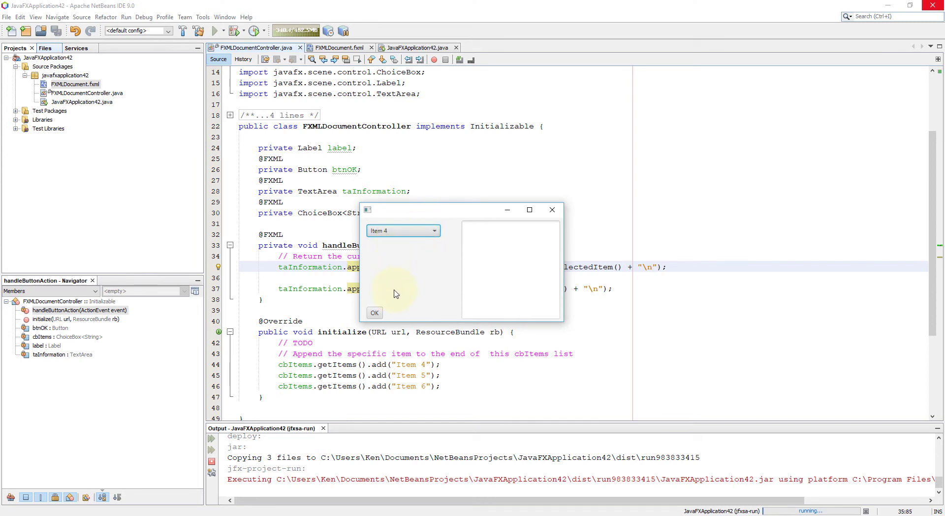
pyautogui.click(374, 313)
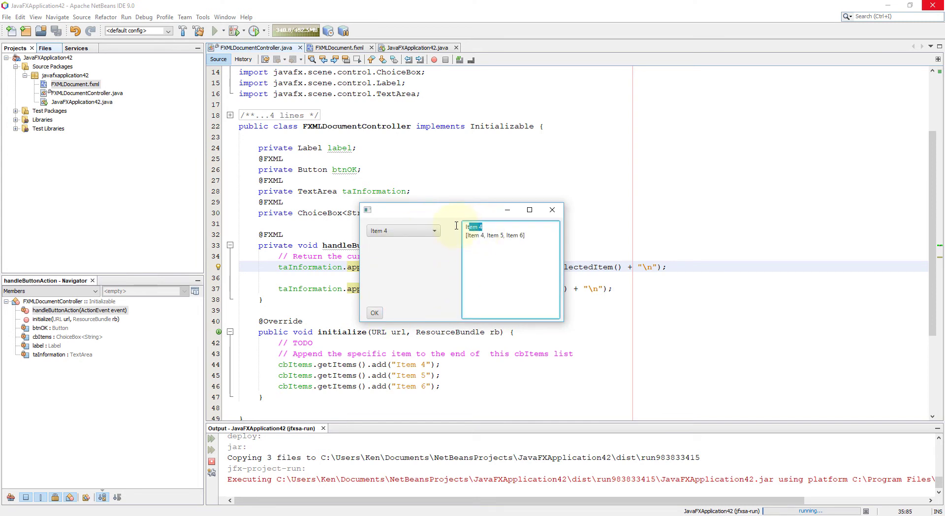
pyautogui.moveTo(458, 209); pyautogui.dragTo(464, 128)
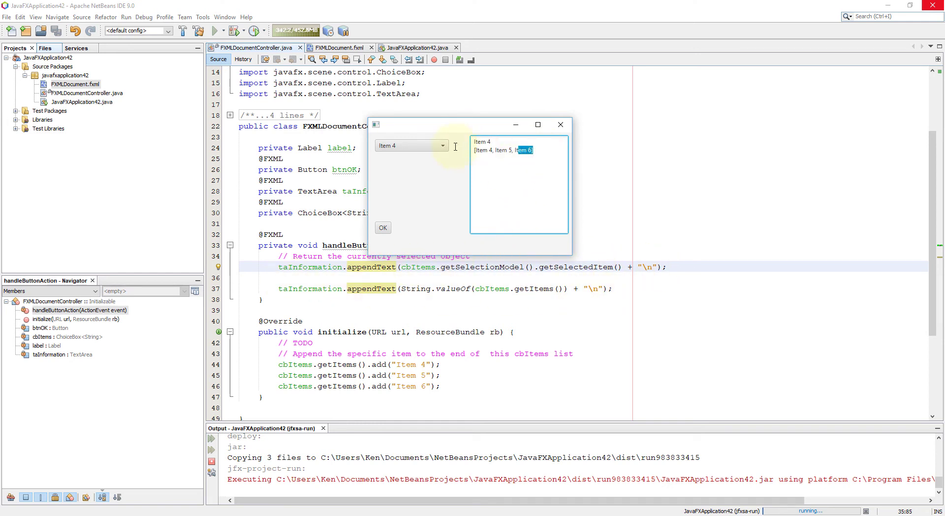
pyautogui.click(410, 145)
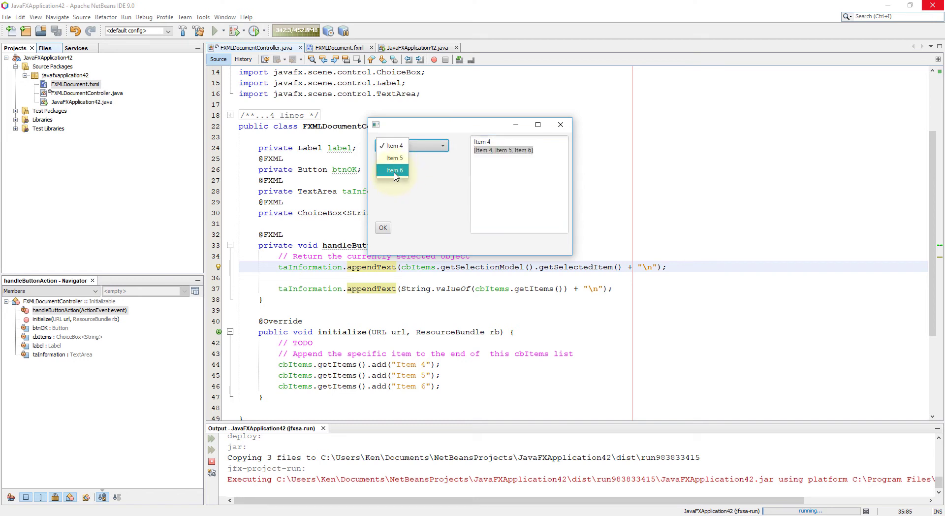
pyautogui.click(393, 170)
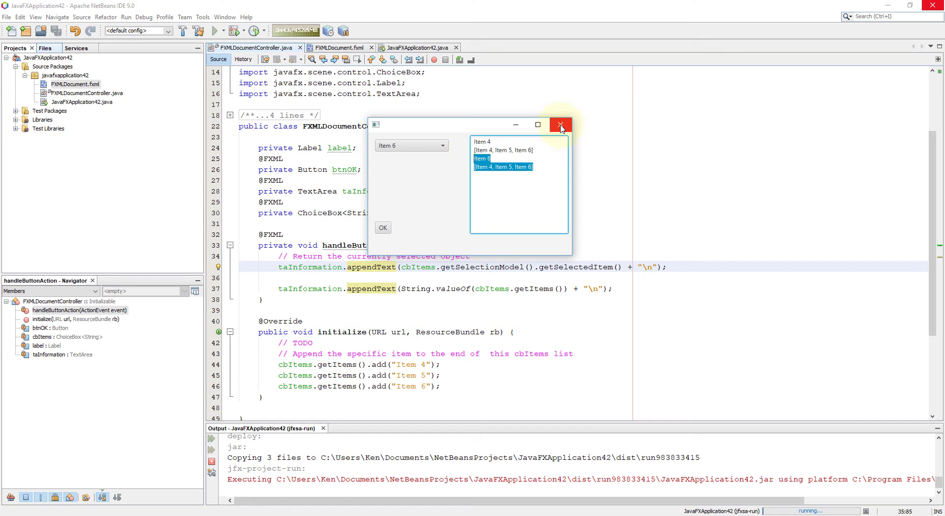
pyautogui.moveTo(560, 124)
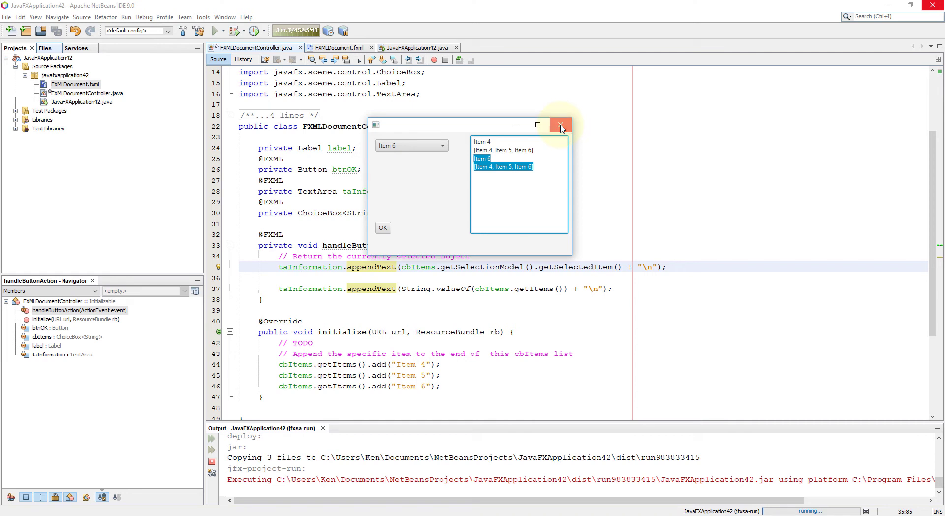
pyautogui.click(560, 125)
pyautogui.write(' in this mo')
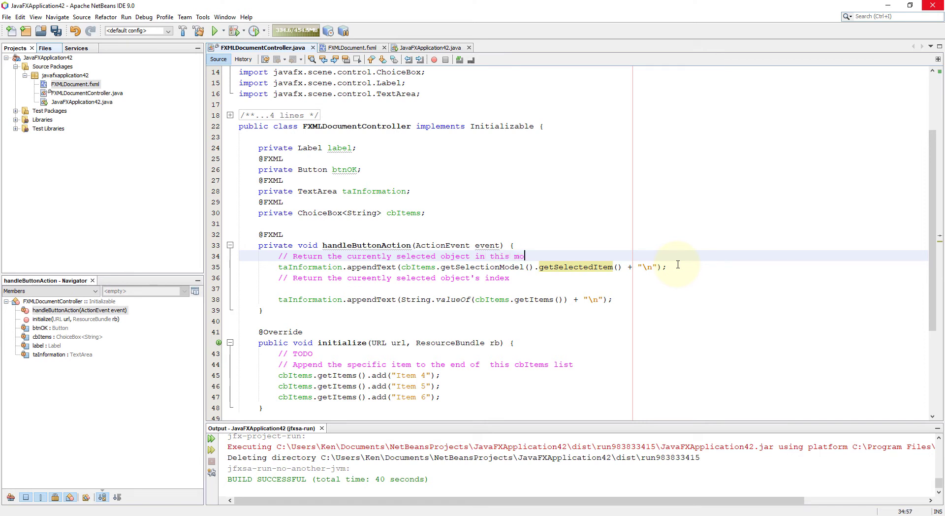
# - Replace the old comment with '// Returns value indicating the selected index in this model'
pyautogui.write('del')
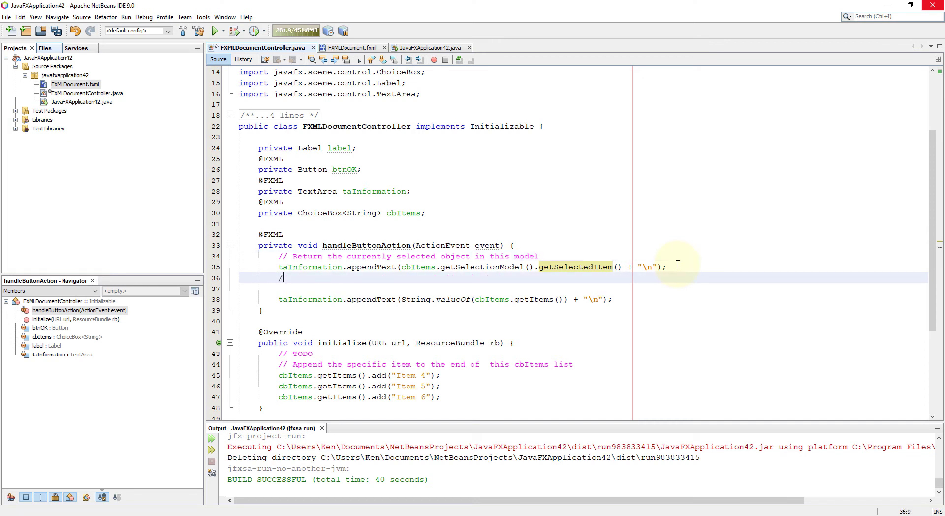
pyautogui.write('/ Returns the integer')
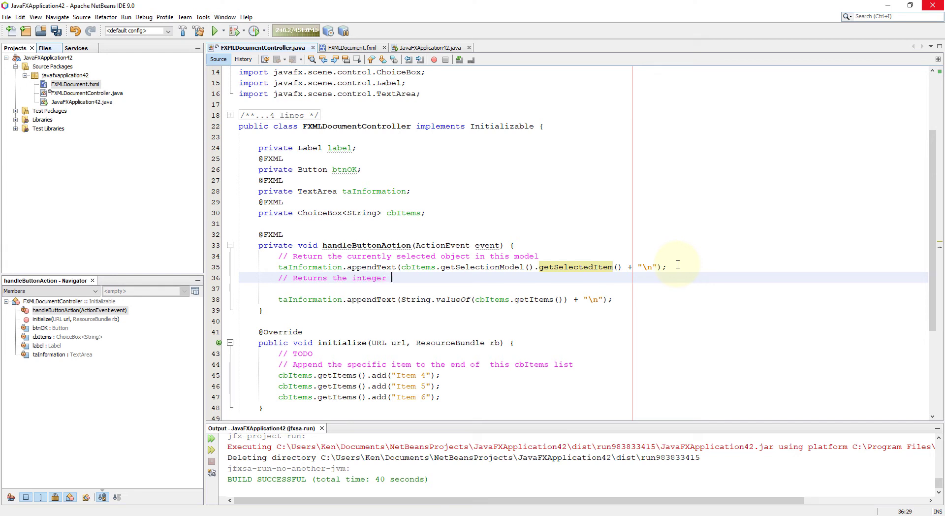
pyautogui.write('valu')
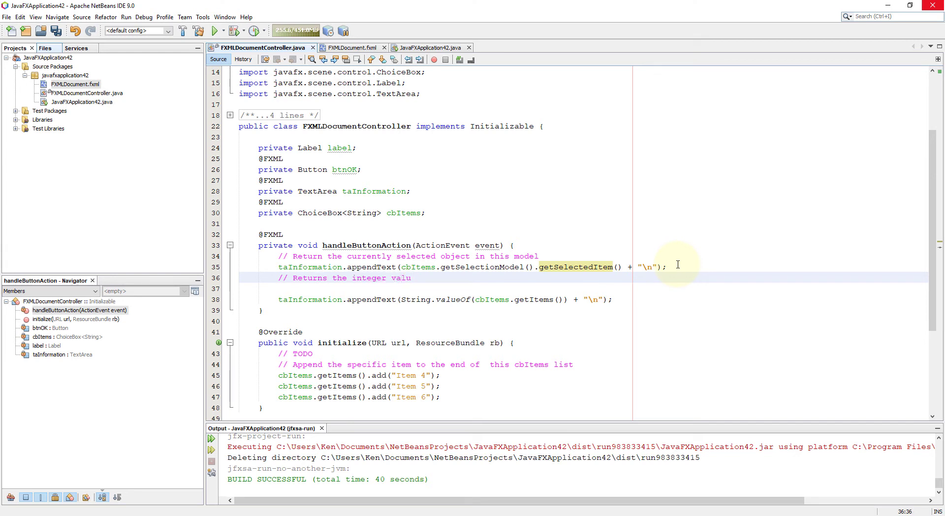
pyautogui.write('value indica')
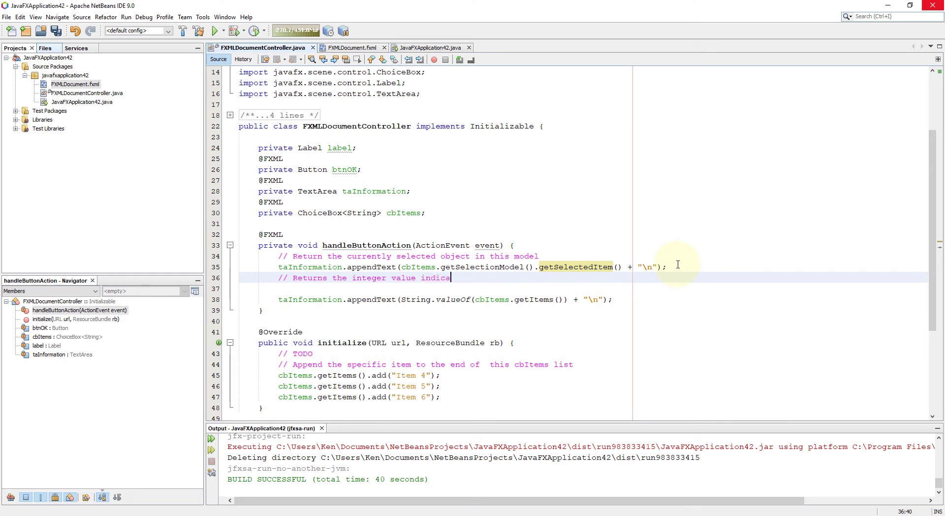
pyautogui.write('ting the currently')
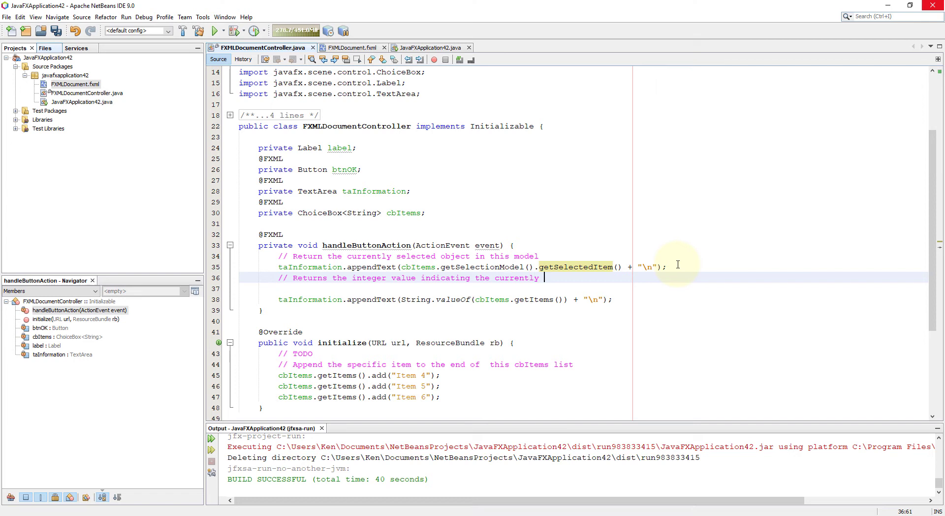
pyautogui.write('selected i')
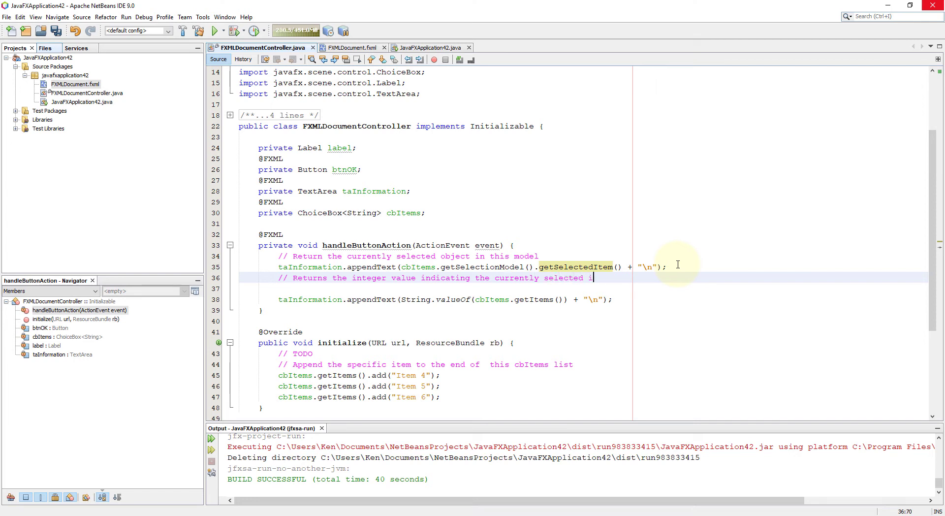
pyautogui.write('ndex in this')
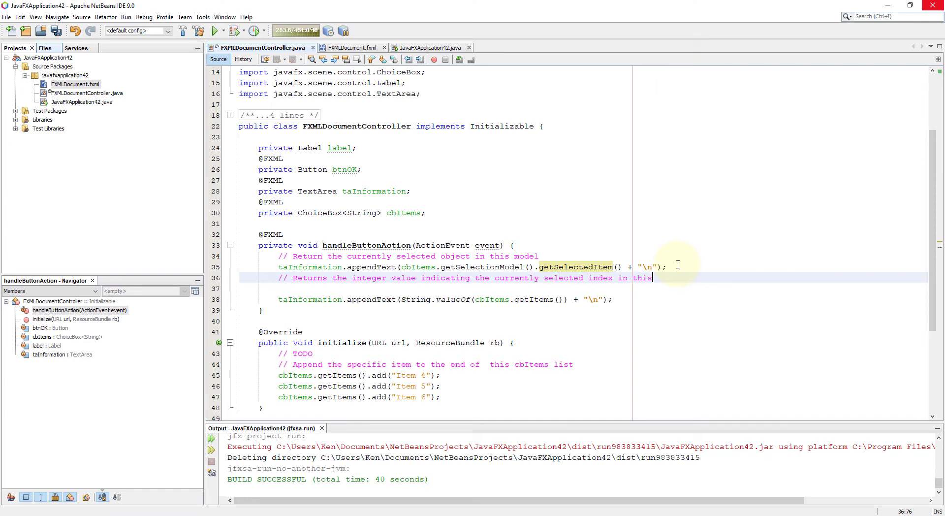
pyautogui.write('model')
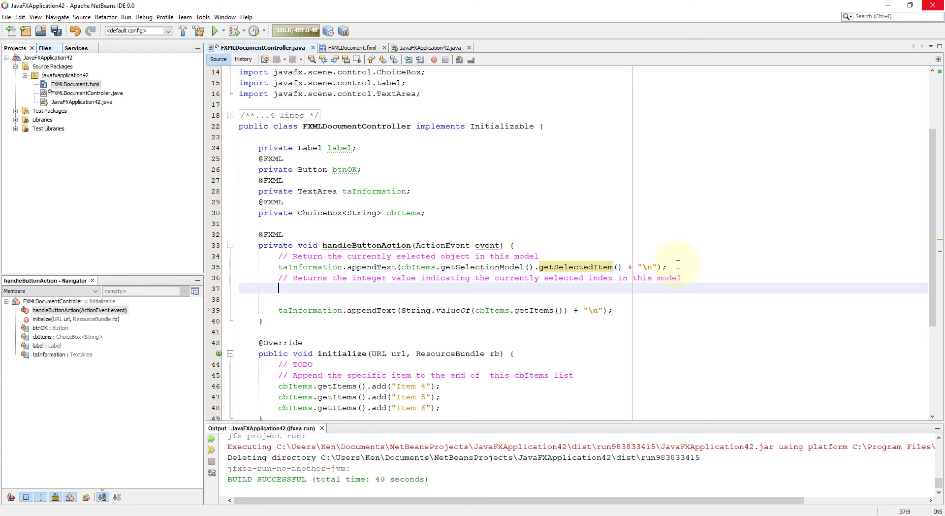
# - Append cbItems' selected index plus "\n" to taInformation on line 37
pyautogui.write('cbItems.getSelectionModel(')
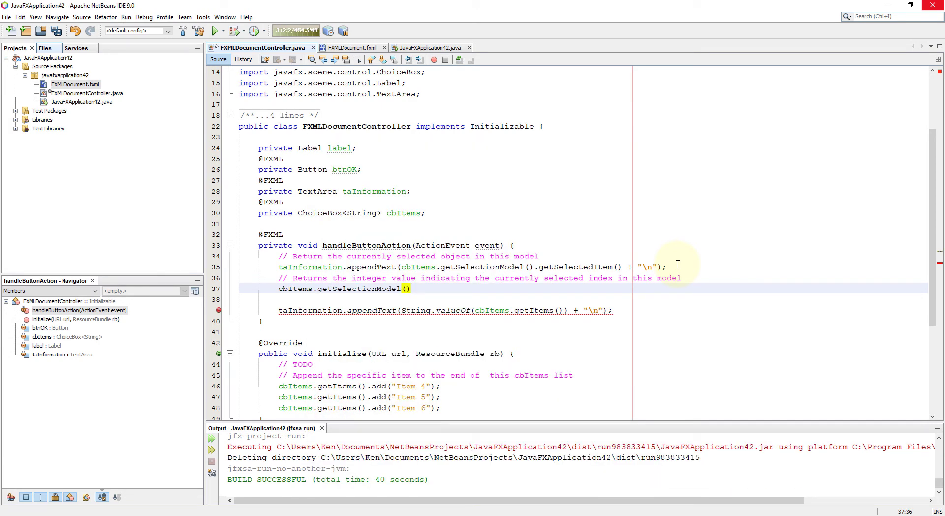
pyautogui.write('.getSelectedIndex(')
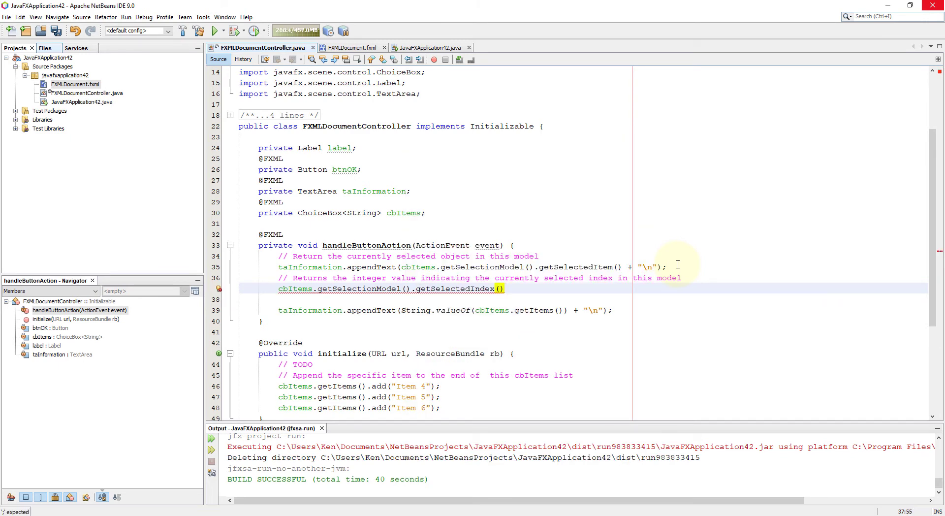
pyautogui.write(';')
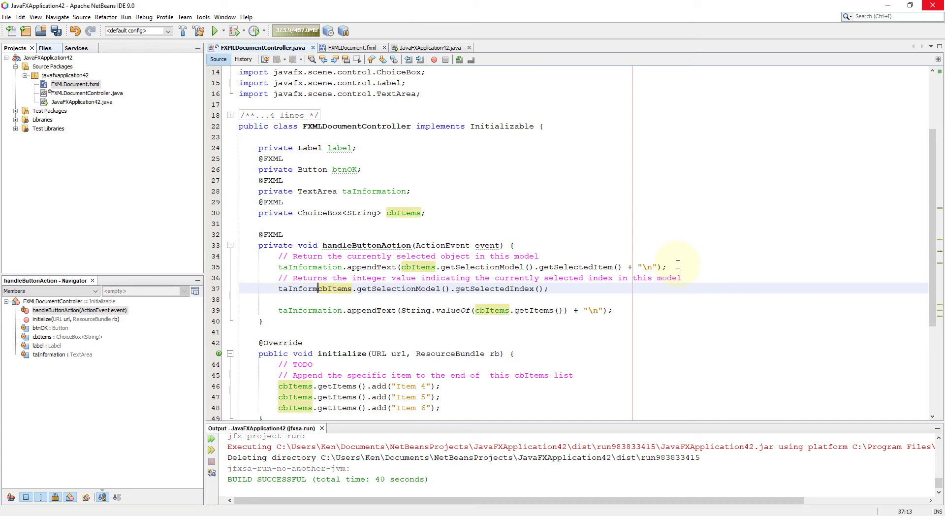
pyautogui.write('.')
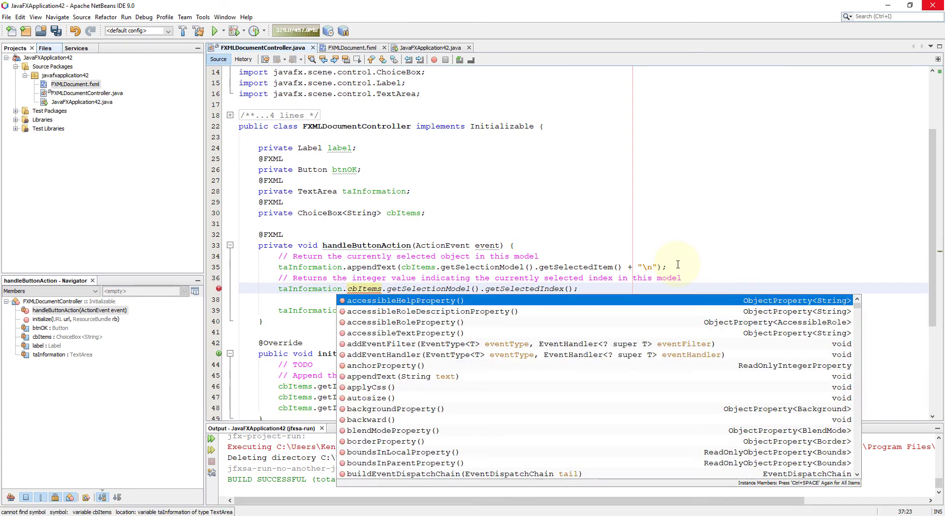
pyautogui.write('appendText(text);')
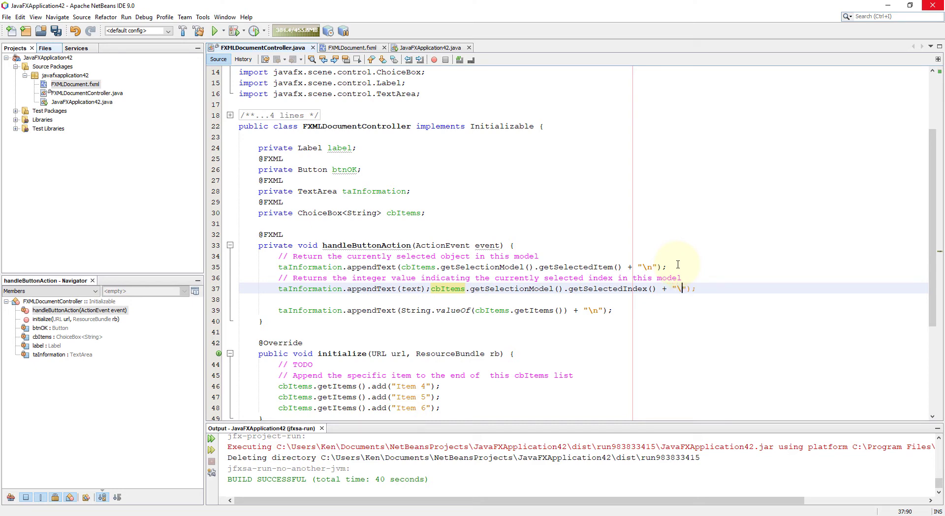
pyautogui.write('n')
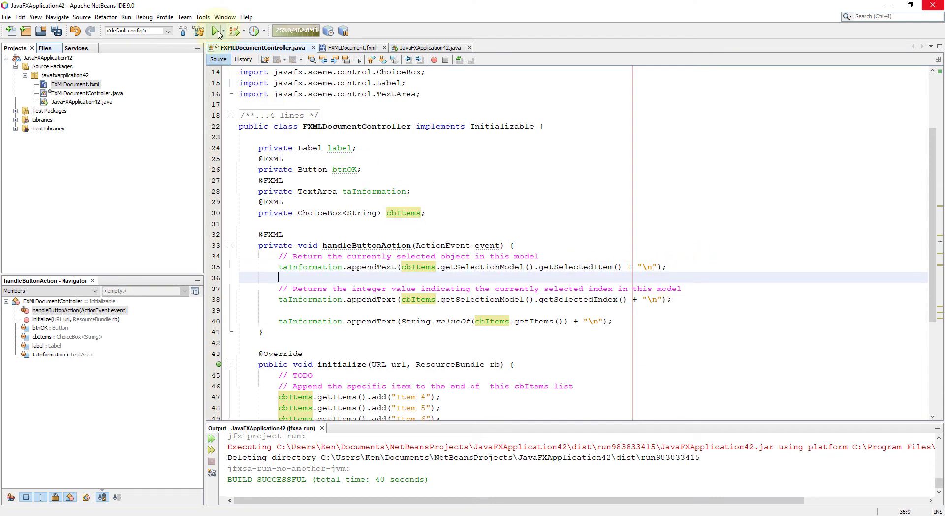
# - Run the app, report Item 4, Item 5 and Item 6 with OK, then close it
pyautogui.click(218, 31)
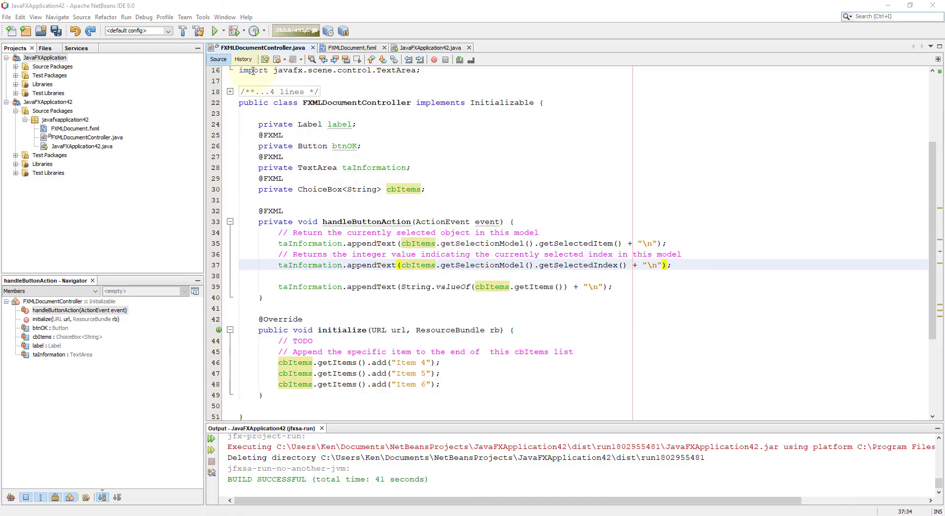
pyautogui.click(212, 30)
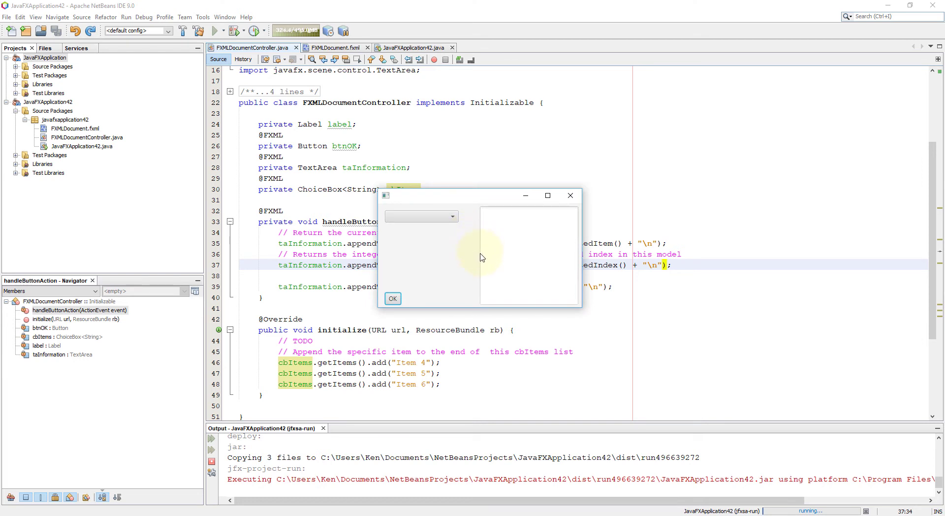
pyautogui.click(421, 216)
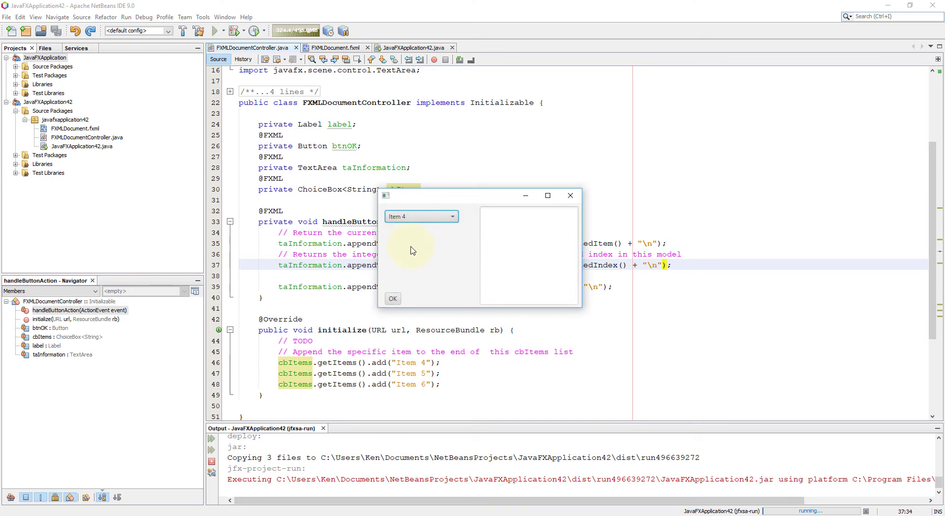
pyautogui.click(392, 298)
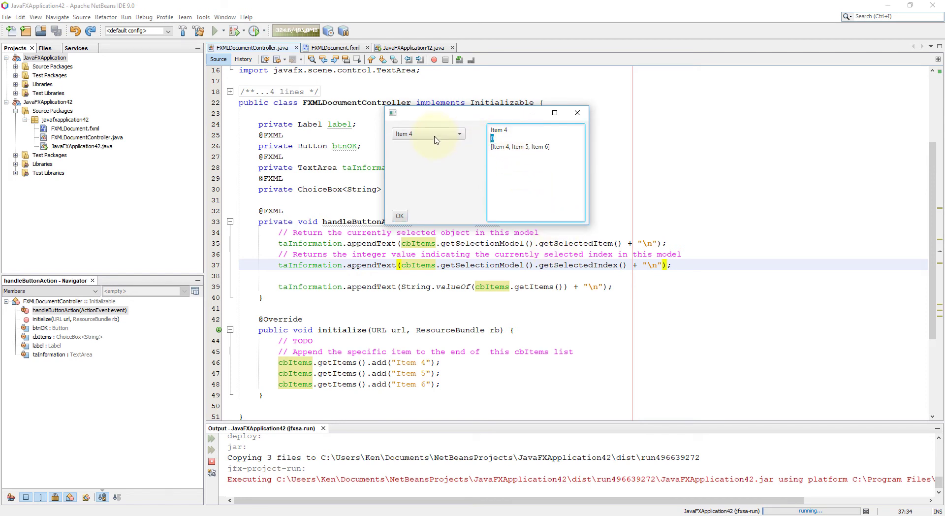
pyautogui.click(428, 133)
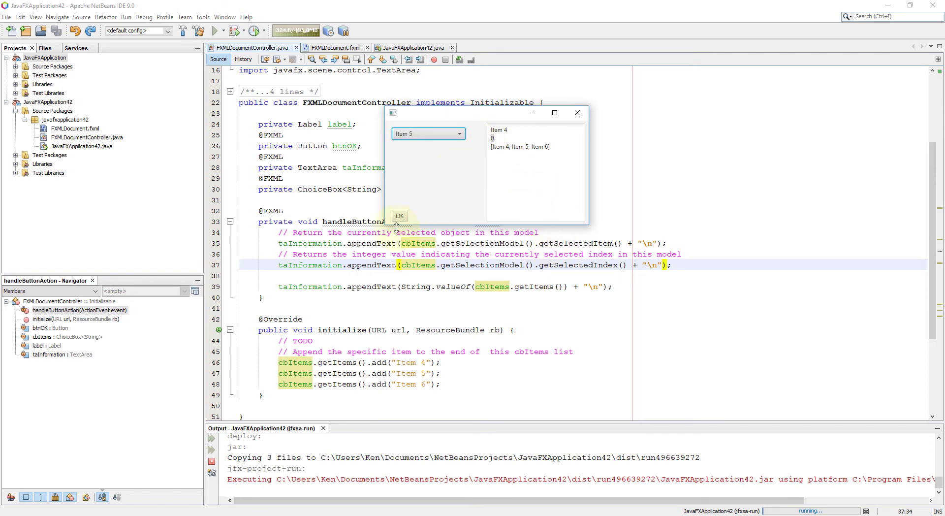
pyautogui.click(399, 215)
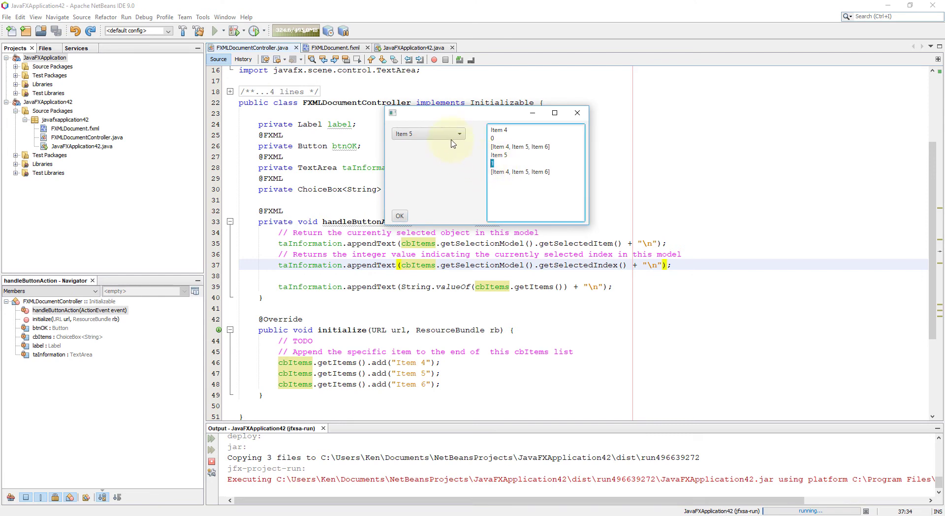
pyautogui.click(428, 134)
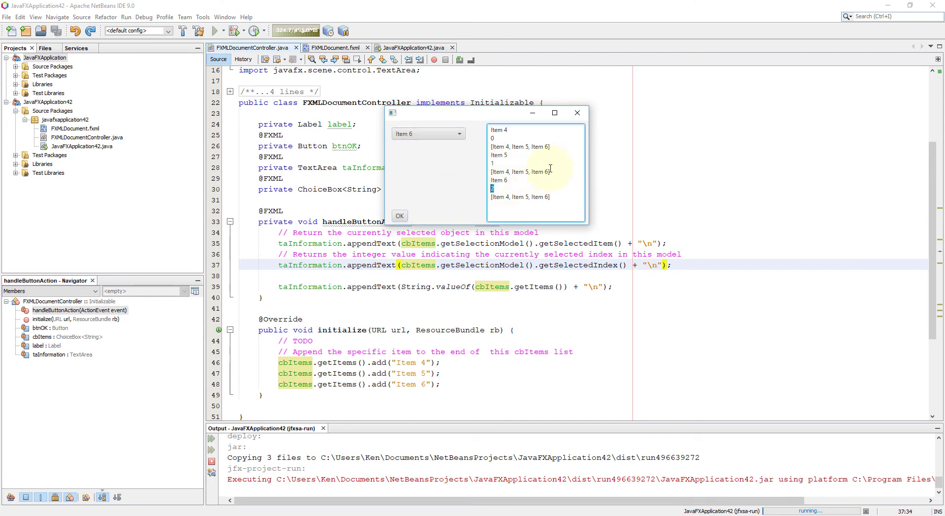
pyautogui.moveTo(577, 113)
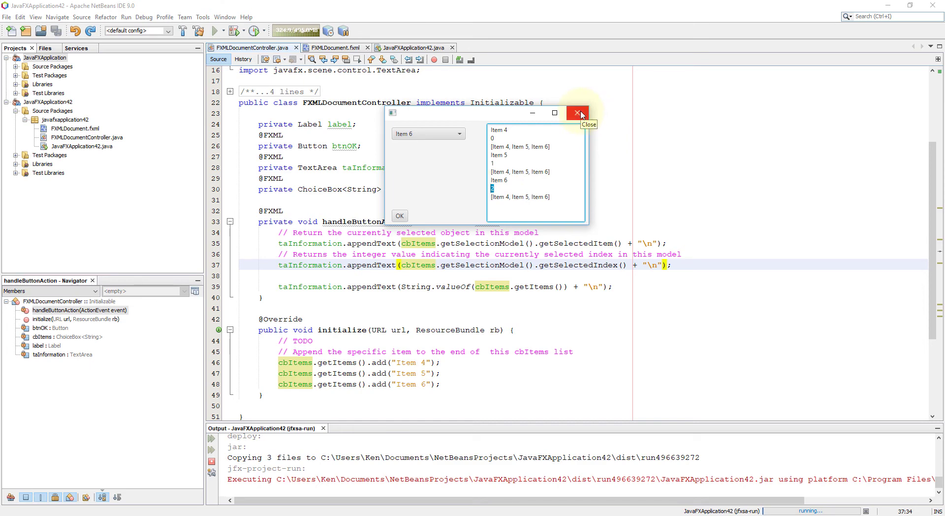
pyautogui.click(577, 113)
pyautogui.write('// Append the specific')
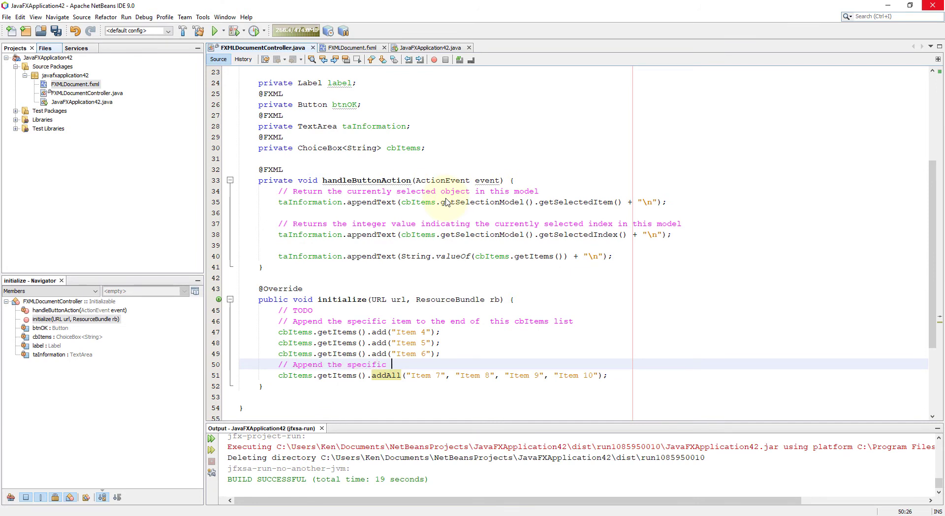
# - Comment 'Append the specific items to the end of this obItems list' and addAll Items 7–10
pyautogui.write('items to the end of')
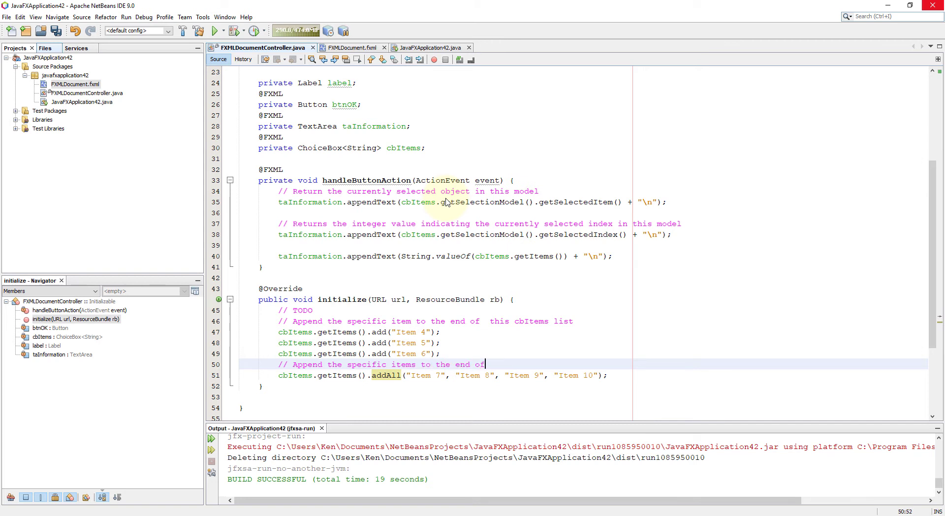
pyautogui.write('this ob')
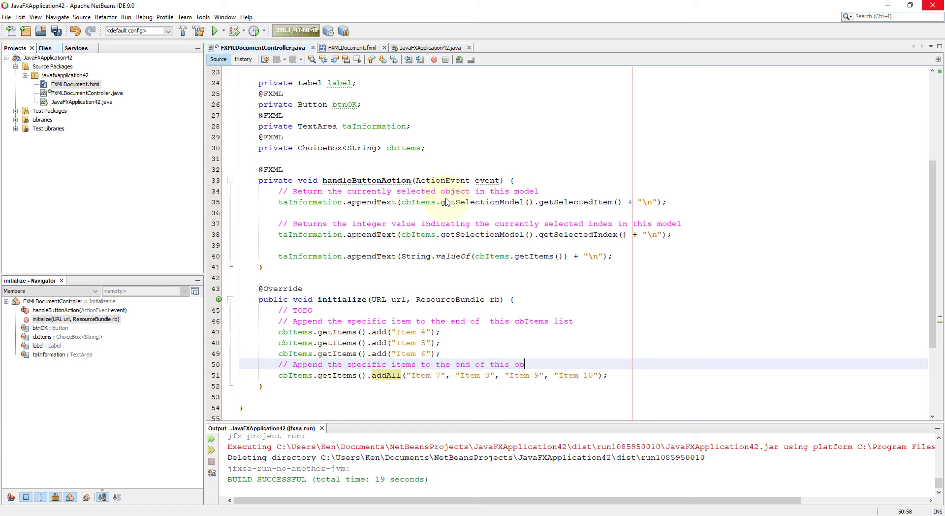
pyautogui.write('Items list')
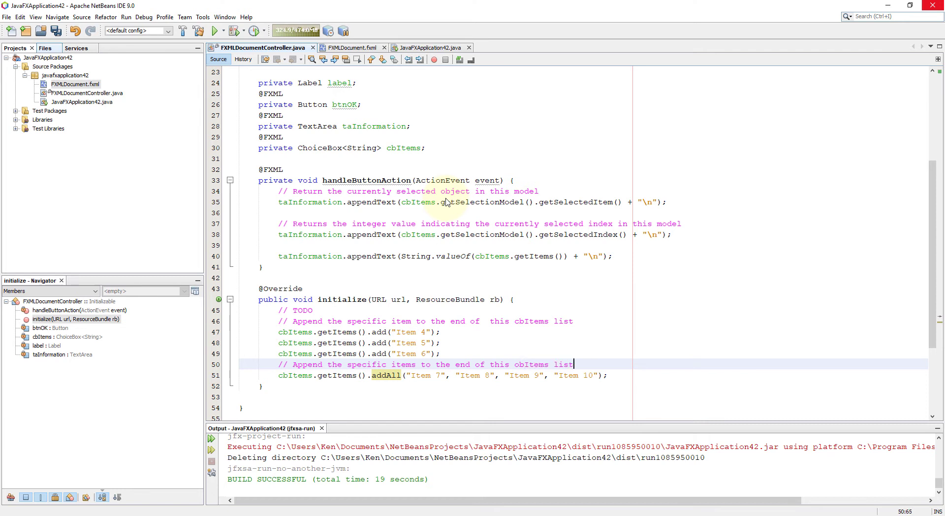
pyautogui.moveTo(588, 250)
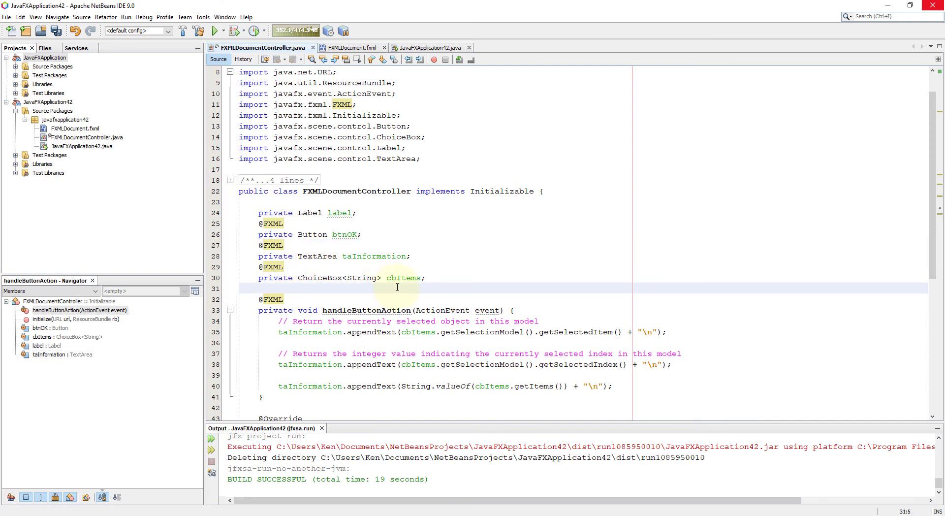
# - Declare private String[] drinkItems = {"Item 1", "Item 2", "Item 3"} under an array comment
pyautogui.write('//')
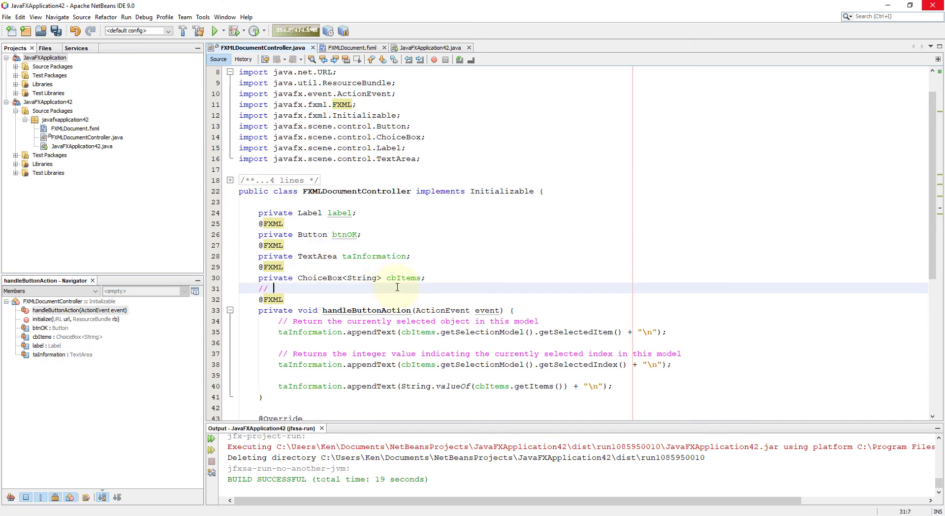
pyautogui.write('Create an array of String elements')
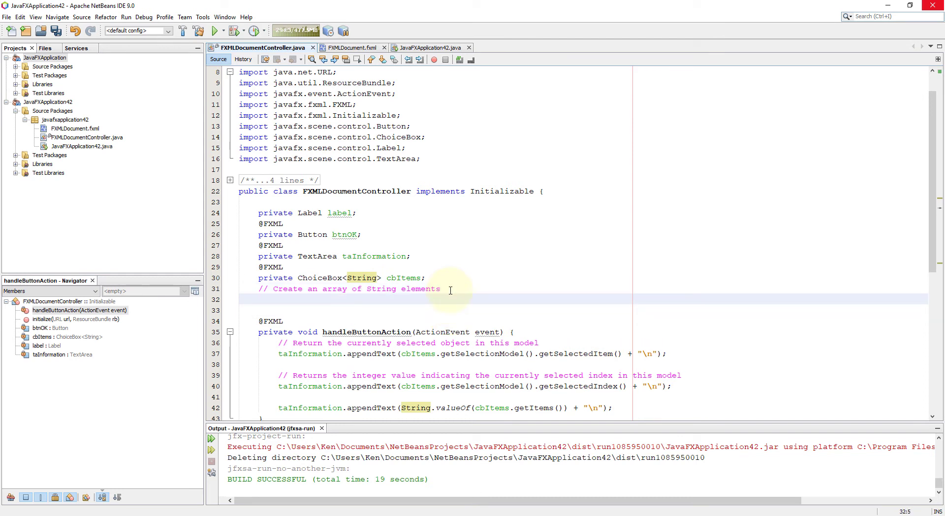
pyautogui.write('priva')
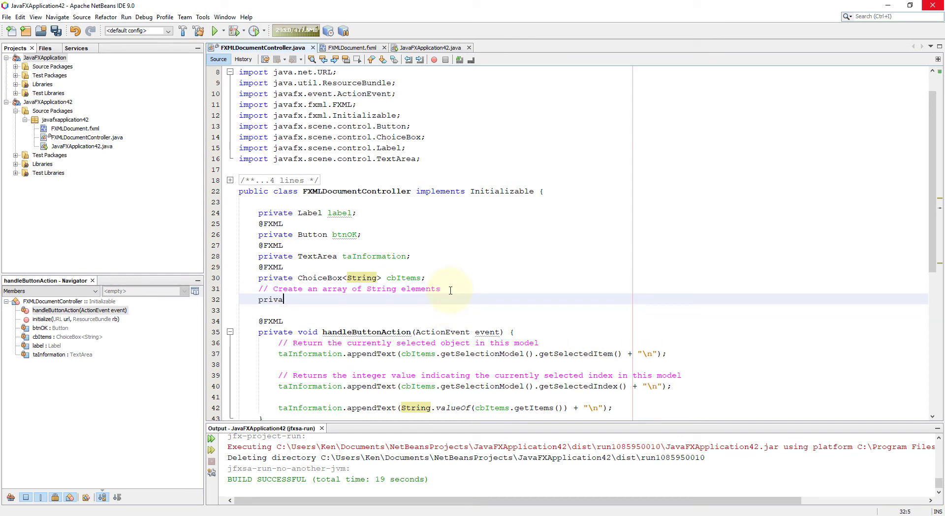
pyautogui.write('te St')
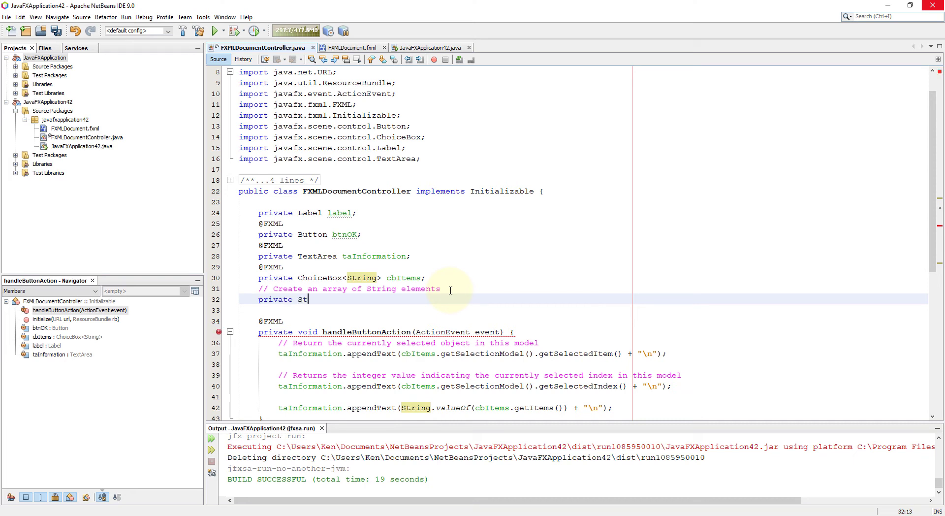
pyautogui.write('ring[]')
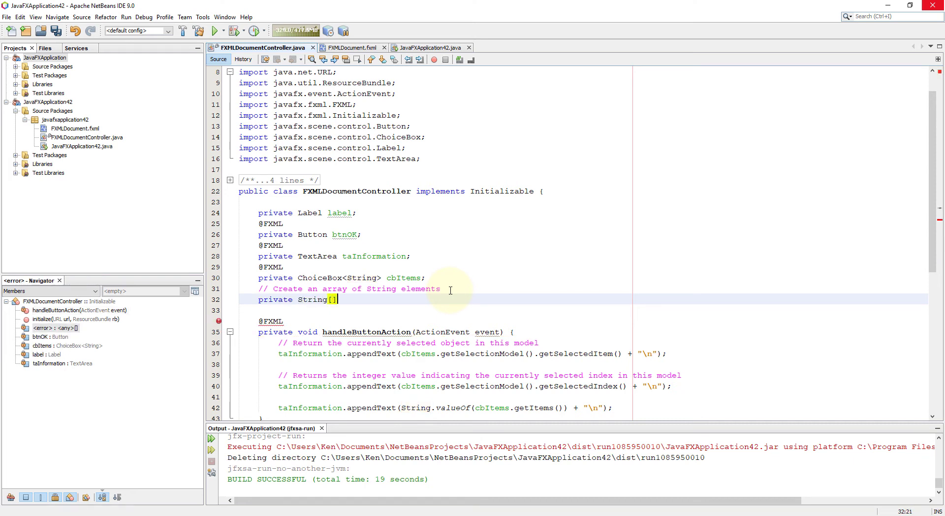
pyautogui.write('drink')
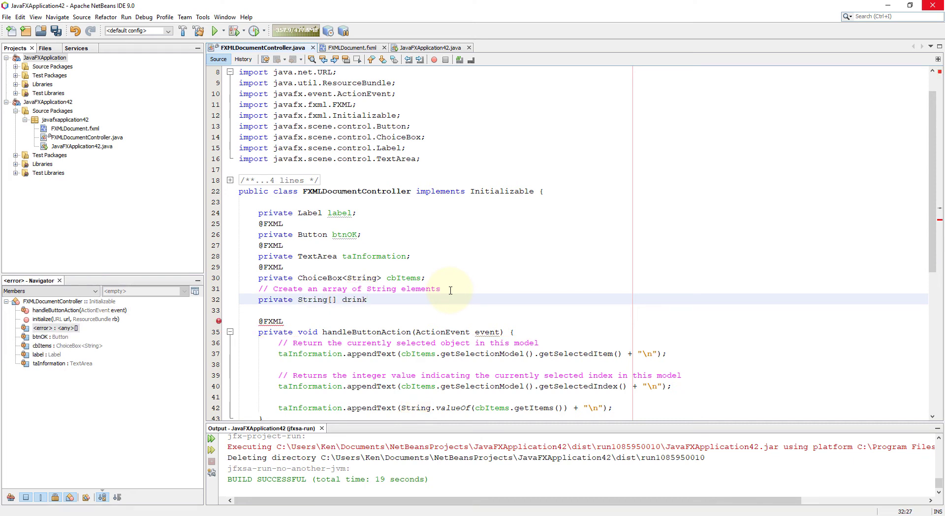
pyautogui.write('Item')
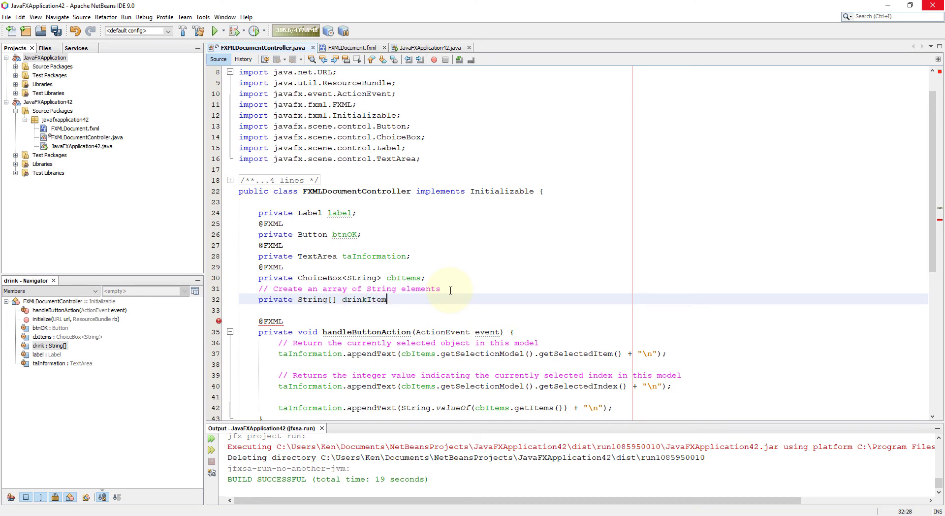
pyautogui.write('s =')
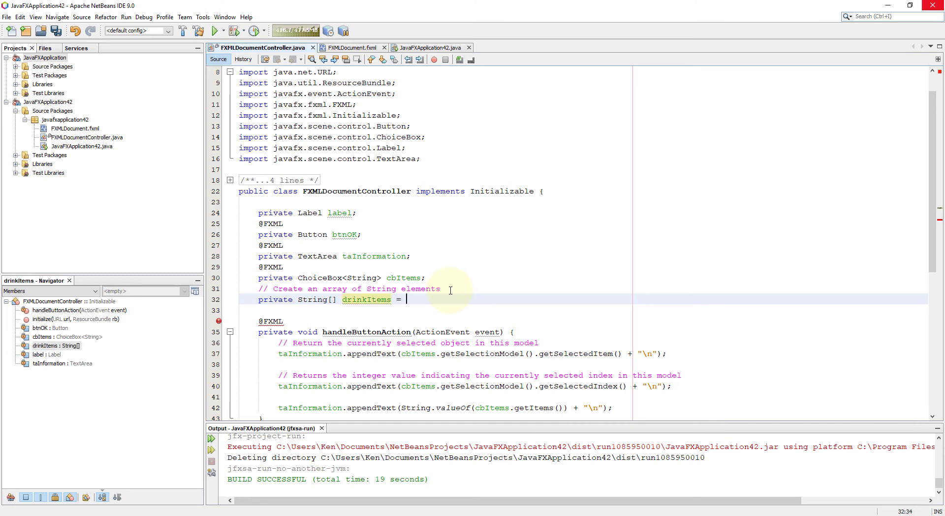
pyautogui.write('"Item')
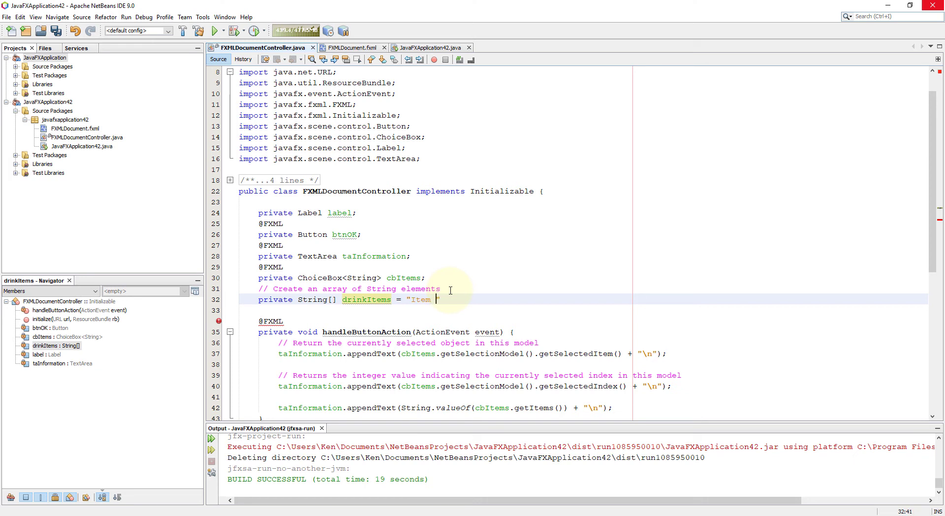
pyautogui.write('Item 1')
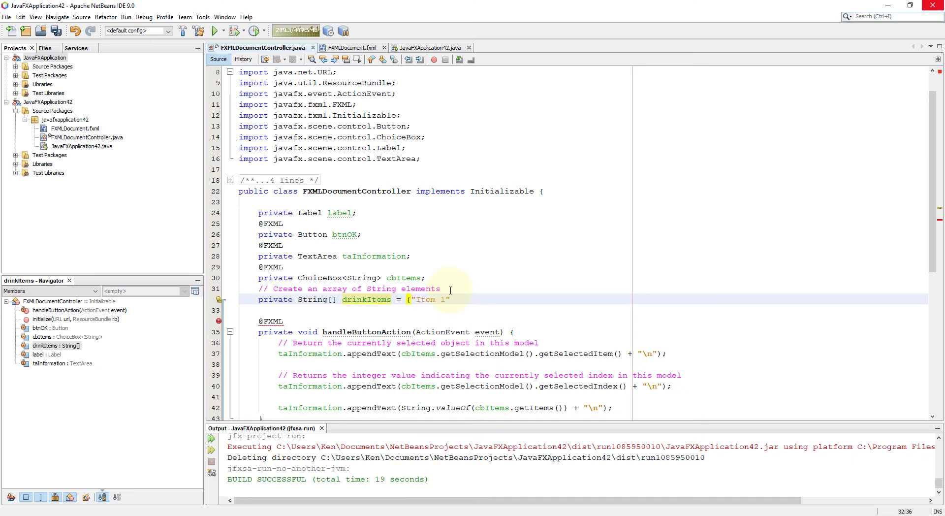
pyautogui.write(',')
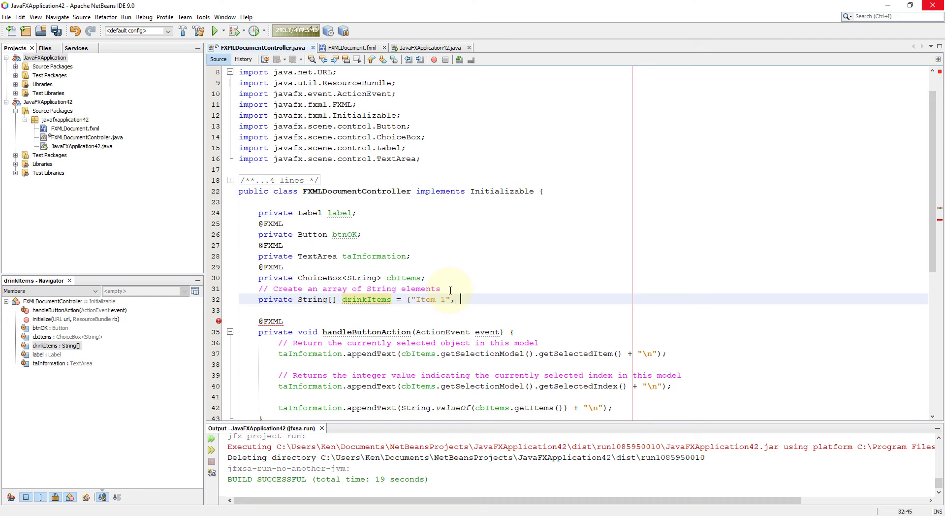
pyautogui.write('"Item "')
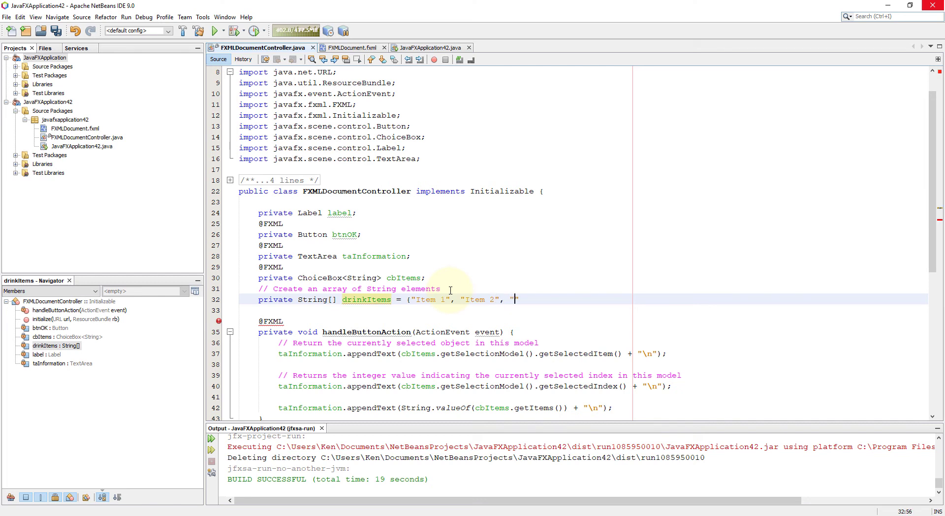
pyautogui.write('Item 3')
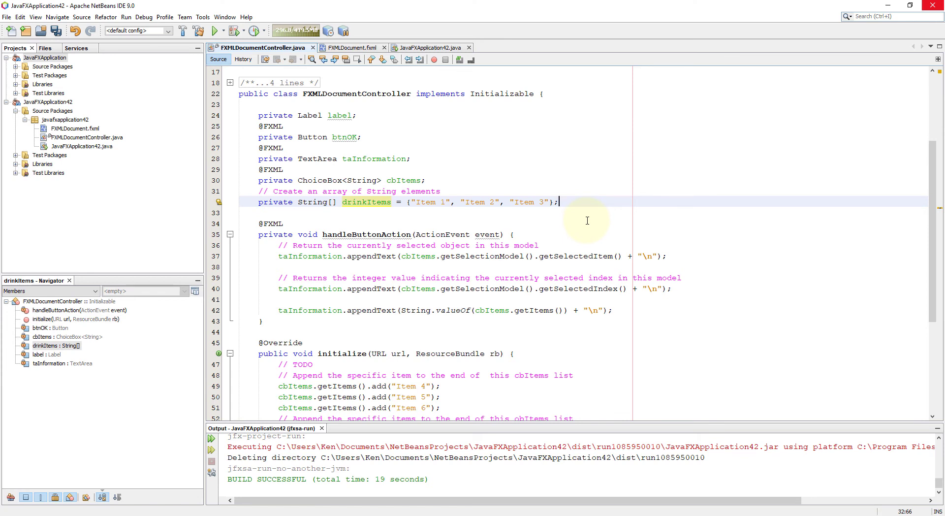
# - Write two comment lines about creating an ObservableList collection of elements from the array
pyautogui.write('//')
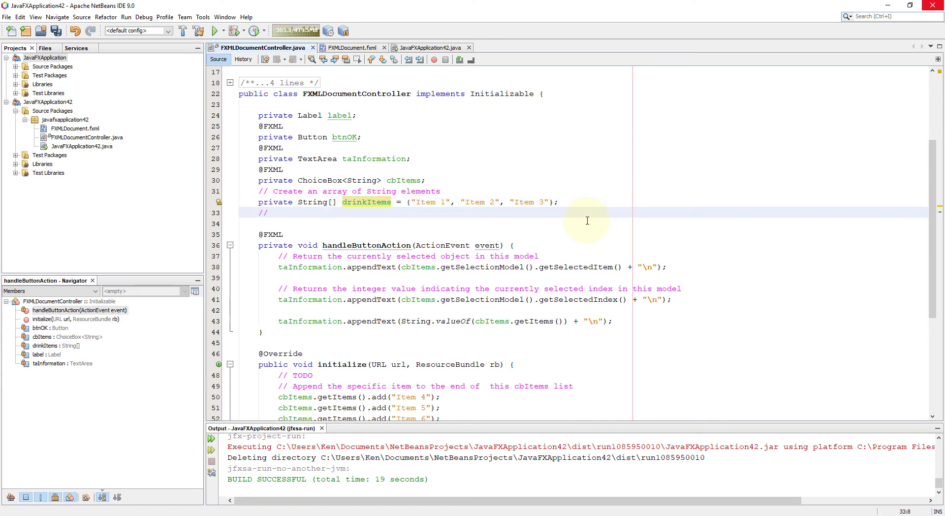
pyautogui.write('Create an')
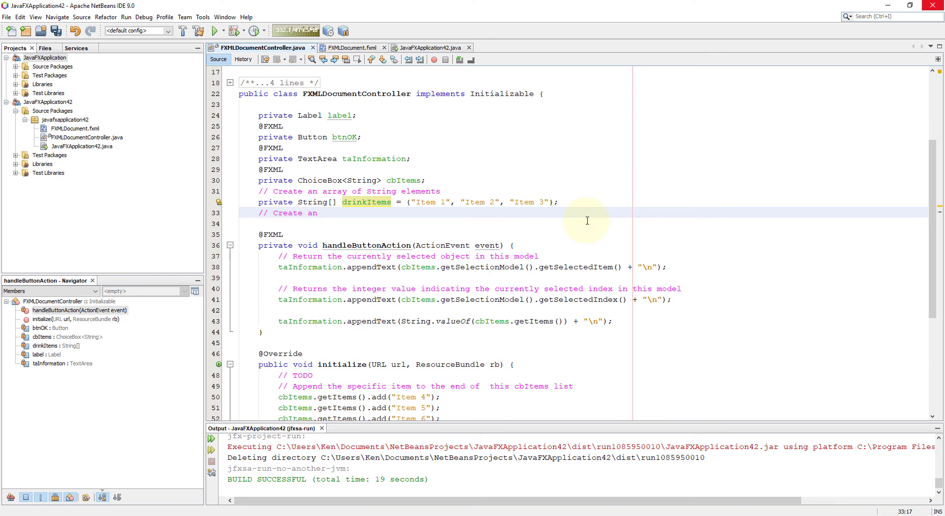
pyautogui.write('Observa')
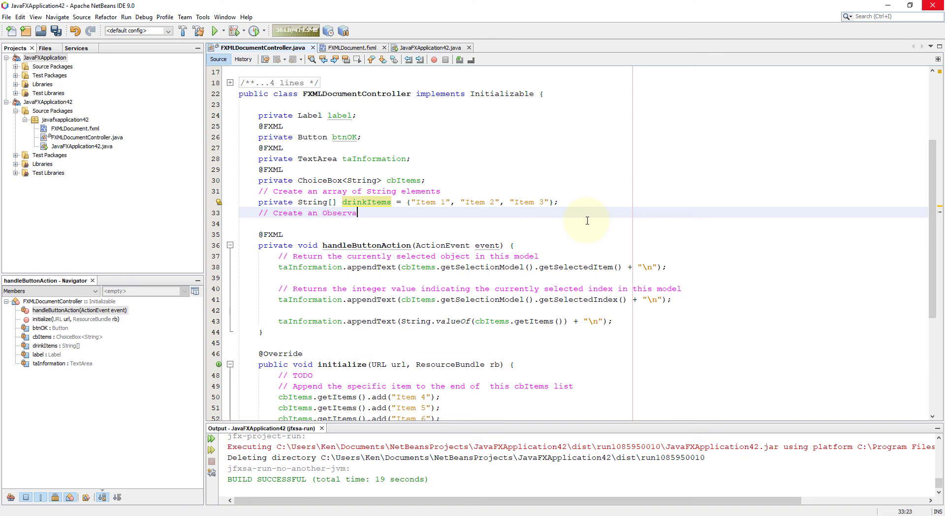
pyautogui.write('bleList from an')
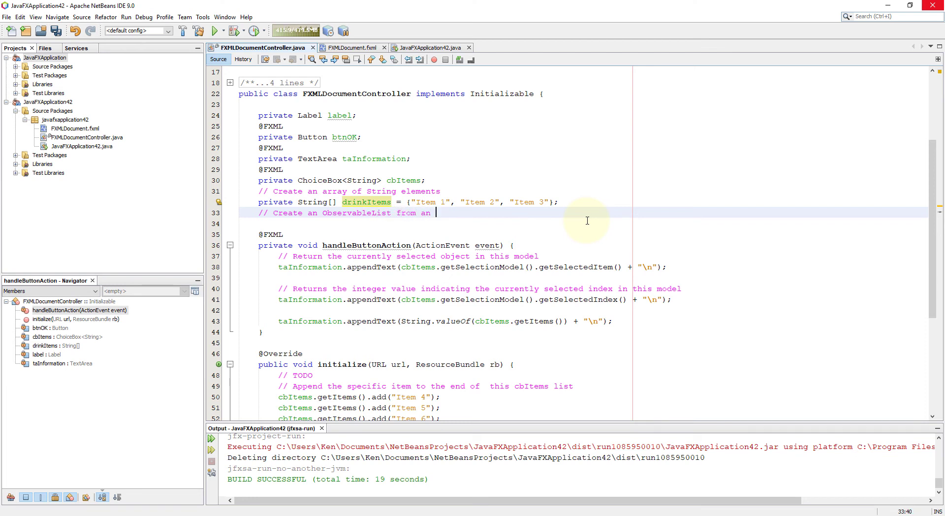
pyautogui.write('arry')
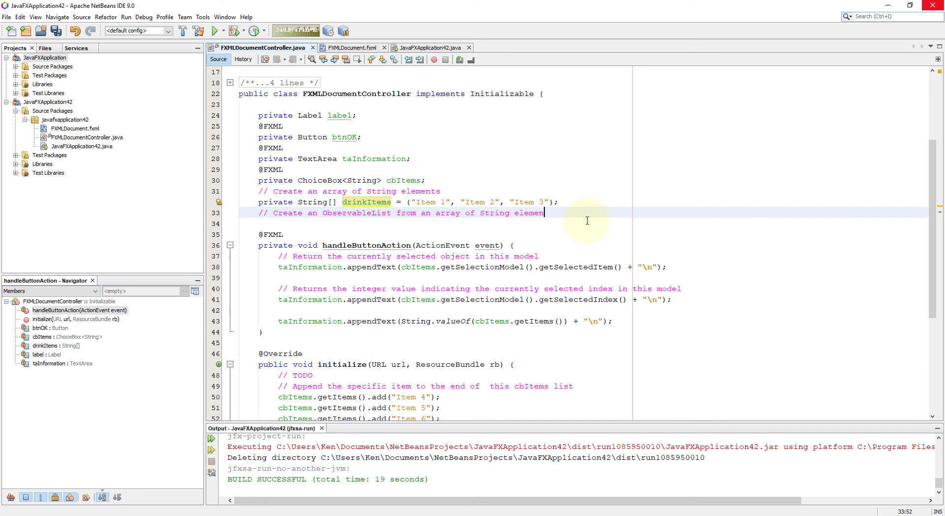
pyautogui.write('ts')
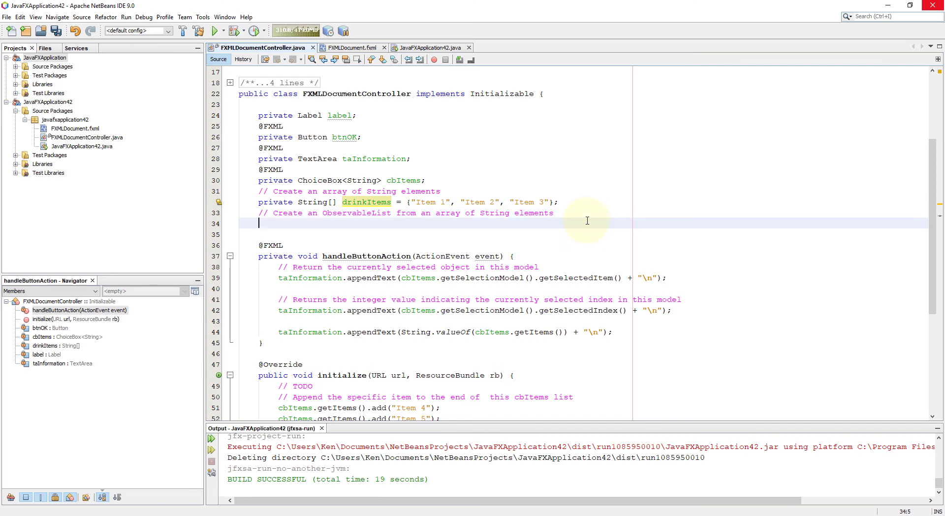
pyautogui.write('//')
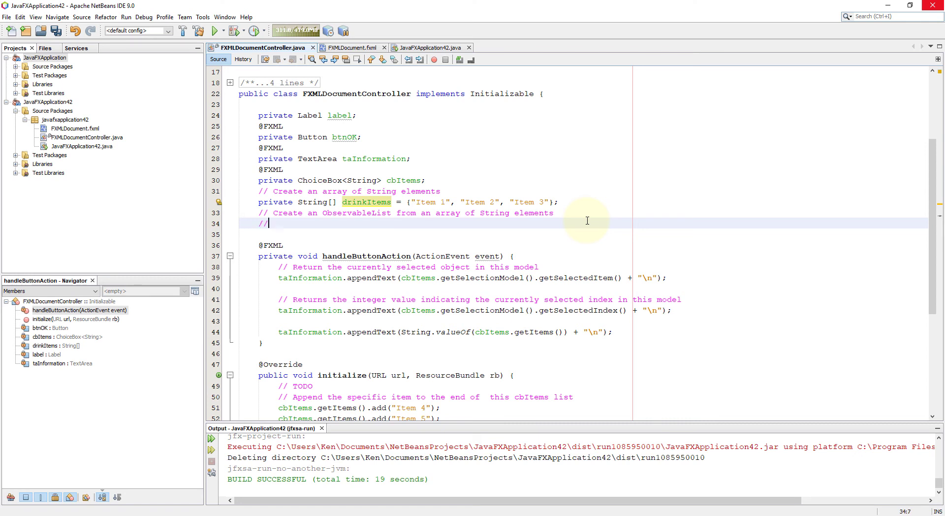
pyautogui.write('Observ')
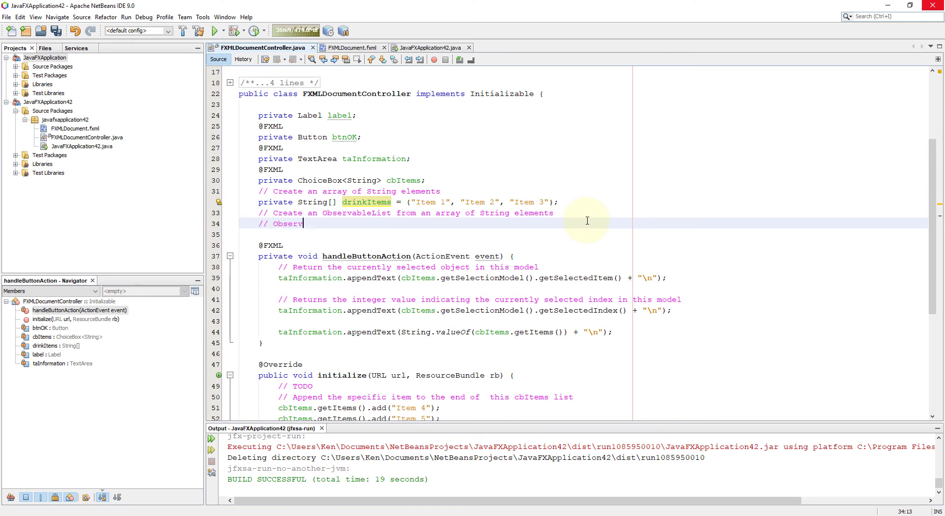
pyautogui.write('ableList behaves very')
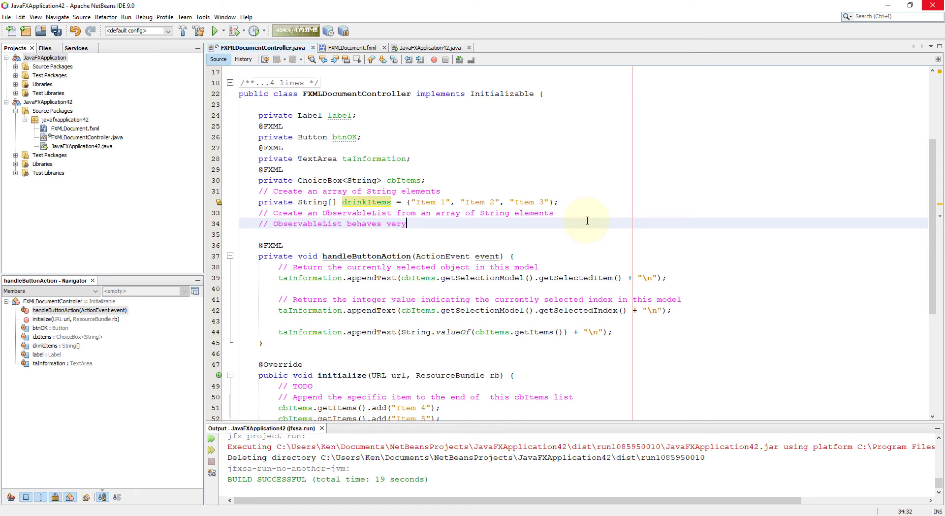
pyautogui.write('ma')
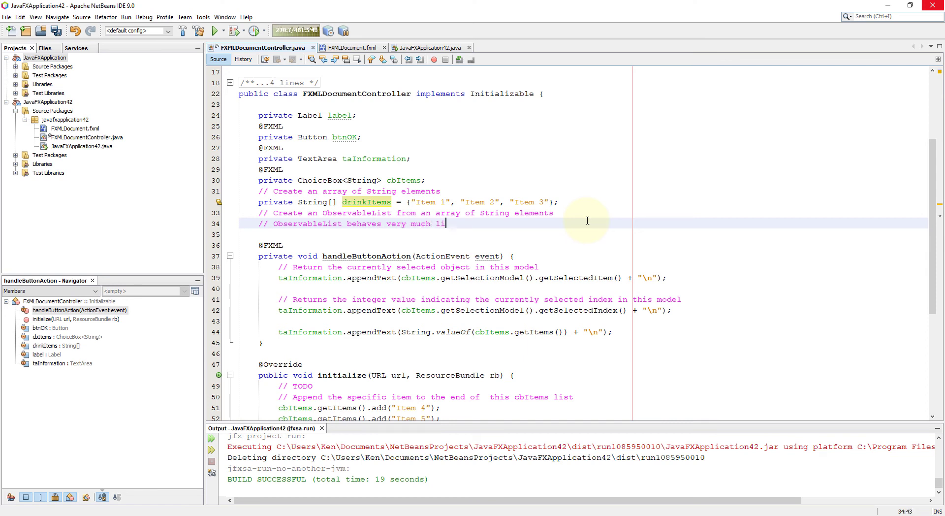
pyautogui.write('ke list a')
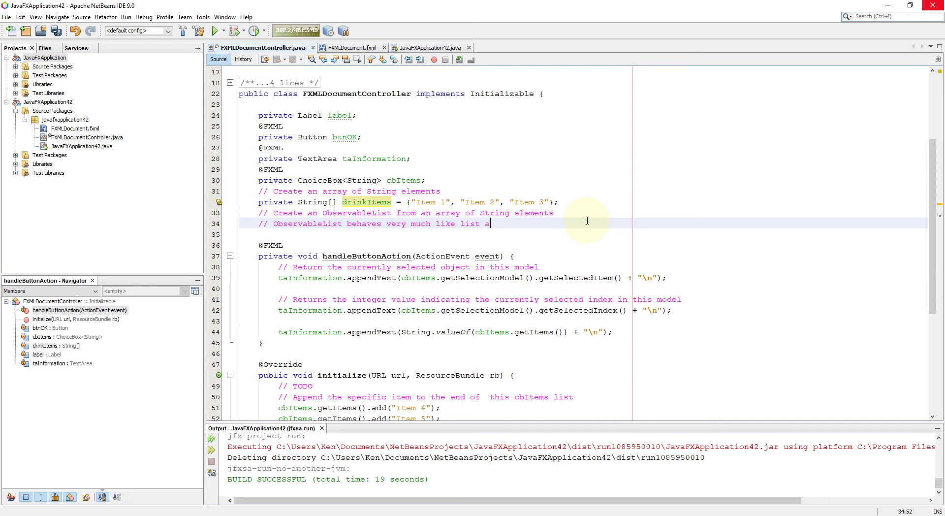
pyautogui.write('n')
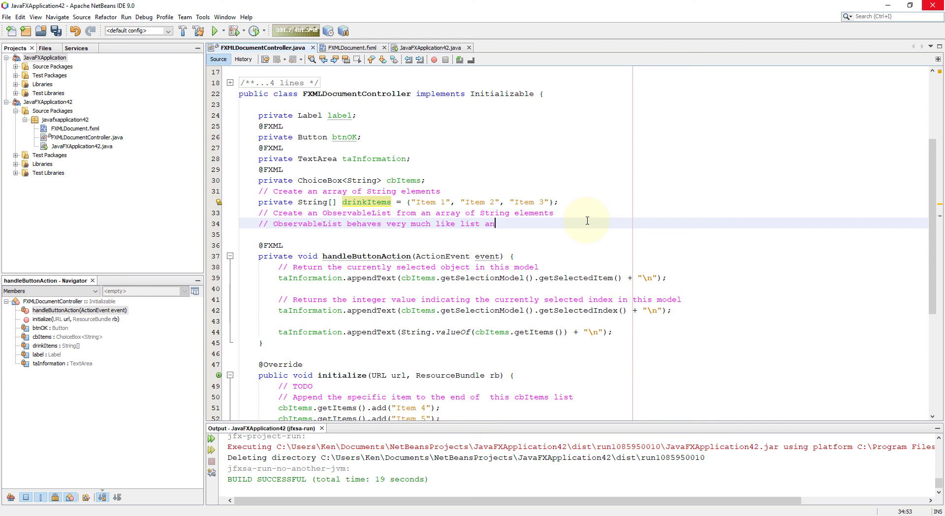
pyautogui.write('A')
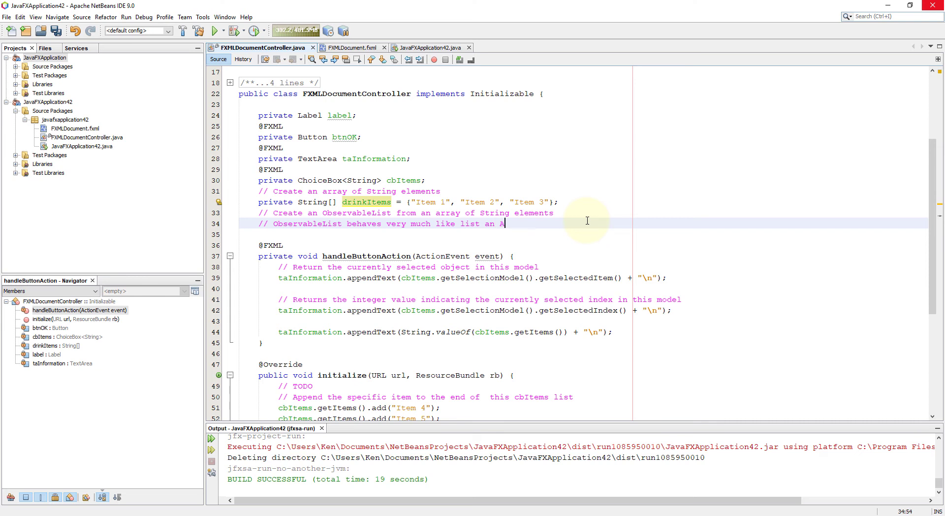
pyautogui.write('rrayList for storing a c')
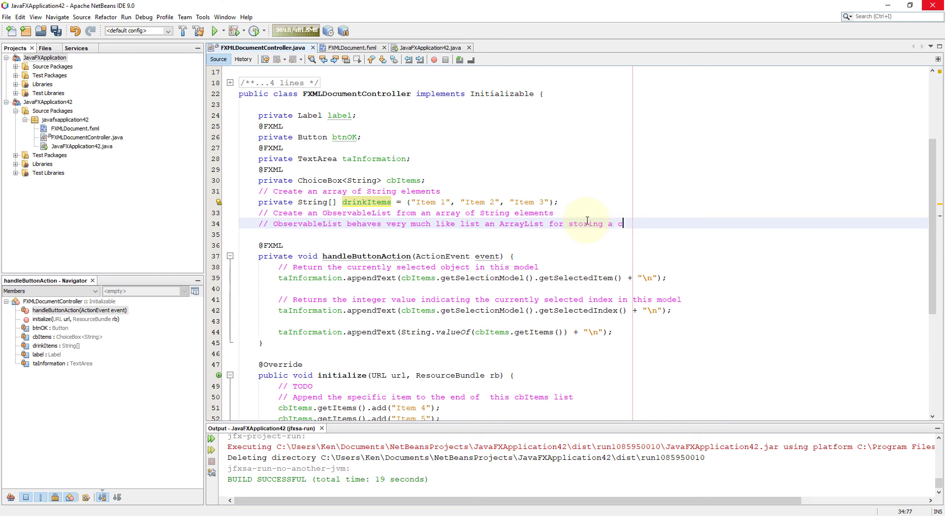
pyautogui.write('ollection o')
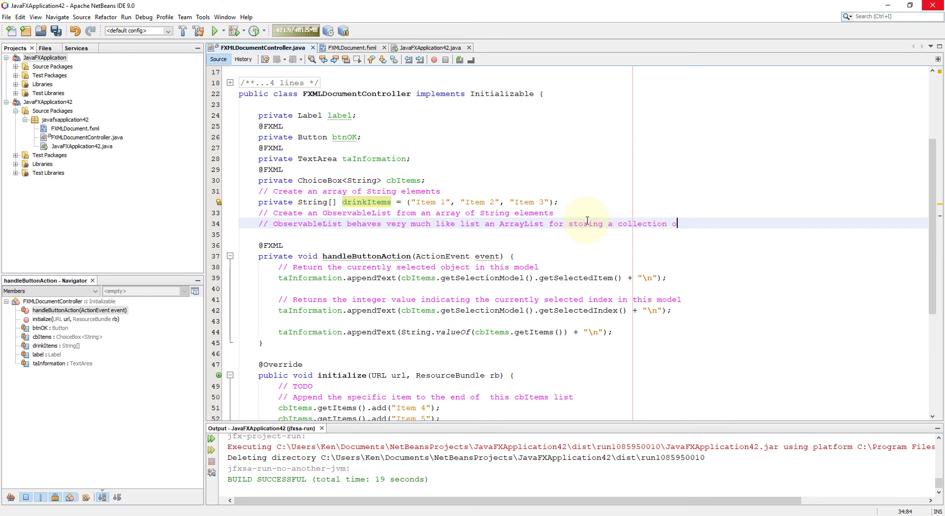
pyautogui.write('f elements')
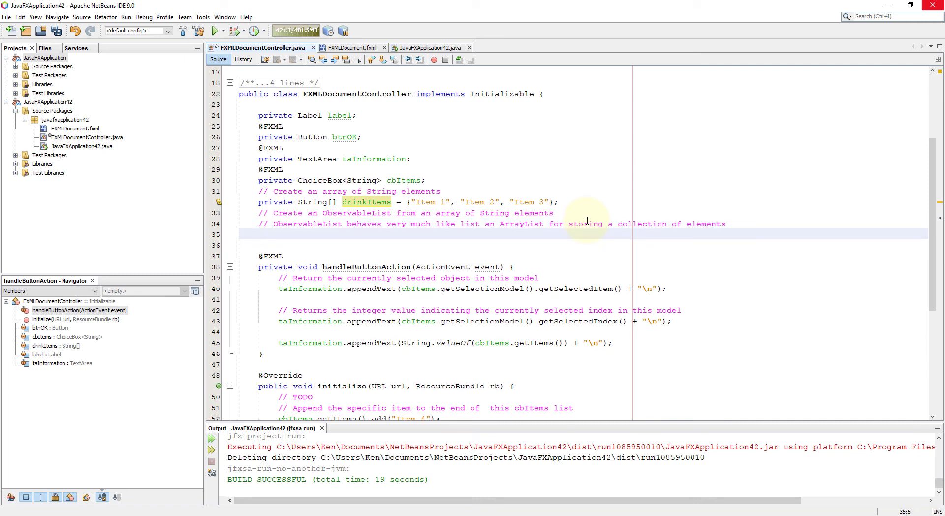
# - Declare private ObservableList<String> drinkList = FXCollections.observableArrayList(drinkItems)
pyautogui.write('private Ob')
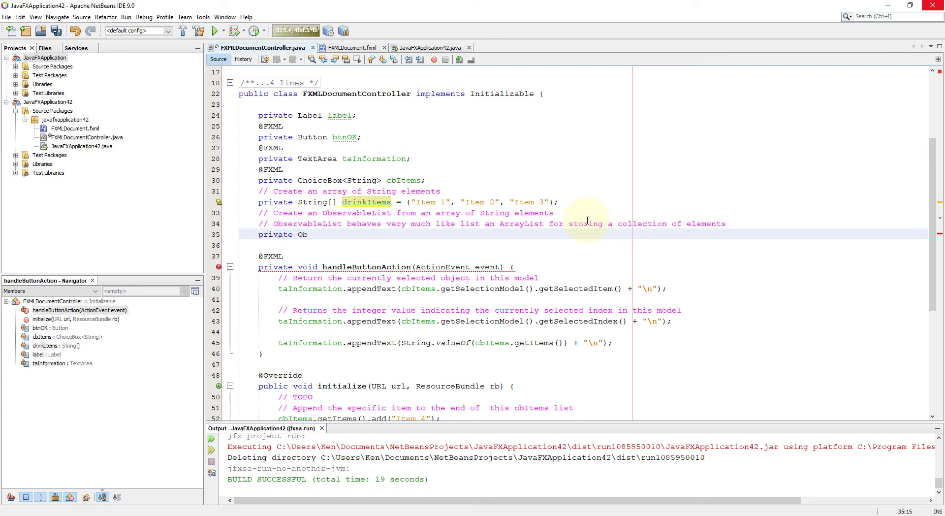
pyautogui.write('servabl')
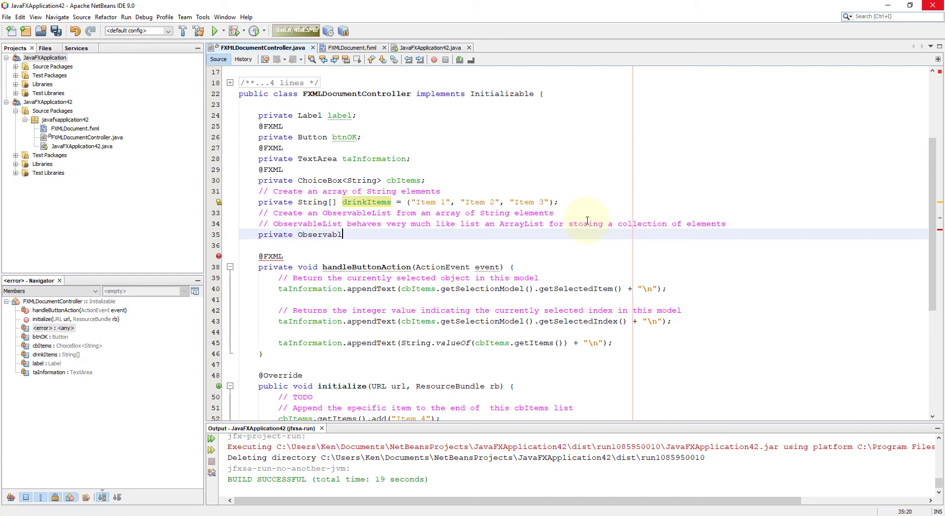
pyautogui.write('eList')
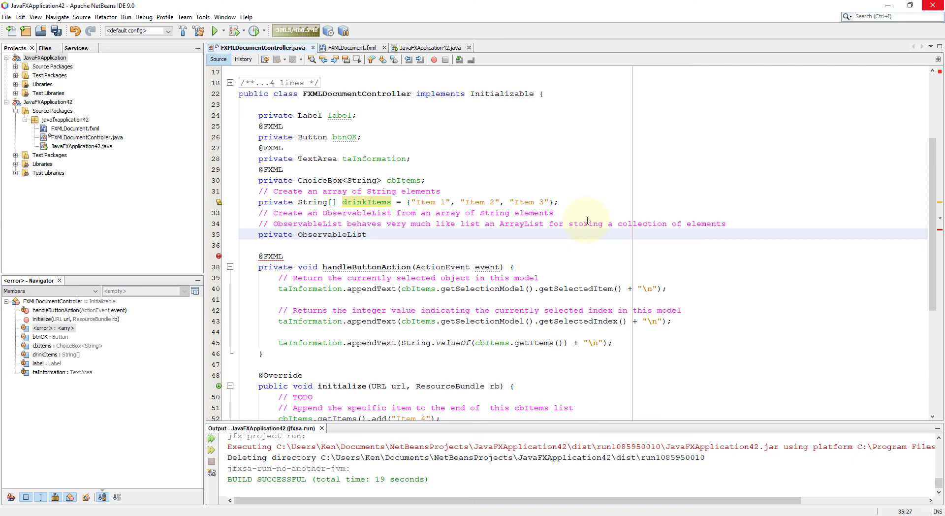
pyautogui.write('<s')
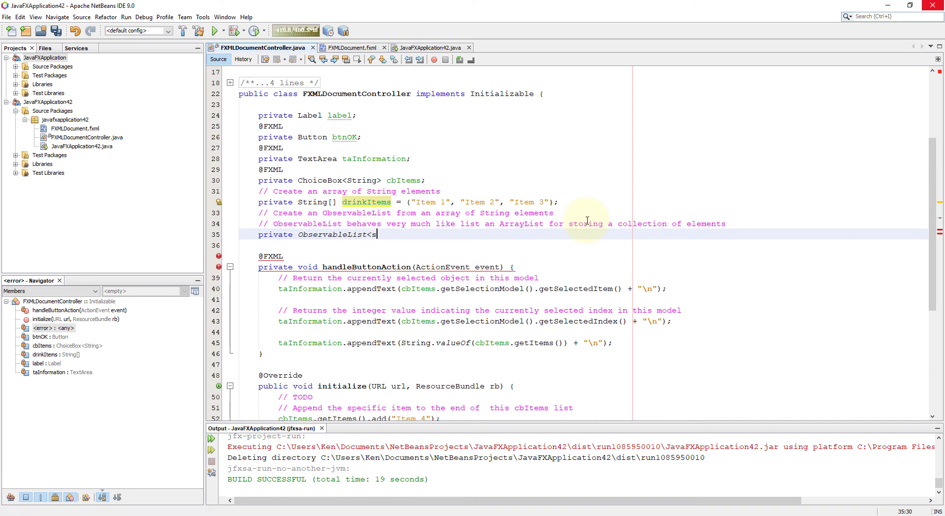
pyautogui.write('tring>')
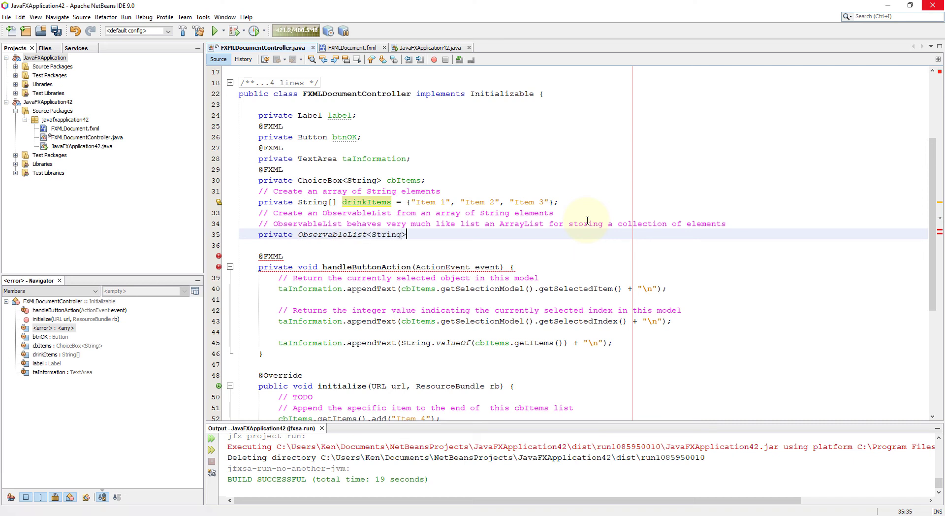
pyautogui.doubleClick(386, 235)
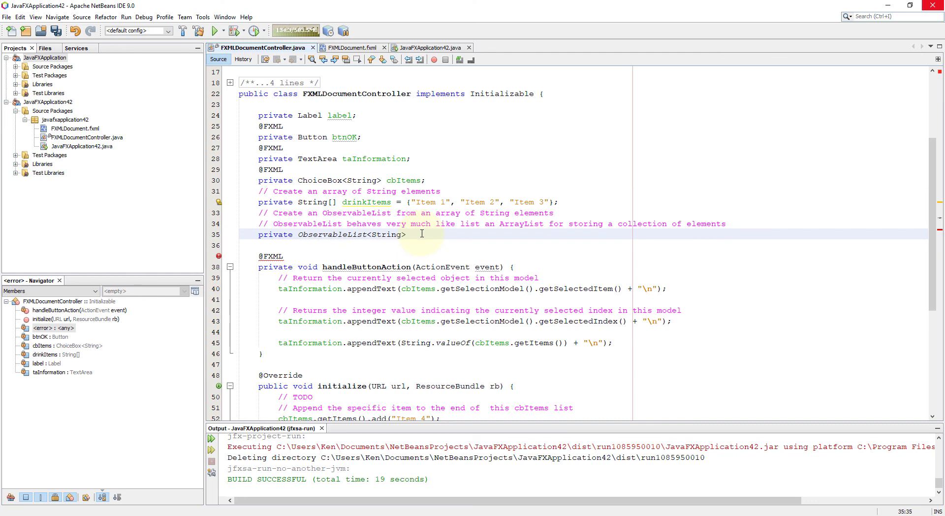
pyautogui.write('drin')
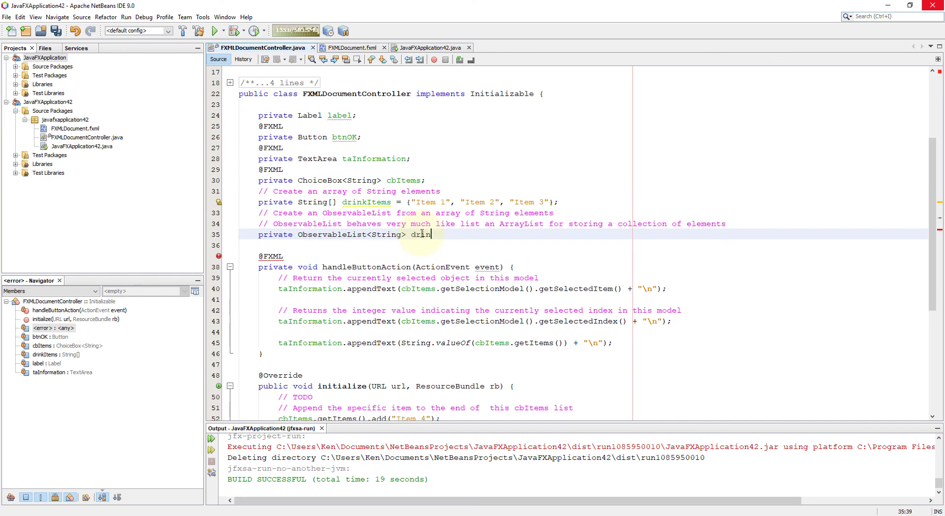
pyautogui.write('k')
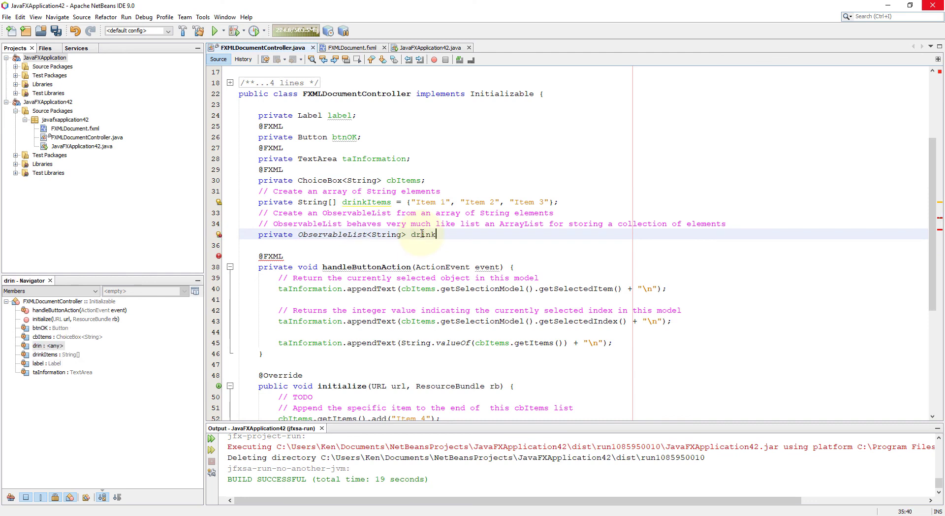
pyautogui.write('List =')
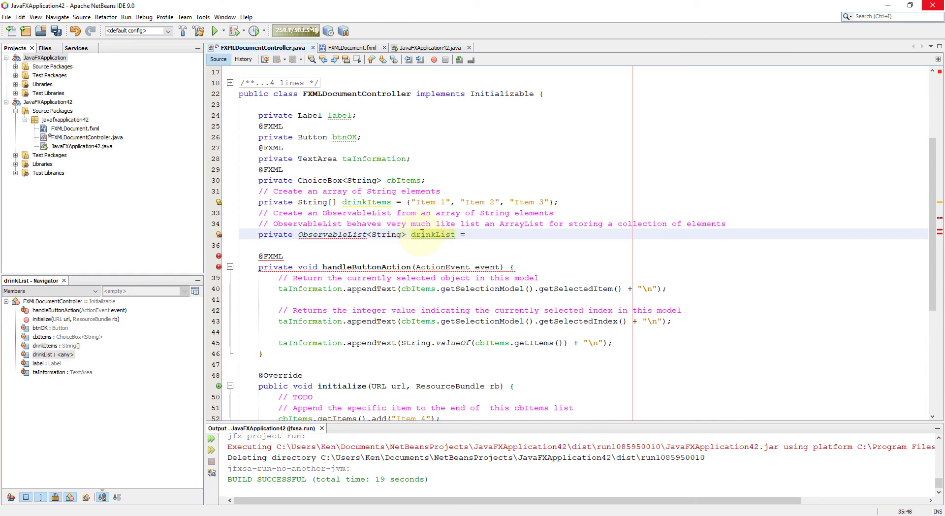
pyautogui.write('FX')
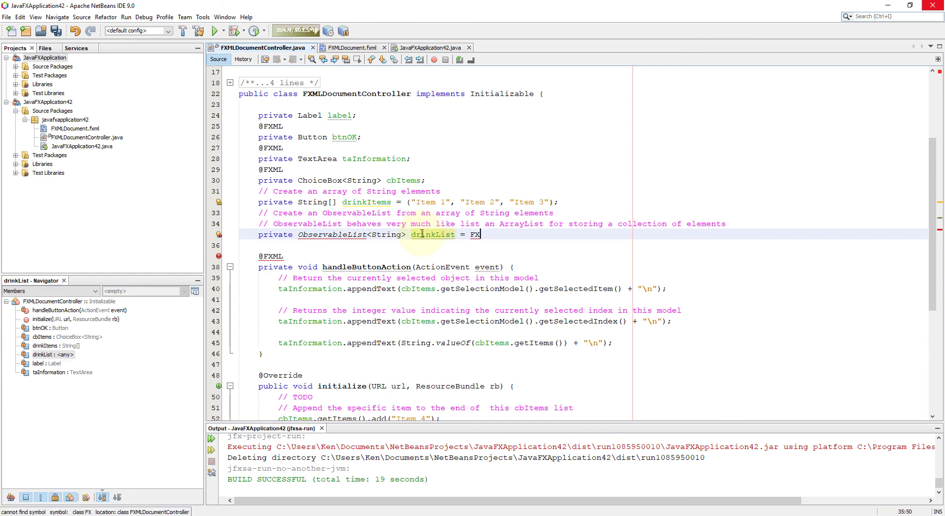
pyautogui.write('Collections.o')
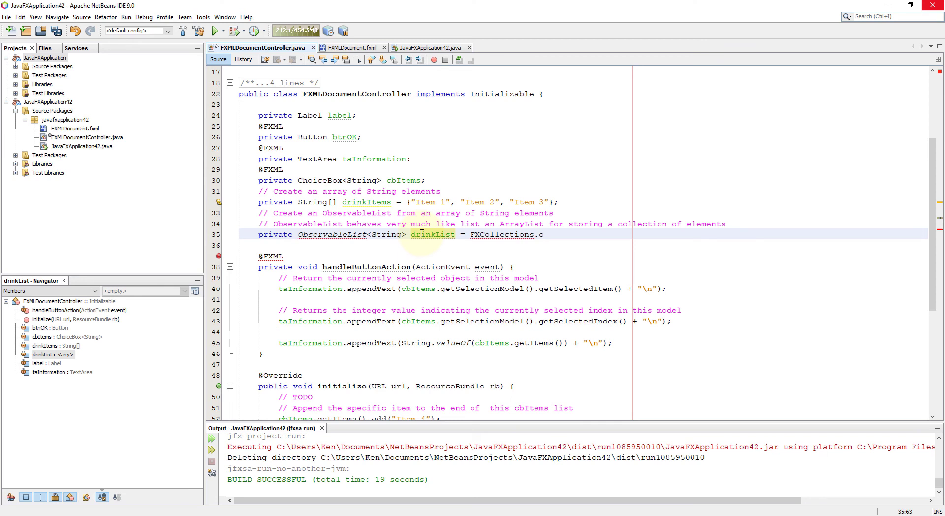
pyautogui.write('bservableArr')
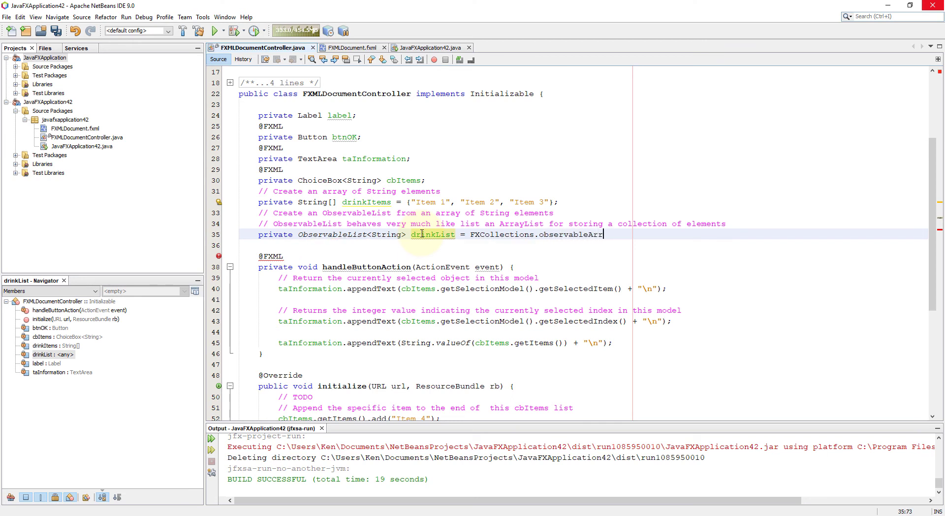
pyautogui.write('ayList')
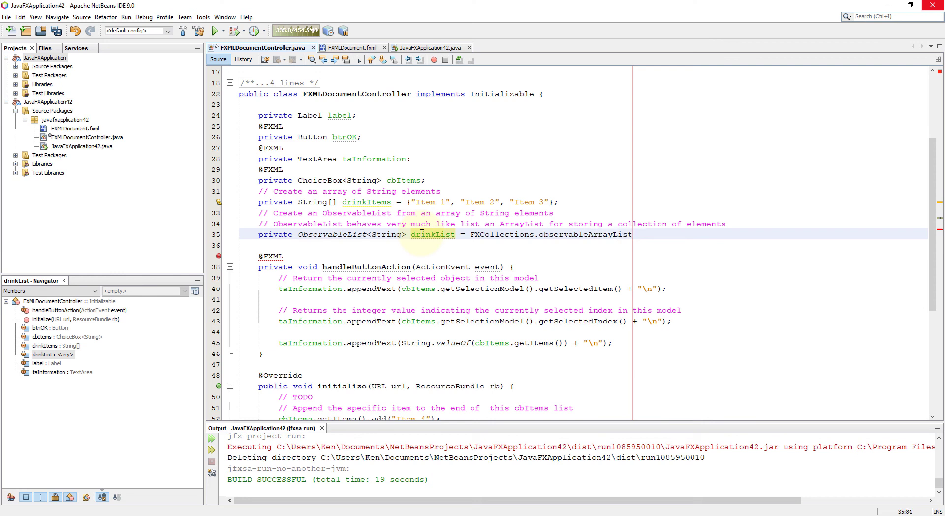
pyautogui.write('(drinkItems);')
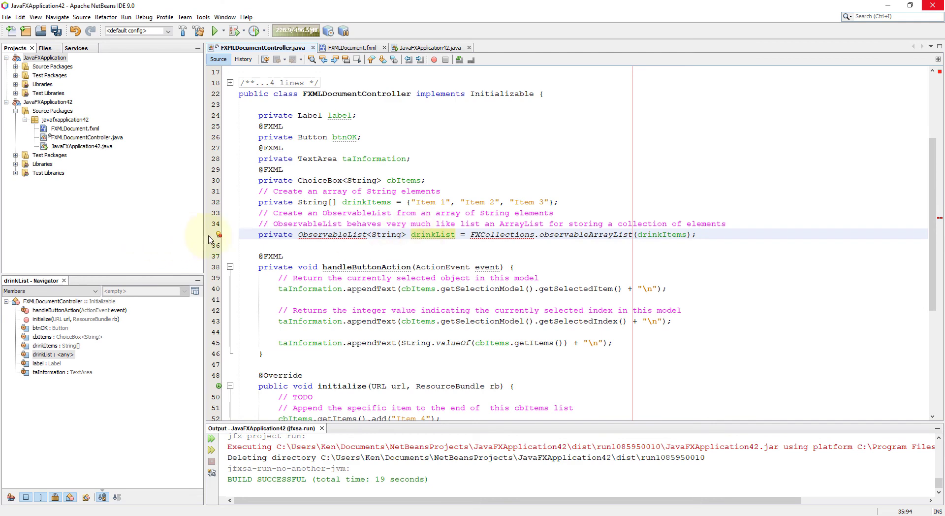
pyautogui.moveTo(217, 235)
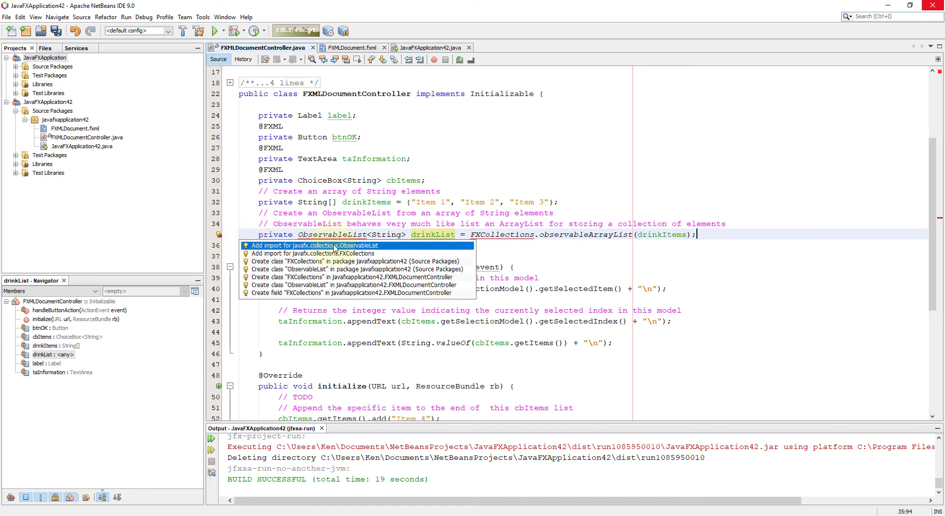
# - Import javafx.collections.ObservableList and FXCollections to clear the drinkList errors
pyautogui.click(317, 245)
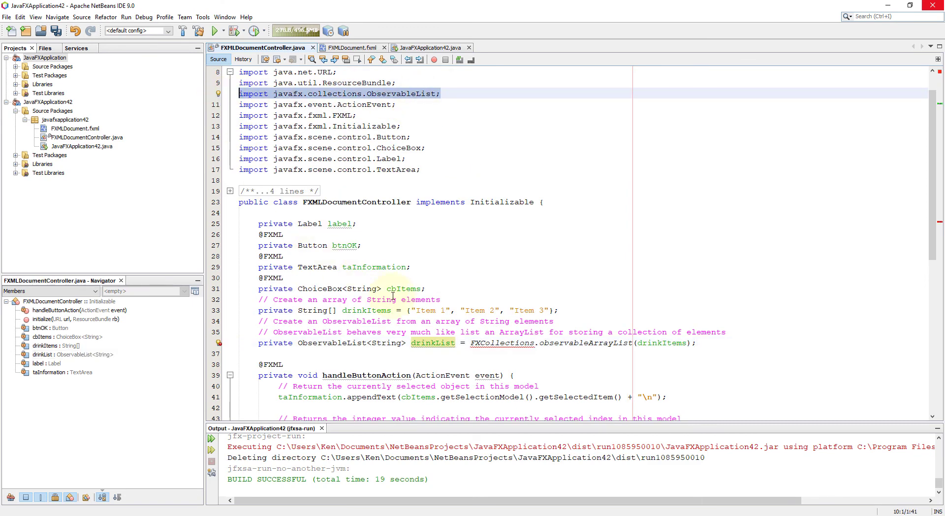
pyautogui.scroll(-3)
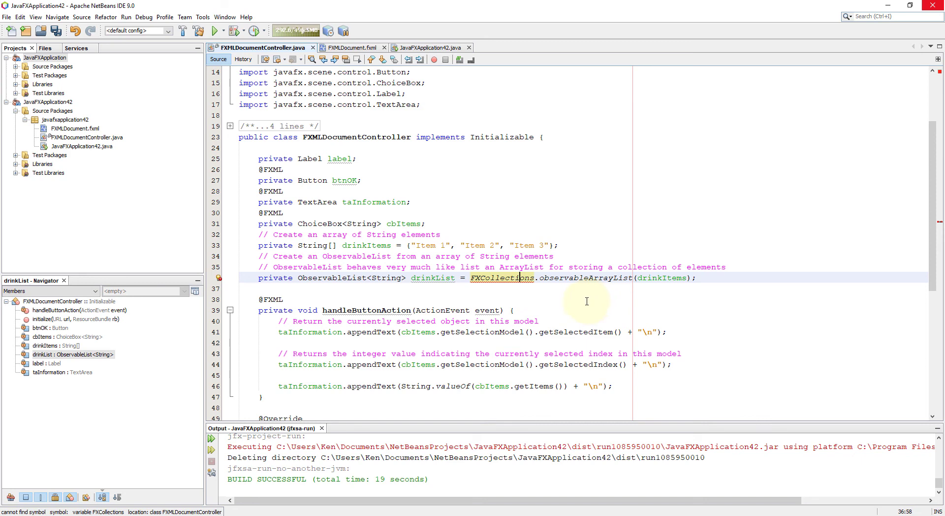
pyautogui.moveTo(220, 279)
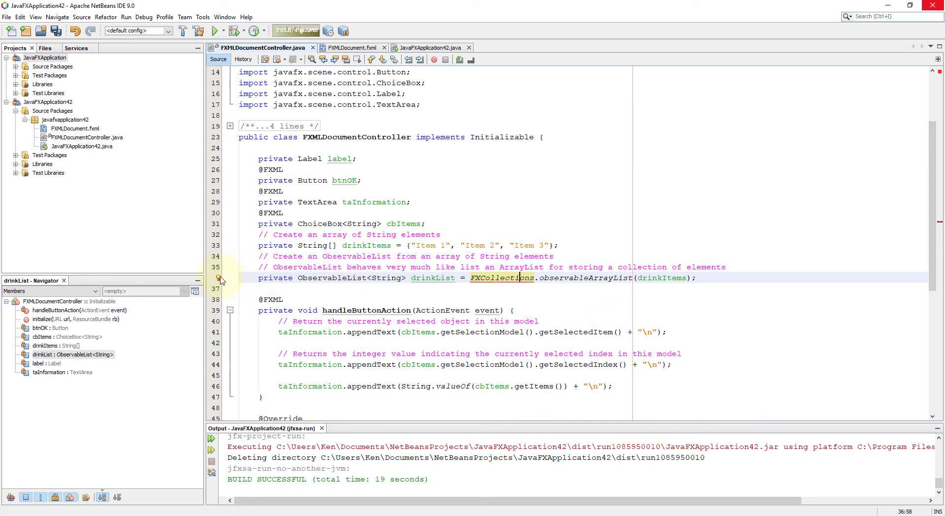
pyautogui.click(220, 279)
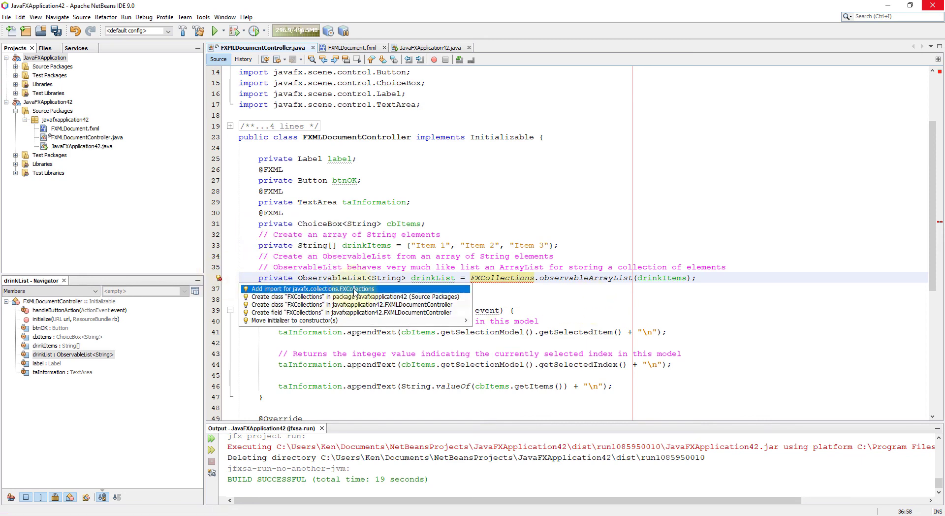
pyautogui.click(314, 288)
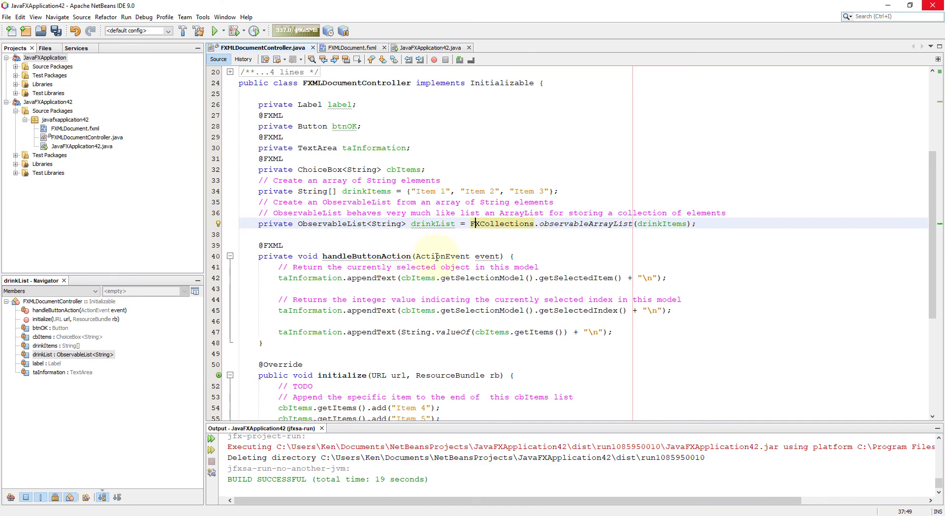
pyautogui.scroll(-3)
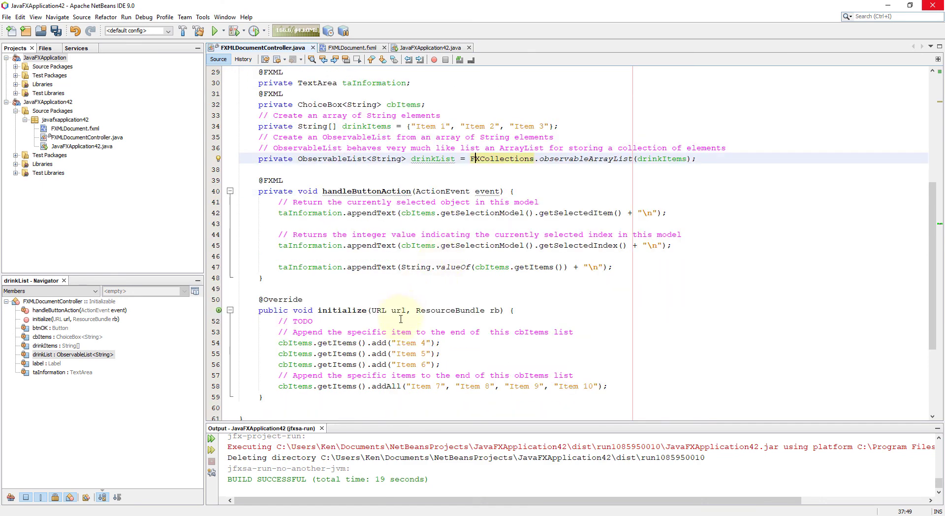
pyautogui.click(411, 321)
pyautogui.write('//')
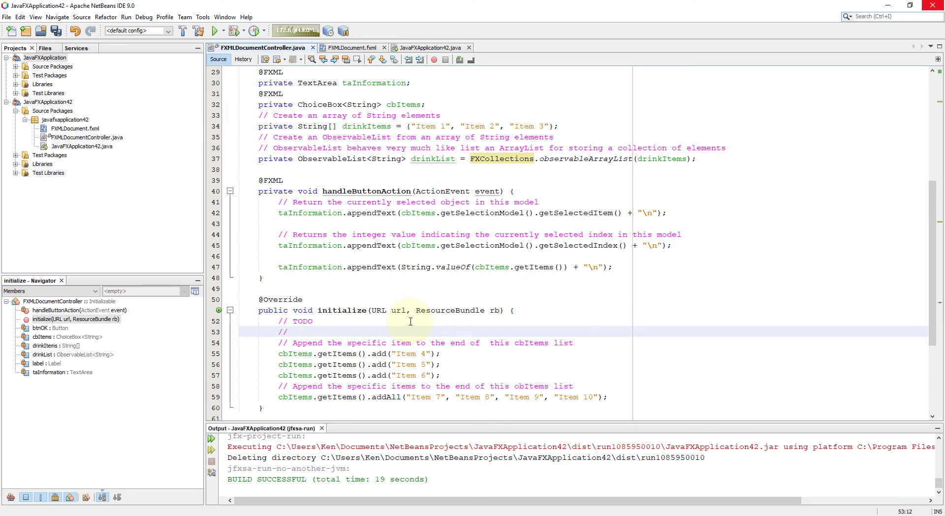
# - In initialize, add a comment about setting the items to display, then cbItems.setItems(drinkList)
pyautogui.write('Sets the value of the pro')
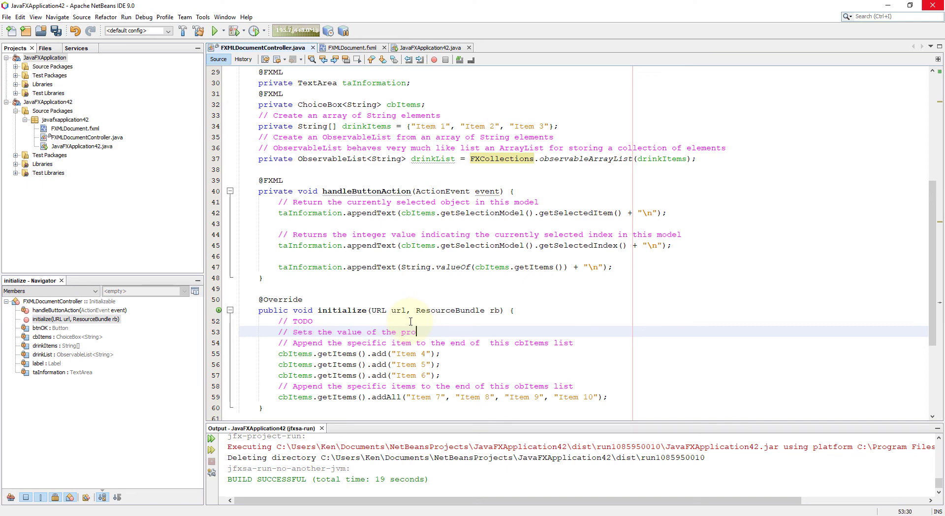
pyautogui.write('perty')
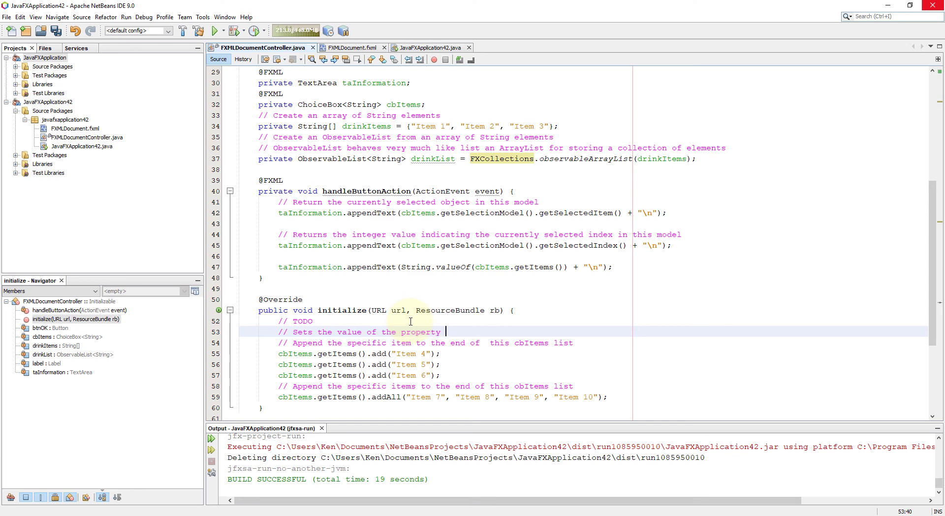
pyautogui.write('items to display in the choice box')
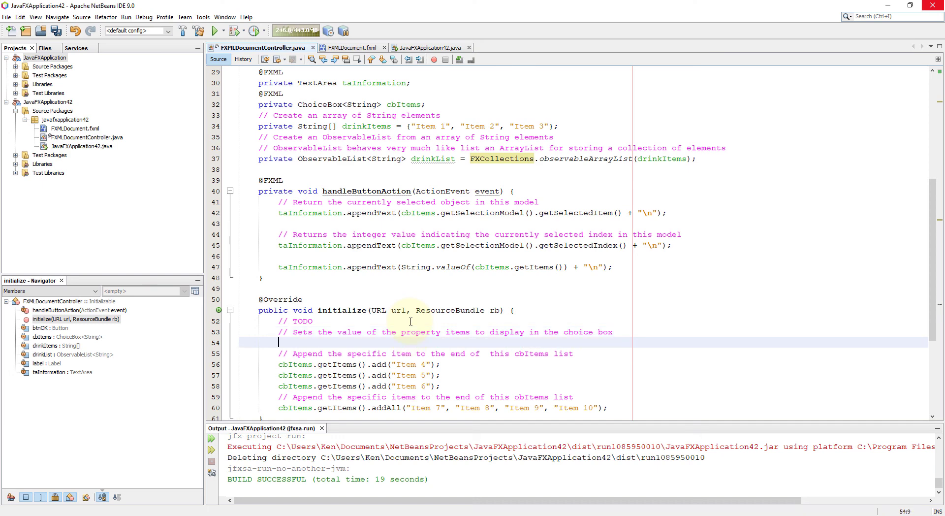
pyautogui.write('cbItems.s')
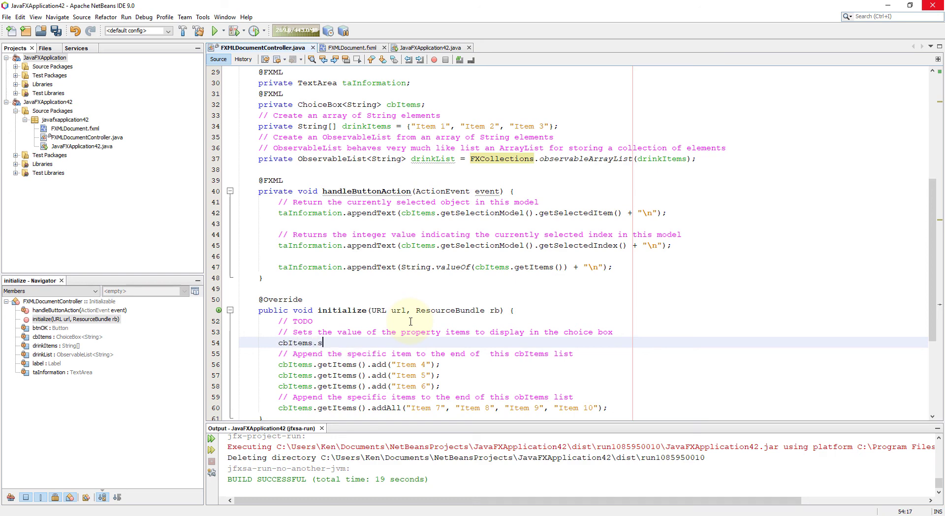
pyautogui.write('etItems')
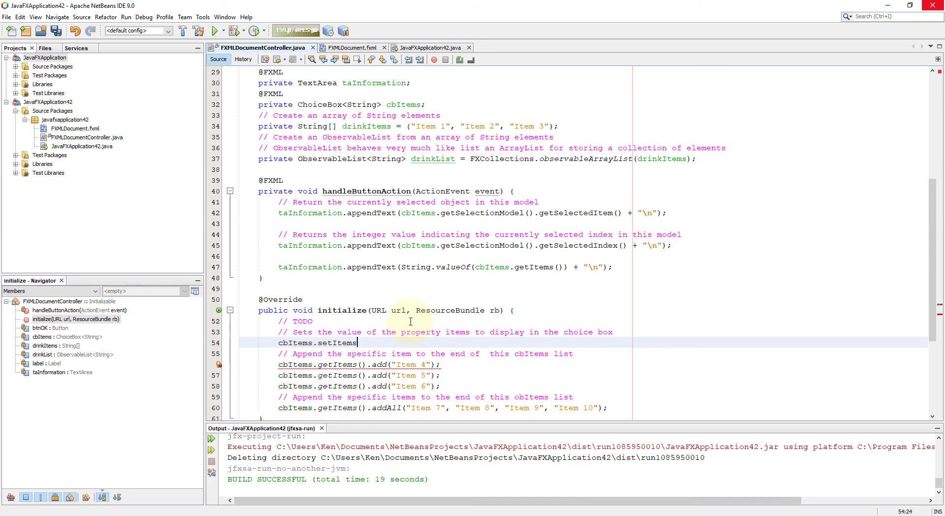
pyautogui.write('(drinkList);')
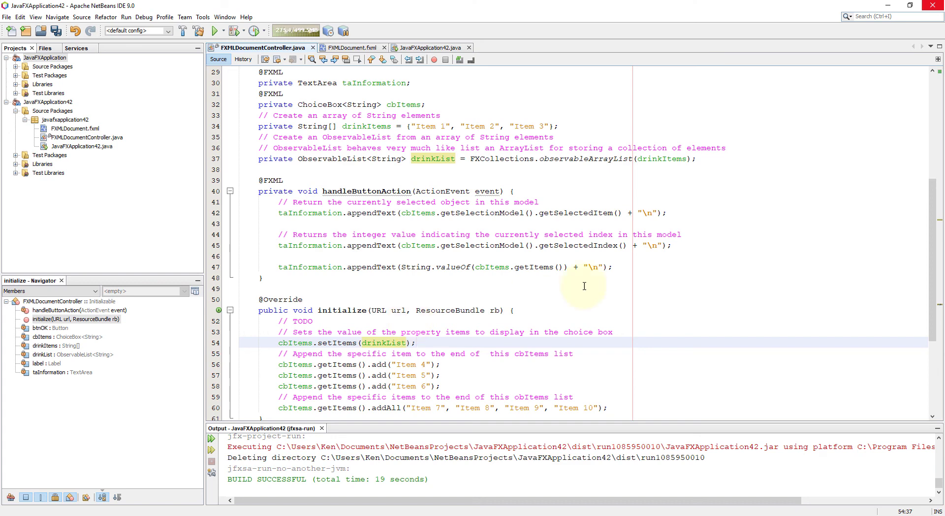
pyautogui.scroll(-3)
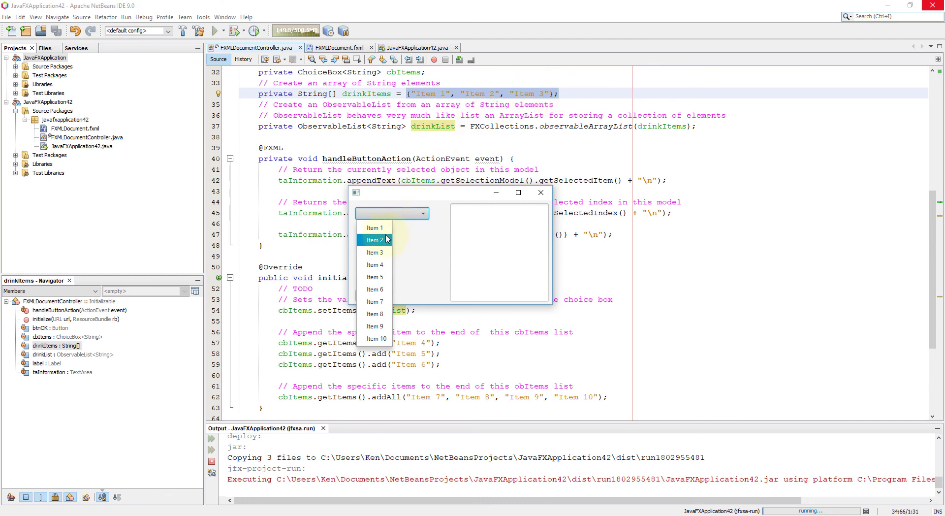
# - Report Item 1, browse the ten-item list, choose Item 9, then close the app
pyautogui.click(375, 228)
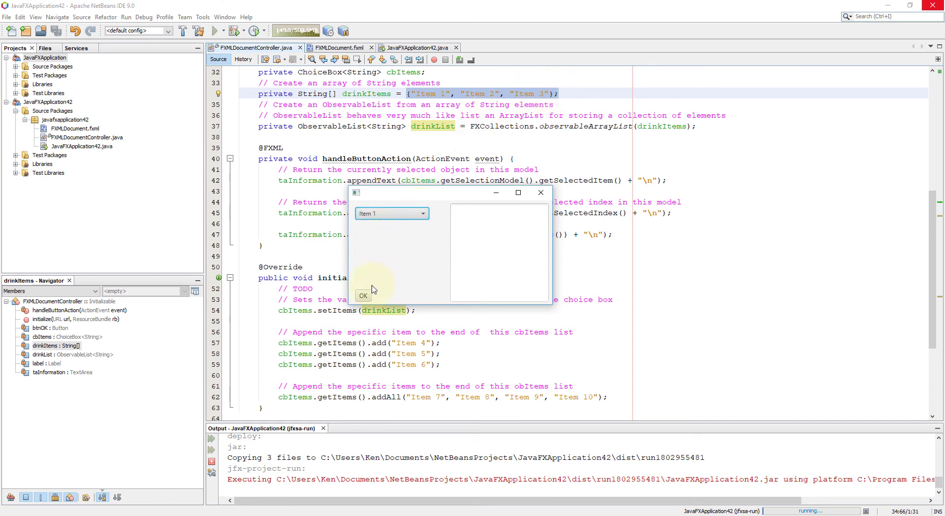
pyautogui.click(363, 296)
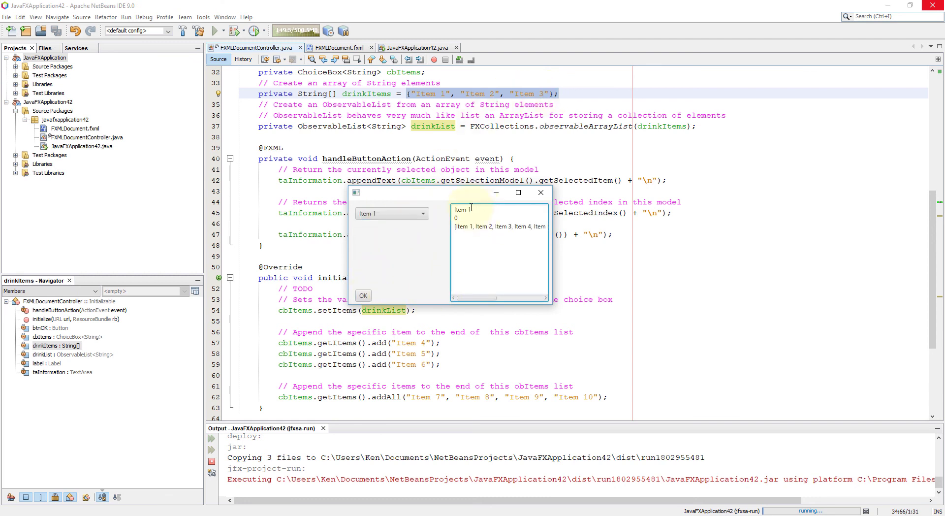
pyautogui.click(390, 213)
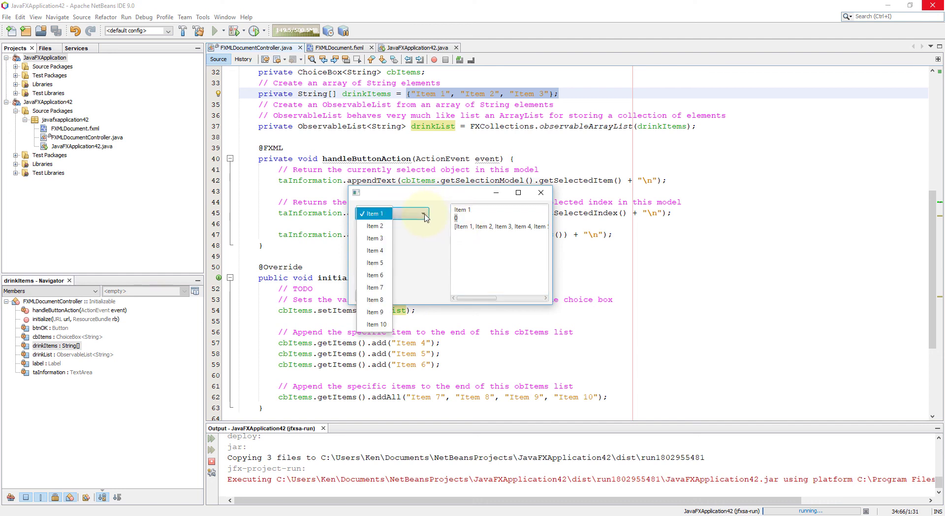
pyautogui.moveTo(374, 238)
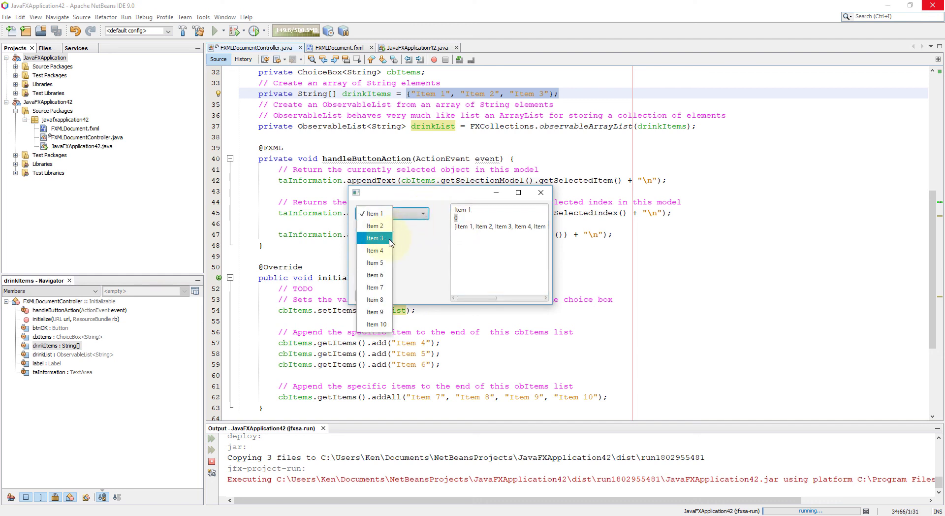
pyautogui.click(372, 213)
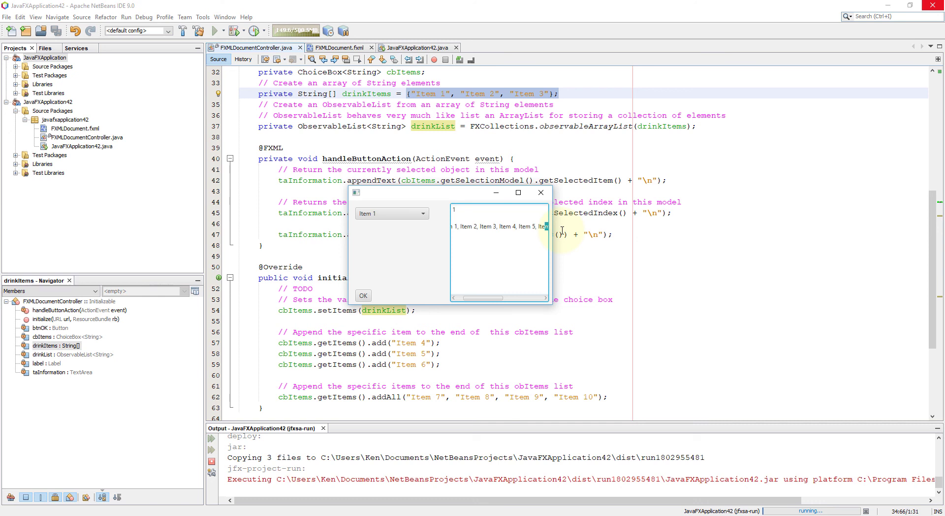
pyautogui.click(390, 213)
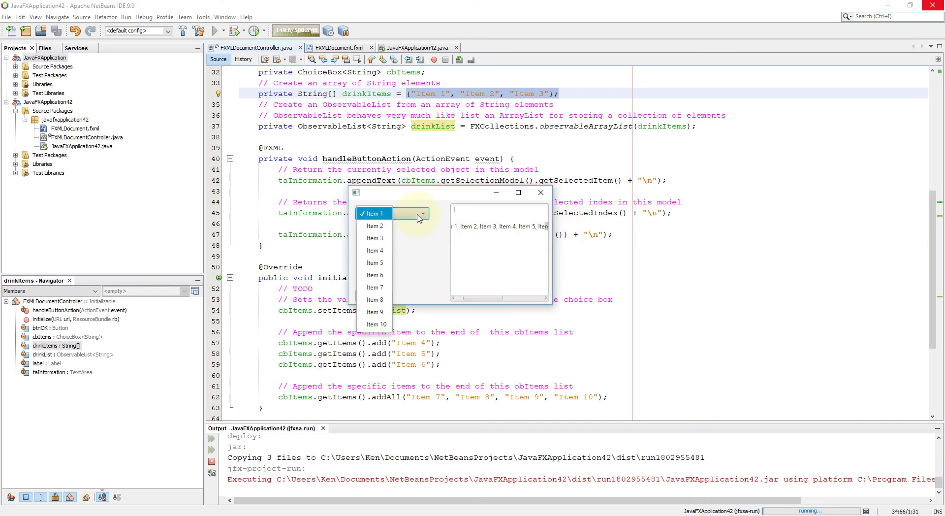
pyautogui.moveTo(374, 312)
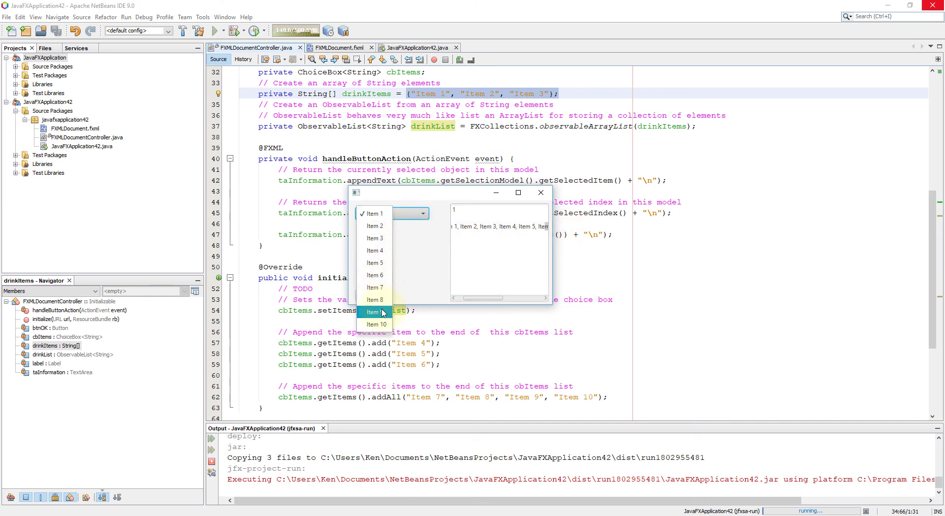
pyautogui.click(374, 312)
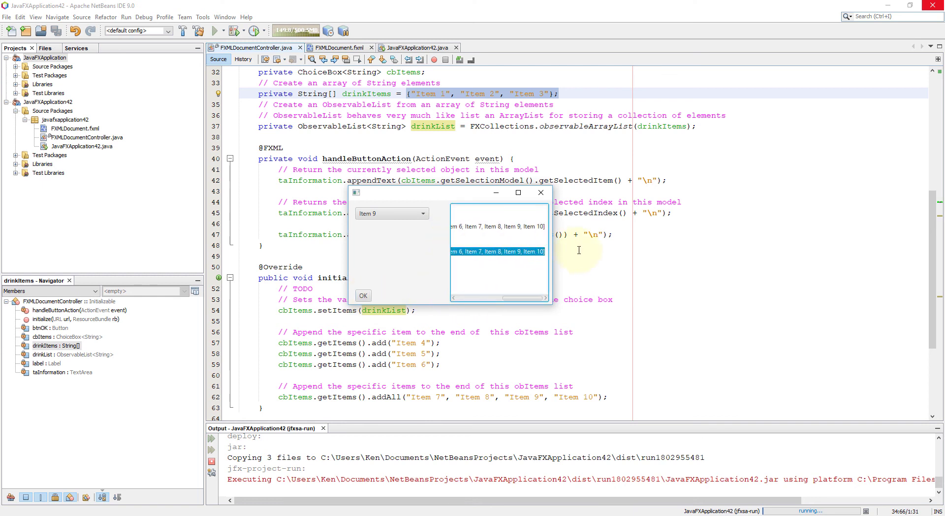
pyautogui.click(540, 192)
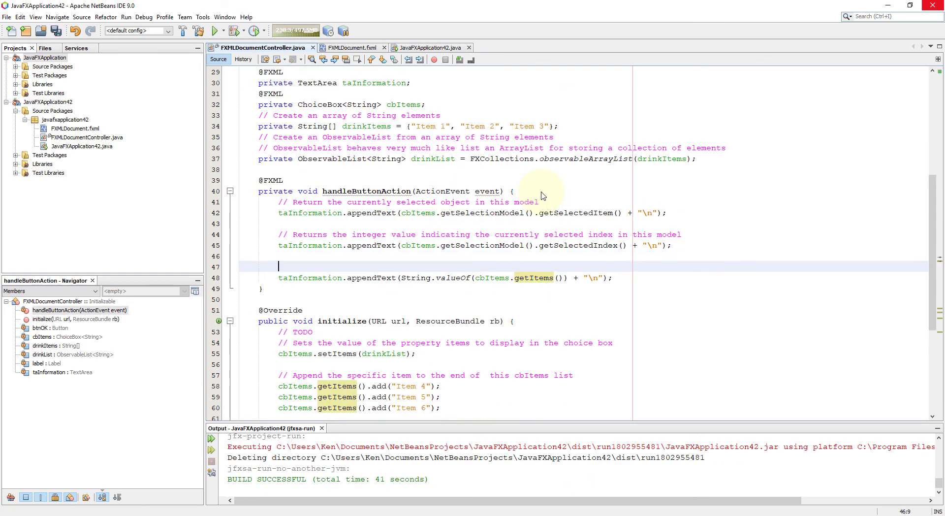
# - Add '// Get the selected items in the choice box' and '// Convert to a String value to display'
pyautogui.write('// Get the')
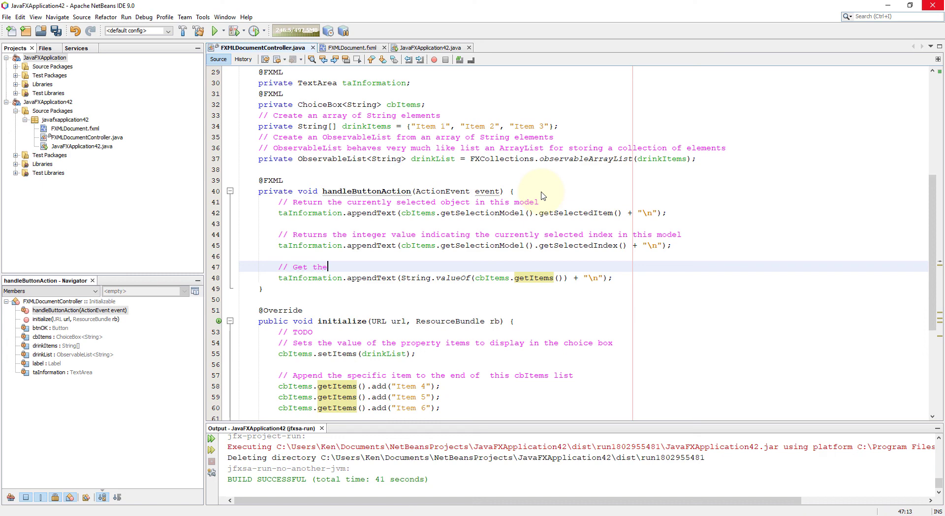
pyautogui.write('selecte')
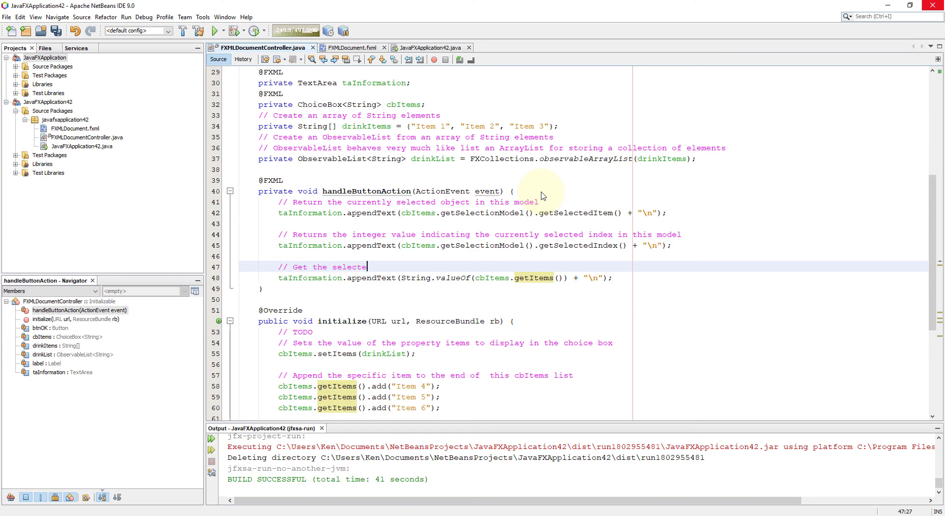
pyautogui.write('d items')
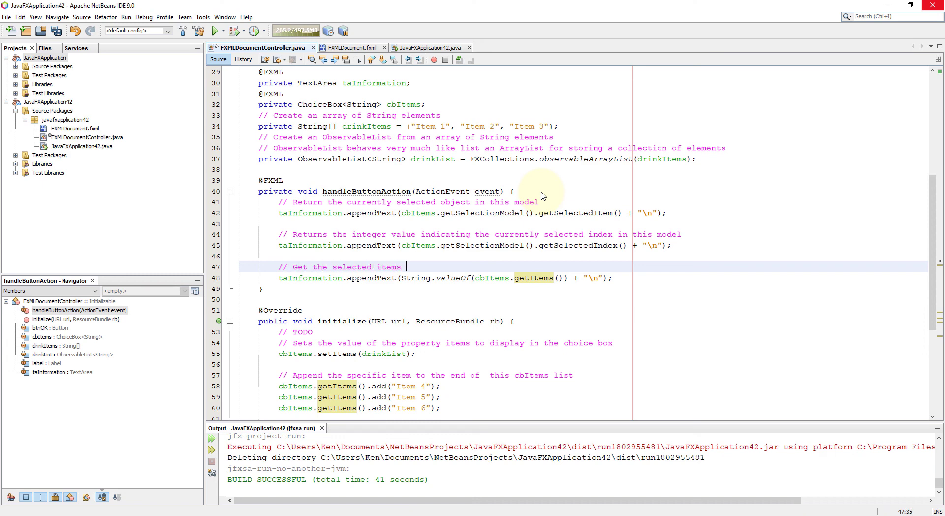
pyautogui.write('in')
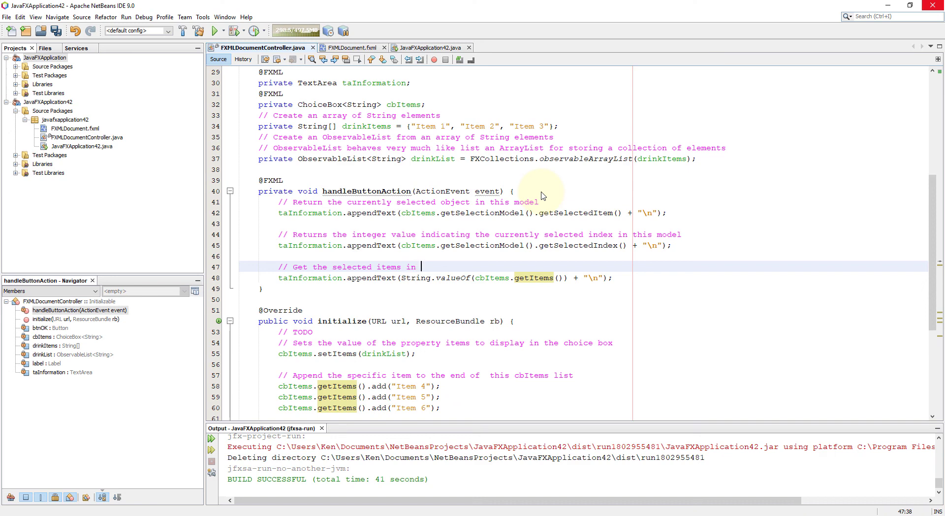
pyautogui.write('the c')
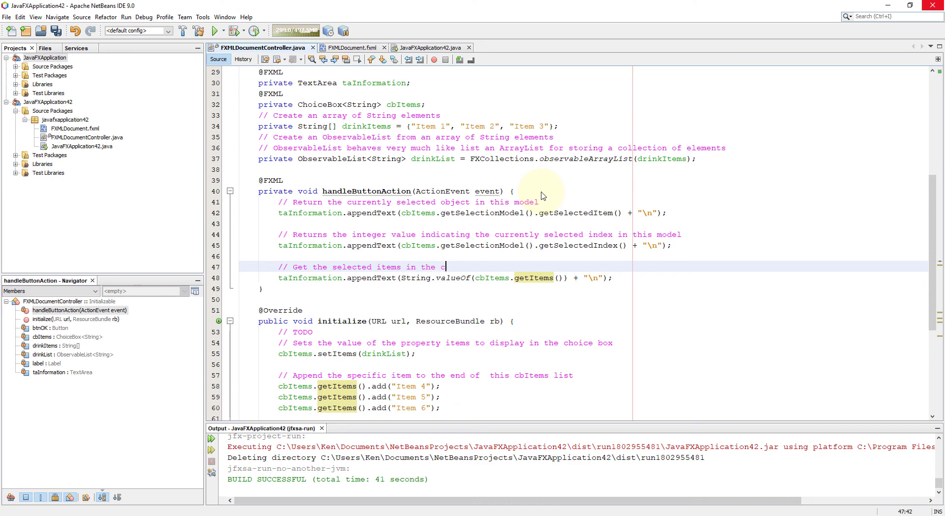
pyautogui.write('hoice box')
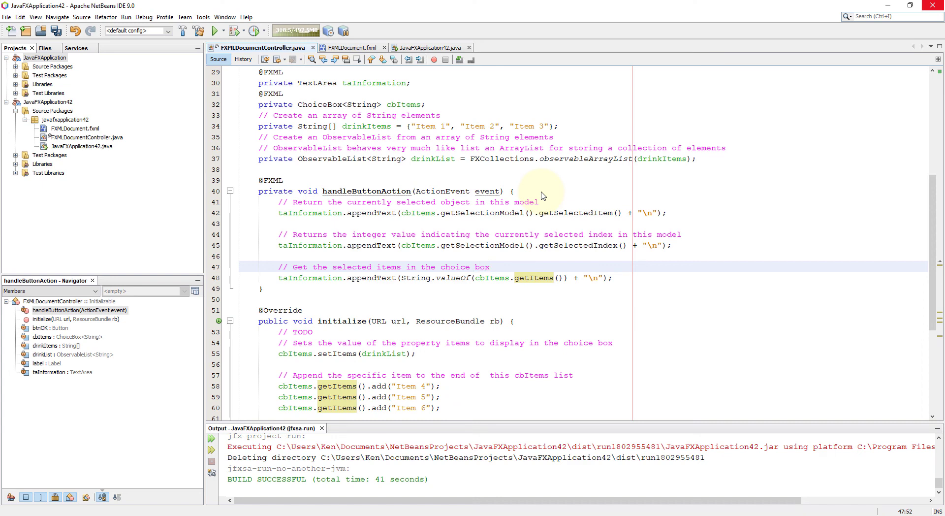
pyautogui.click(565, 201)
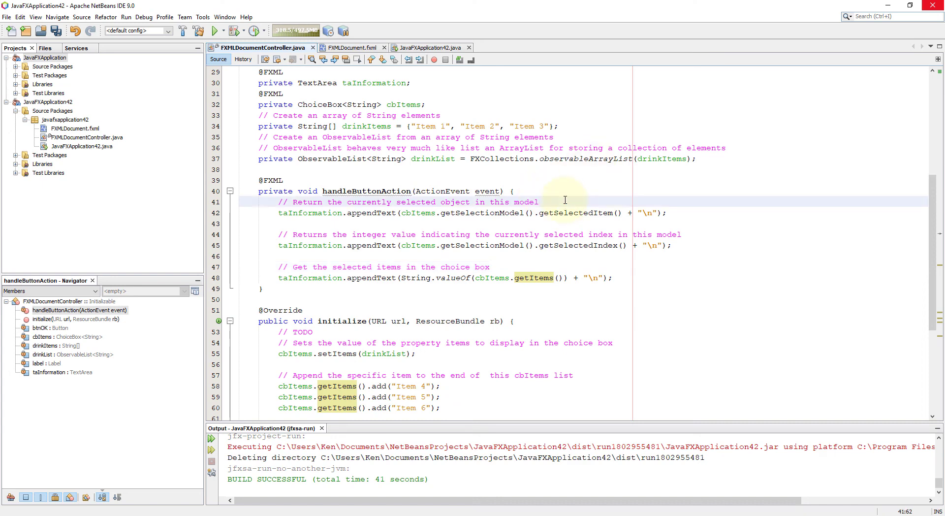
pyautogui.write('// Convert to a String value to display')
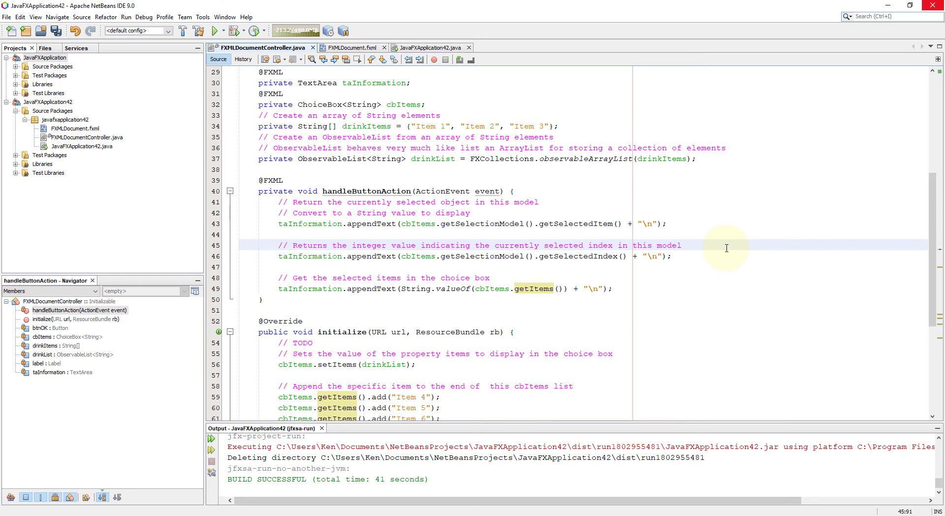